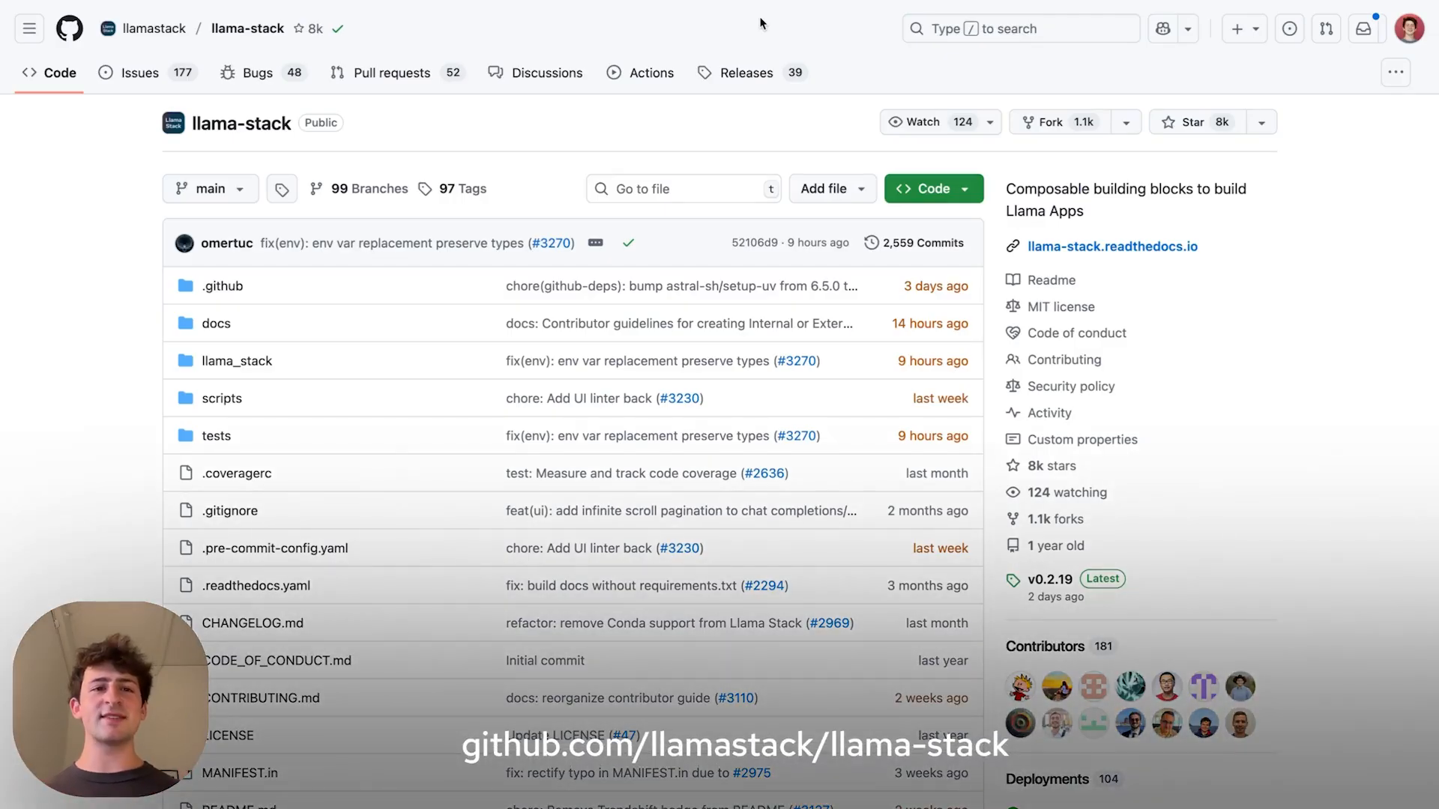
mouse_move(941, 194)
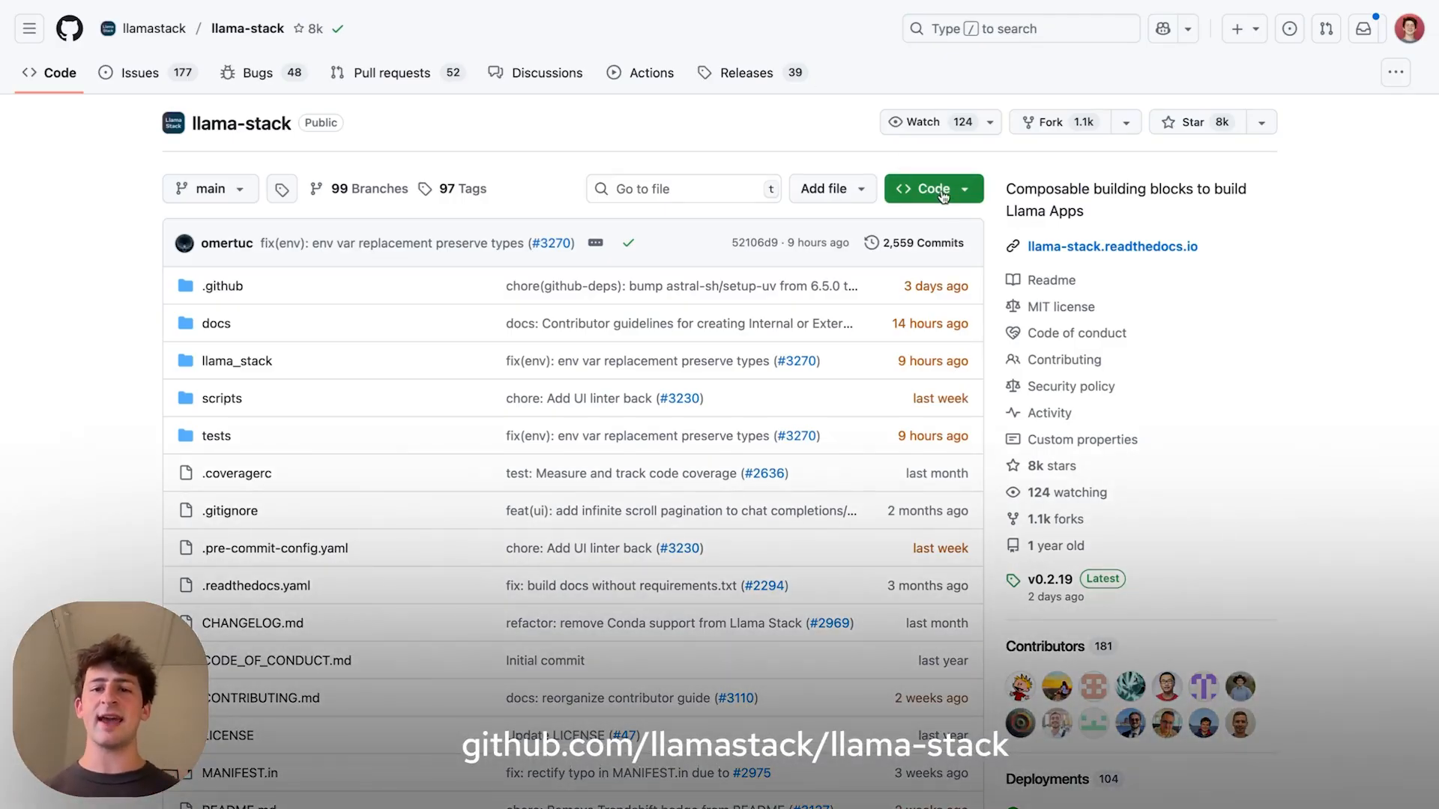
Review the repository clone options, then expand the docs folder toward 07_Agents101.ipynb.
click(926, 188)
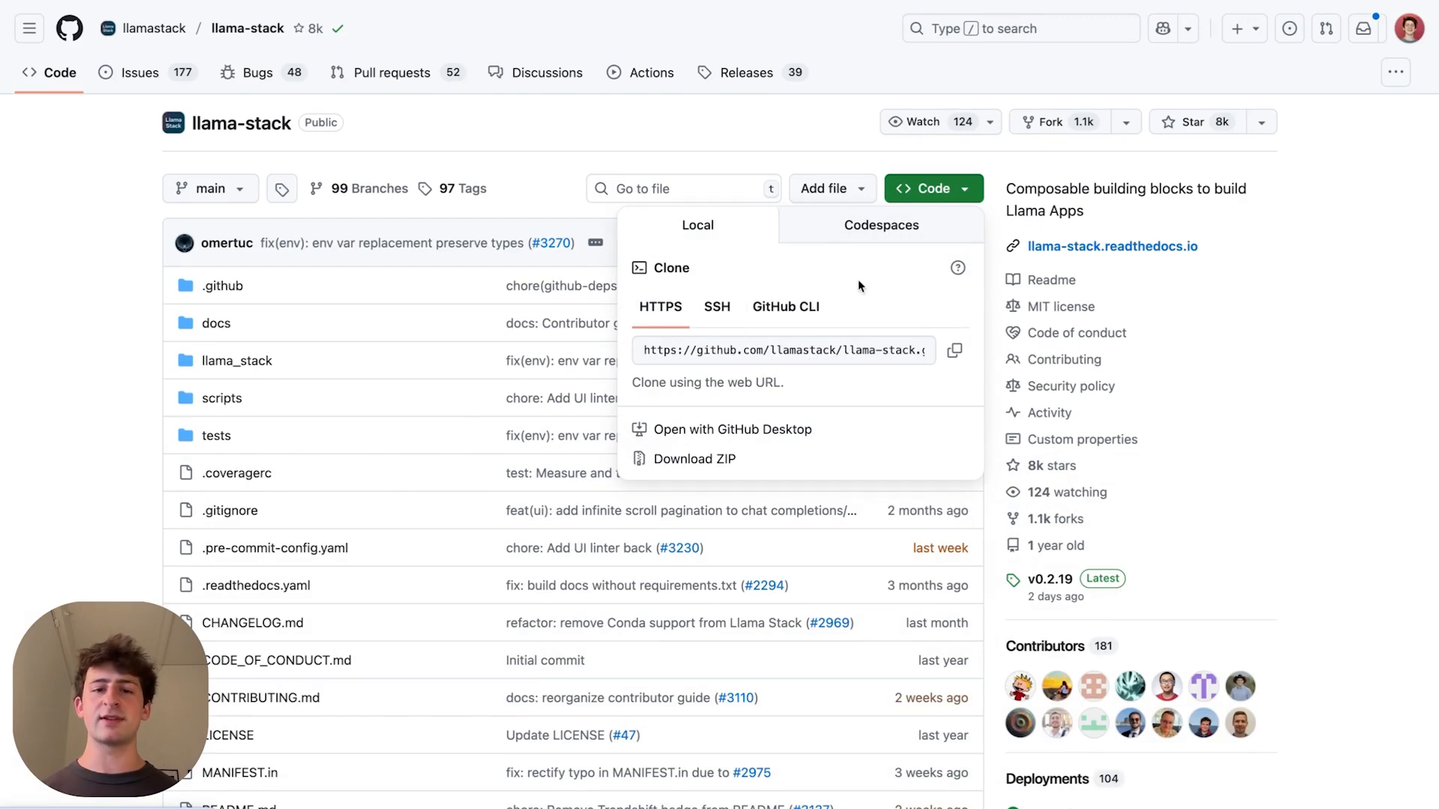
mouse_move(794, 138)
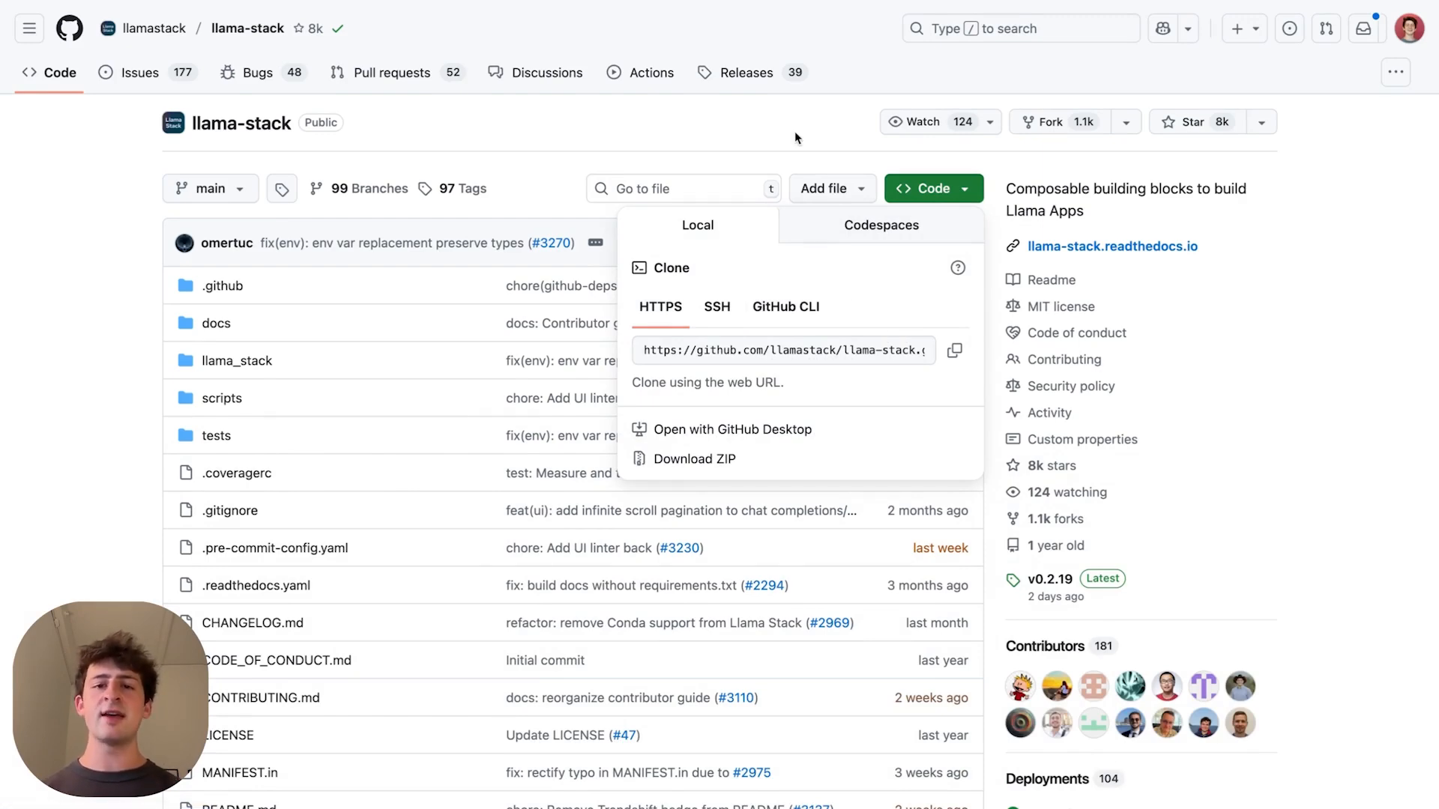
scroll(down, 3)
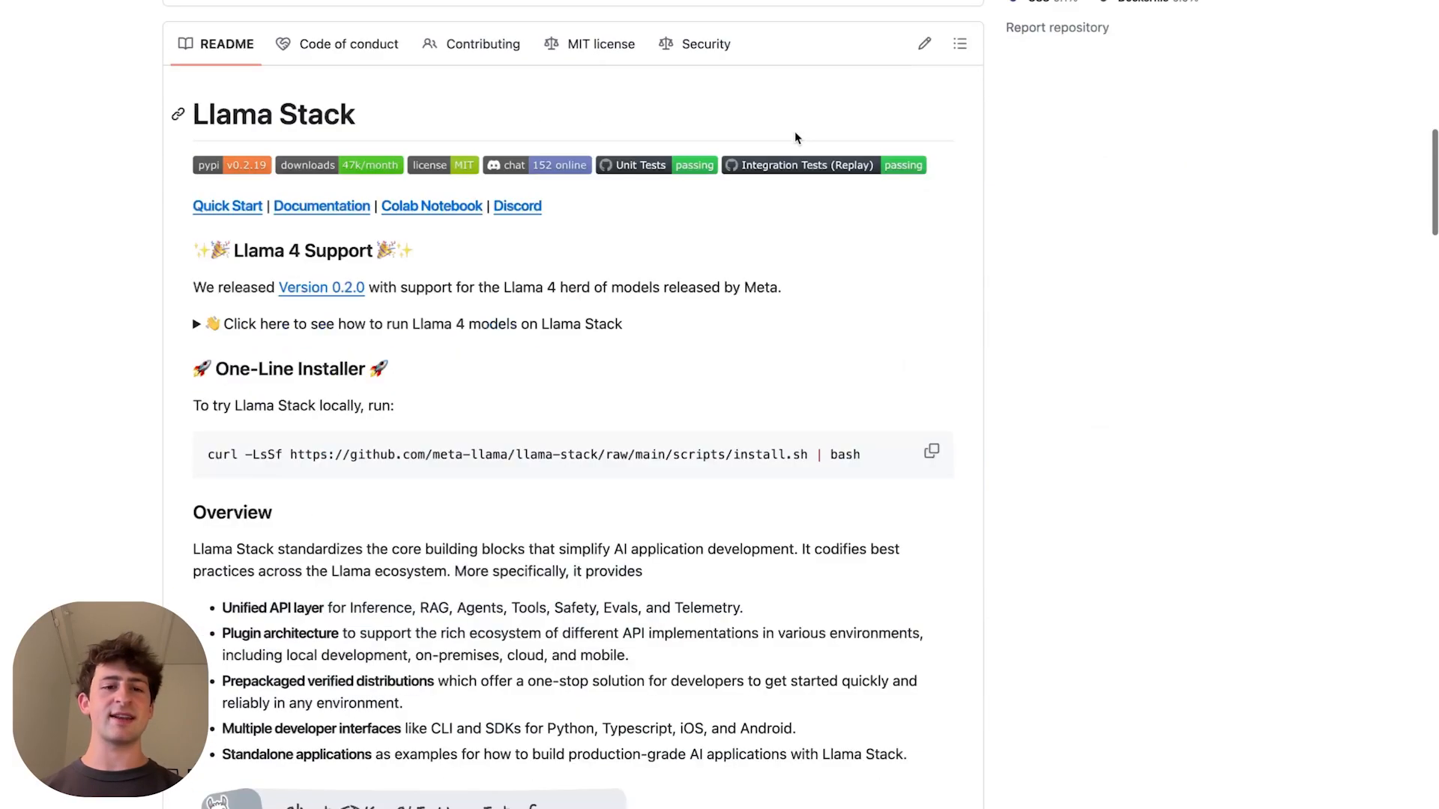
scroll(down, 3)
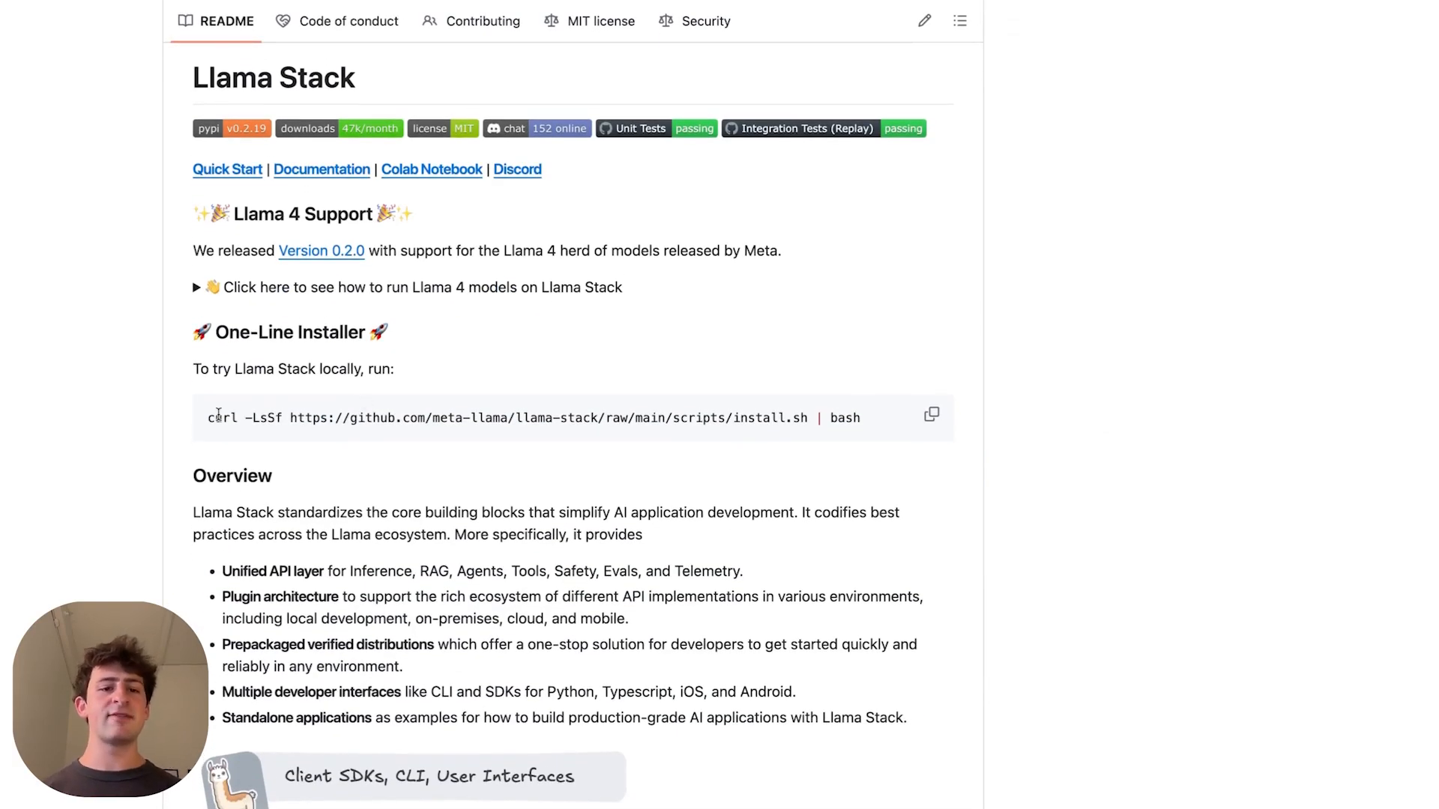
mouse_move(833, 380)
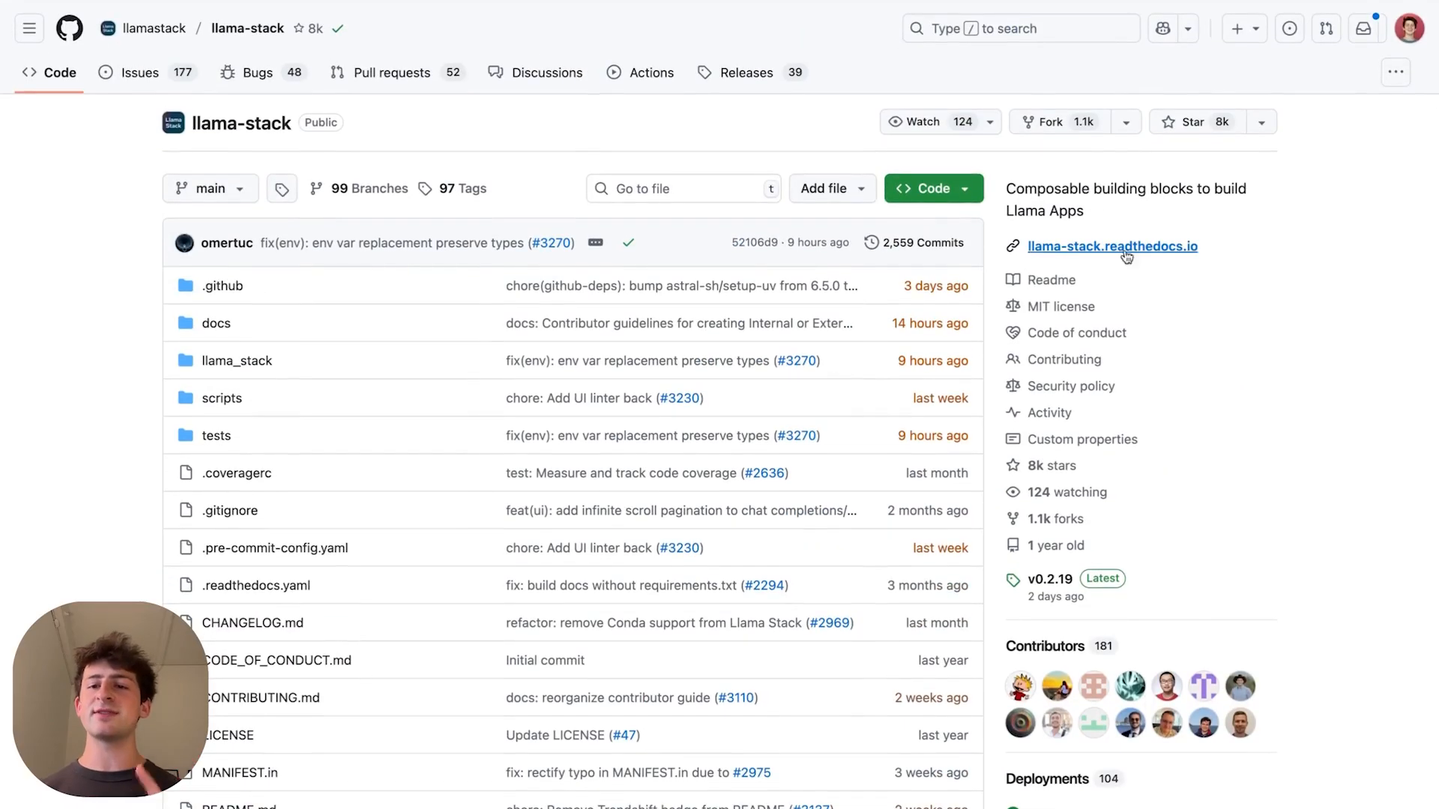
mouse_move(1118, 206)
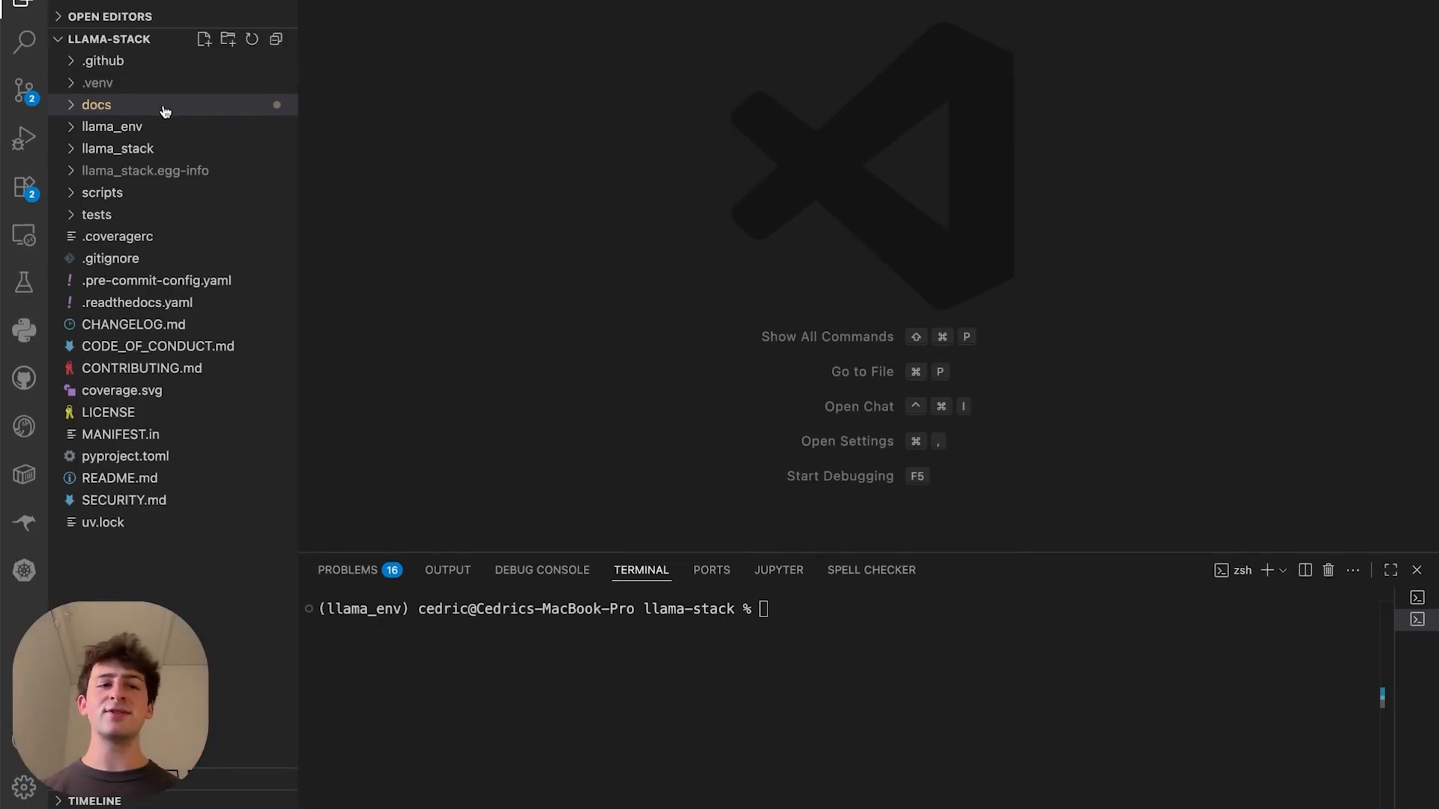
click(96, 104)
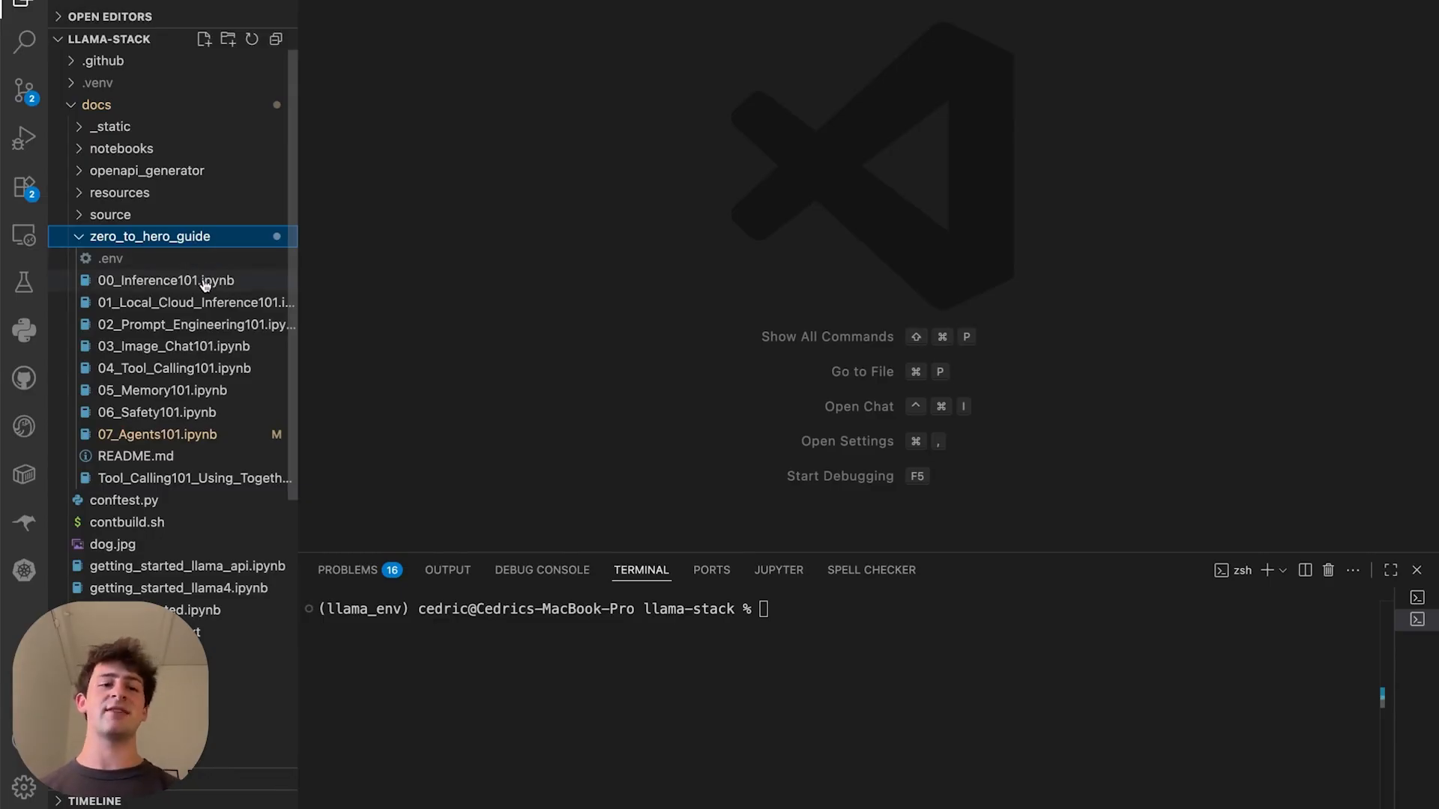
mouse_move(282, 347)
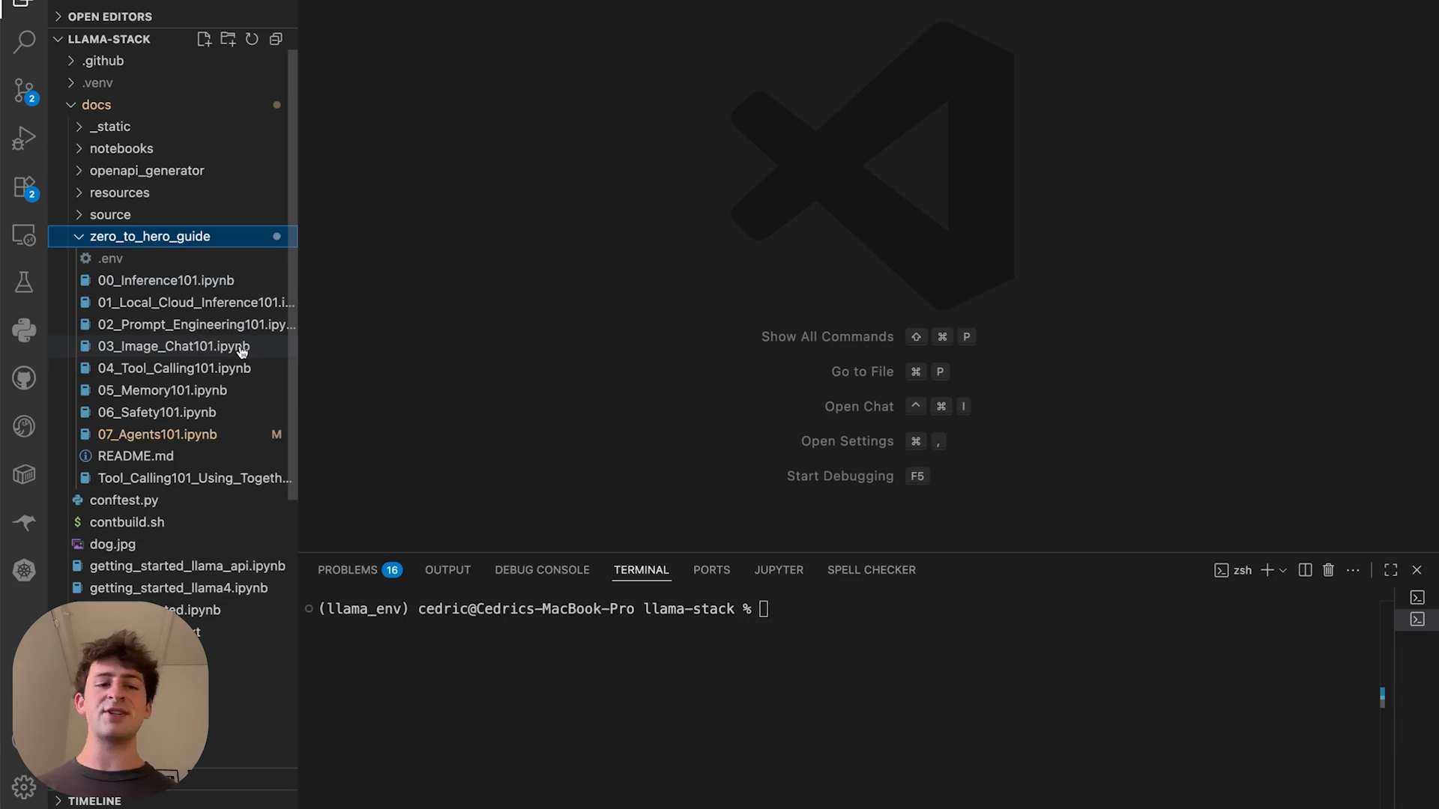
mouse_move(233, 407)
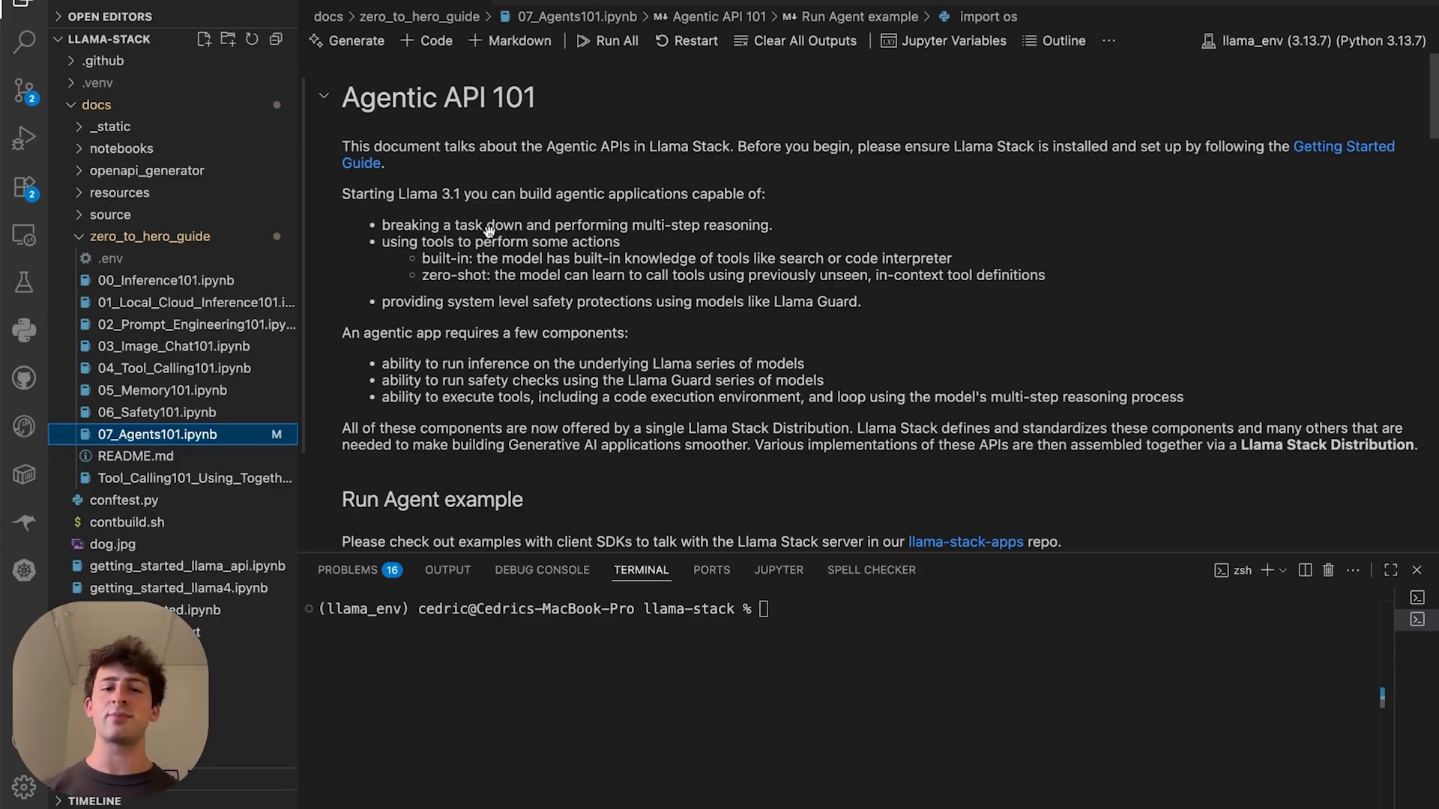
mouse_move(800, 214)
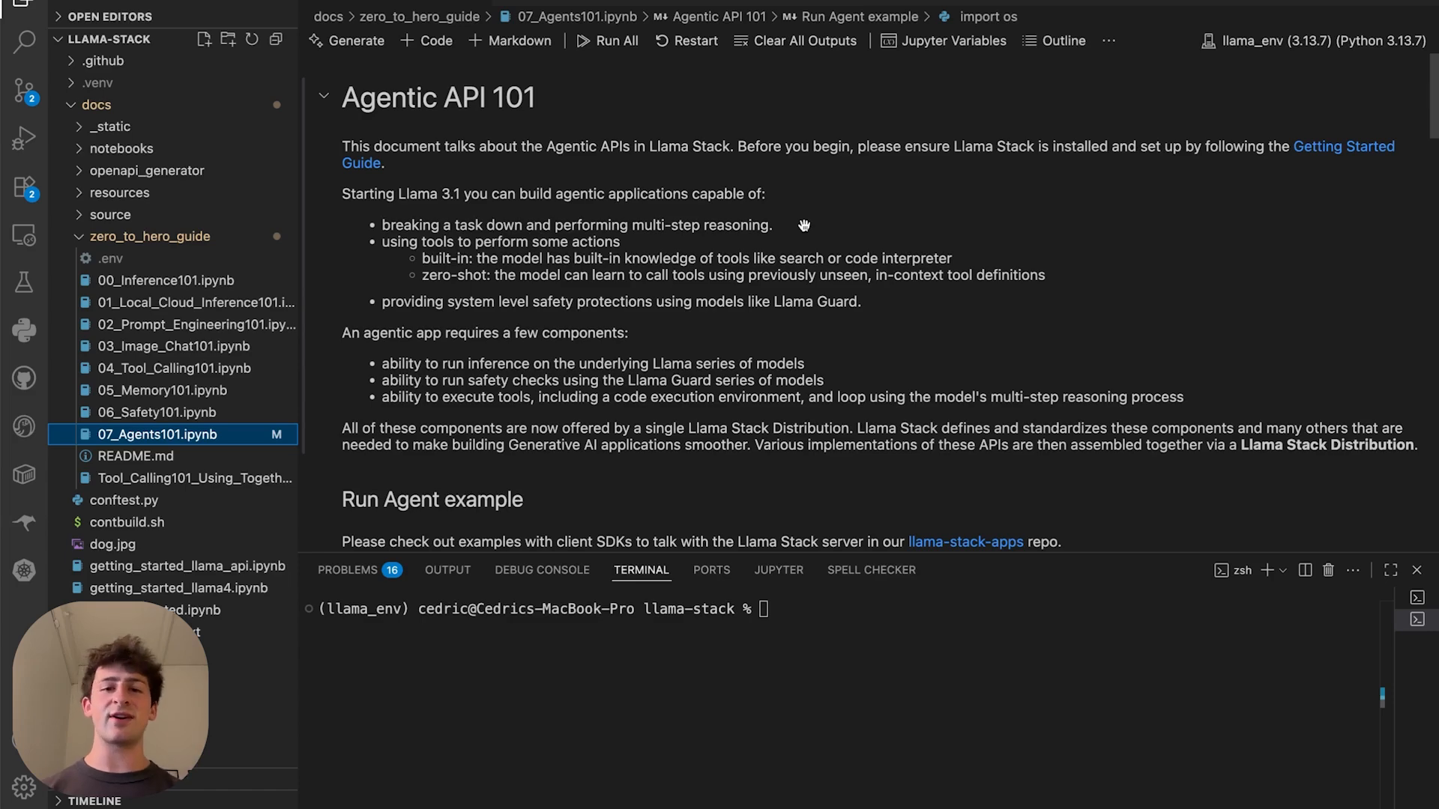
mouse_move(1070, 265)
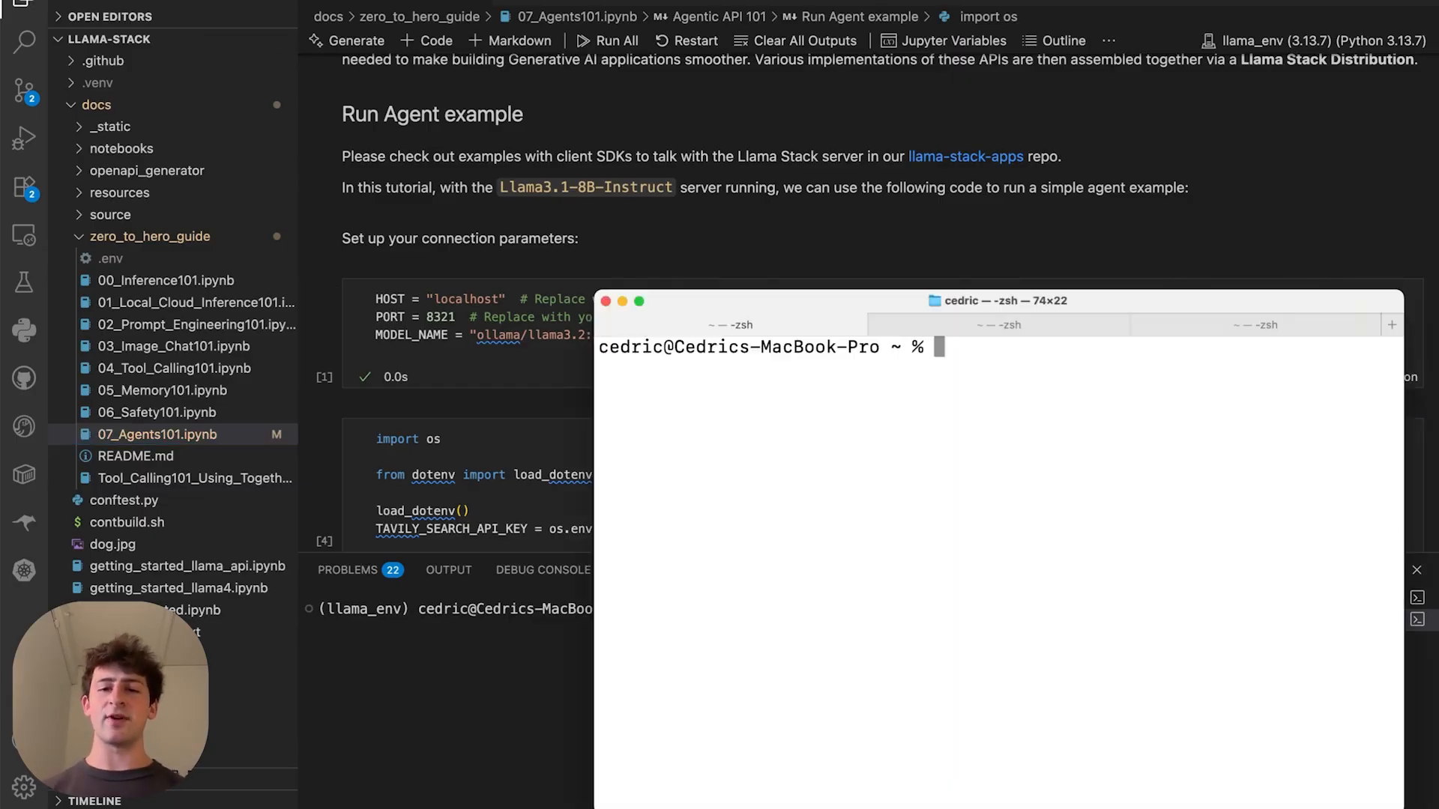
Run llama3.2:3b in Ollama with 60m keepalive, greet it, and export LLAMA_STACK_PORT=8321.
text(ollama run llama3.2:3b --keepalive 60m)
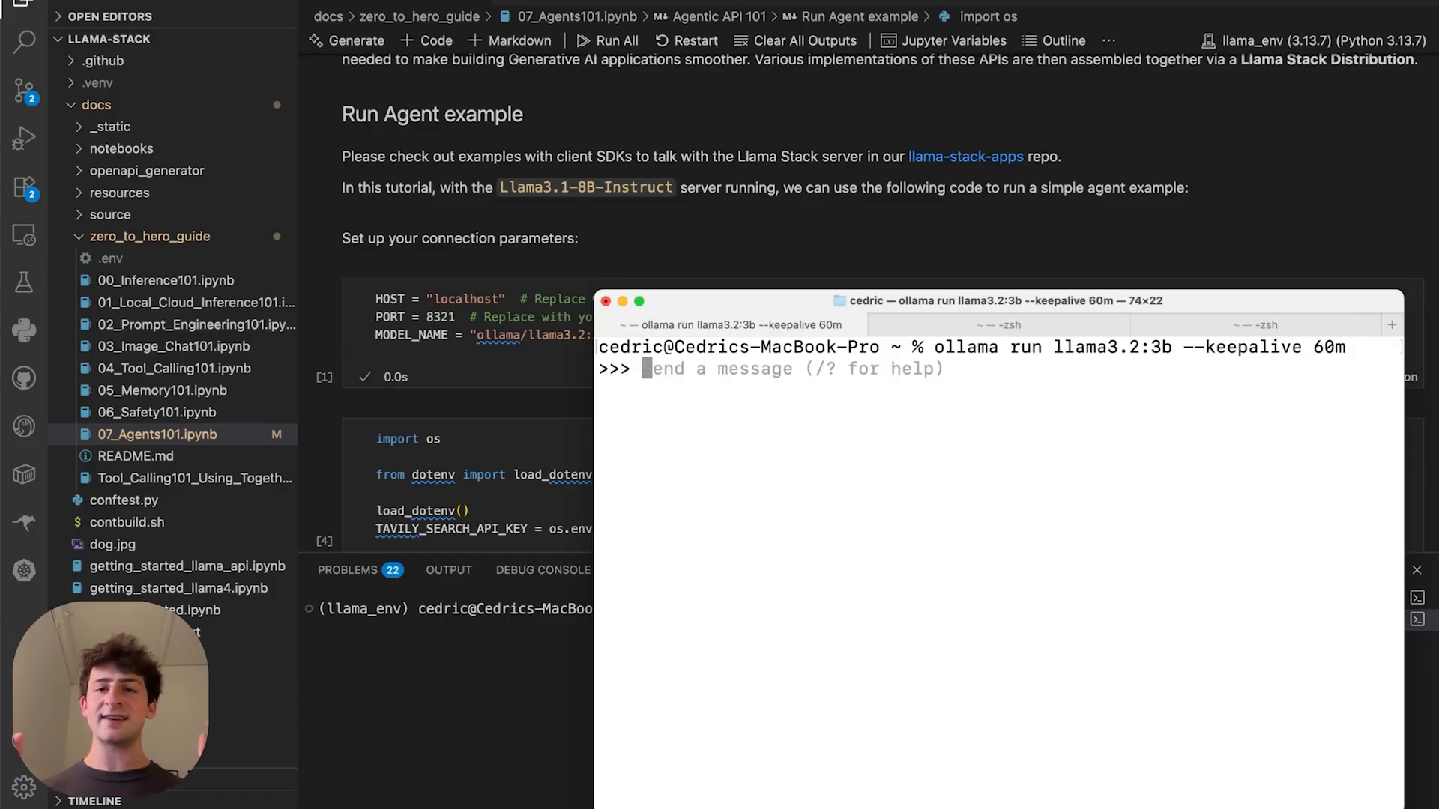
text(heyyy)
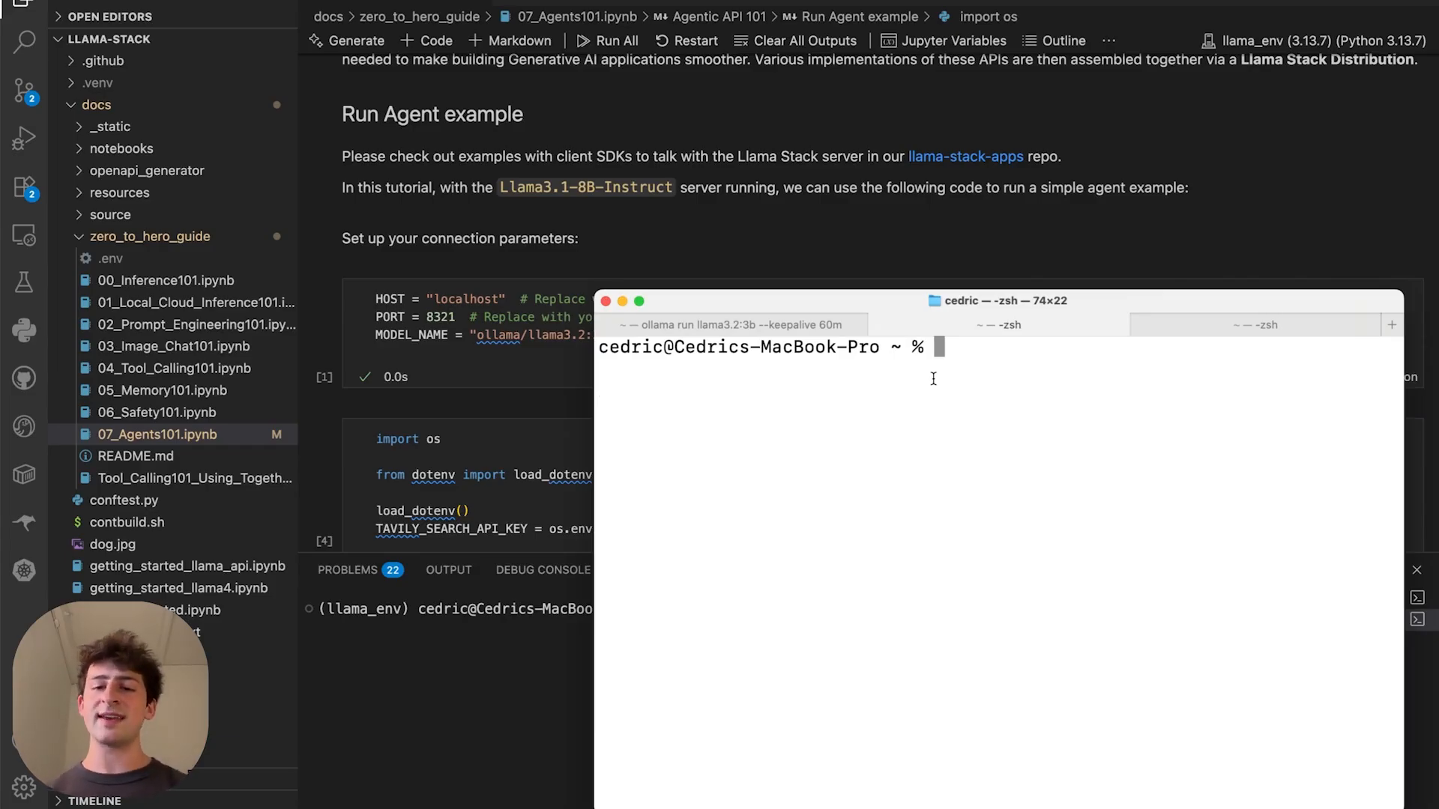
text(export LLAMA_STACK_PORT=8321)
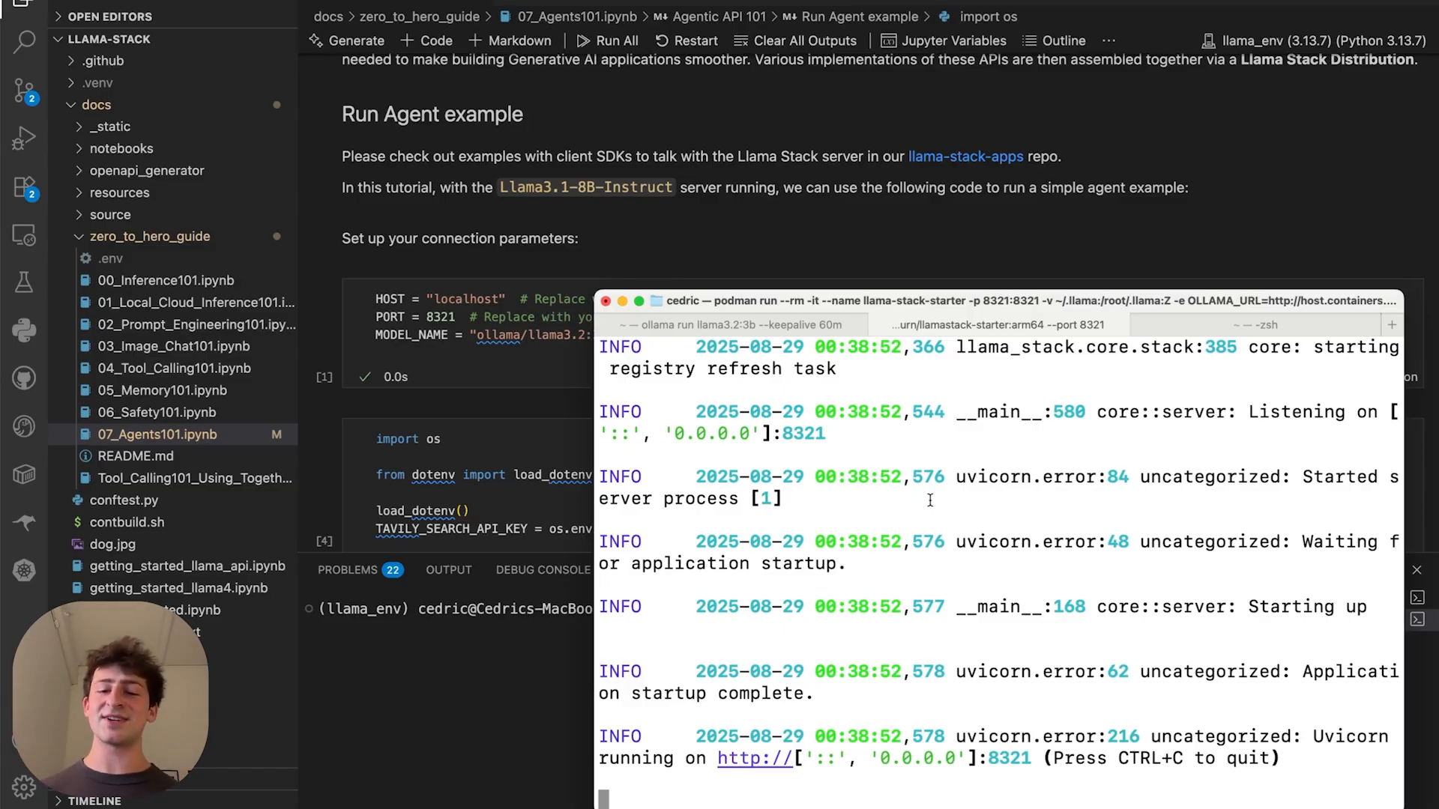
double_click(908, 758)
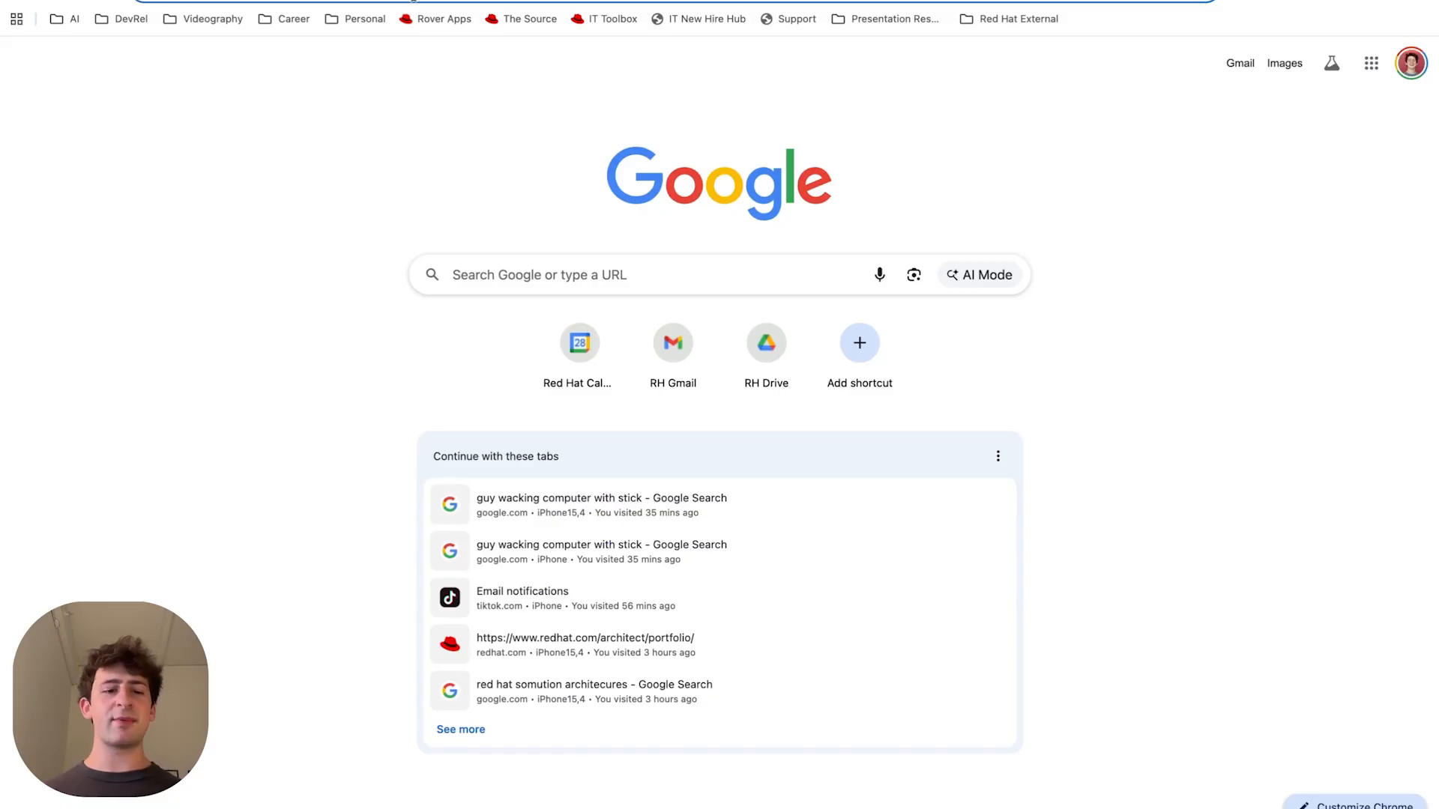
text(http://localhost:8321)
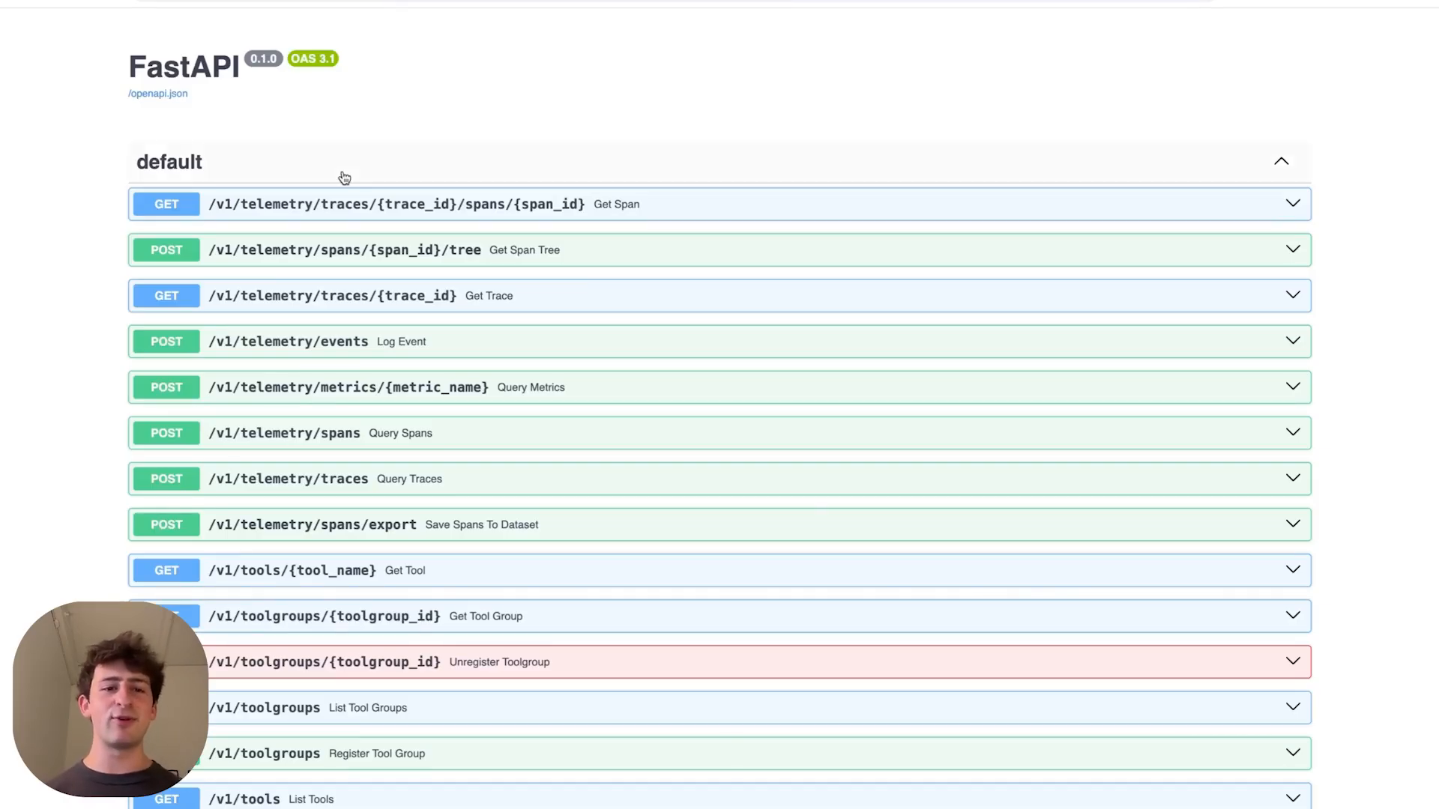
scroll(down, 3)
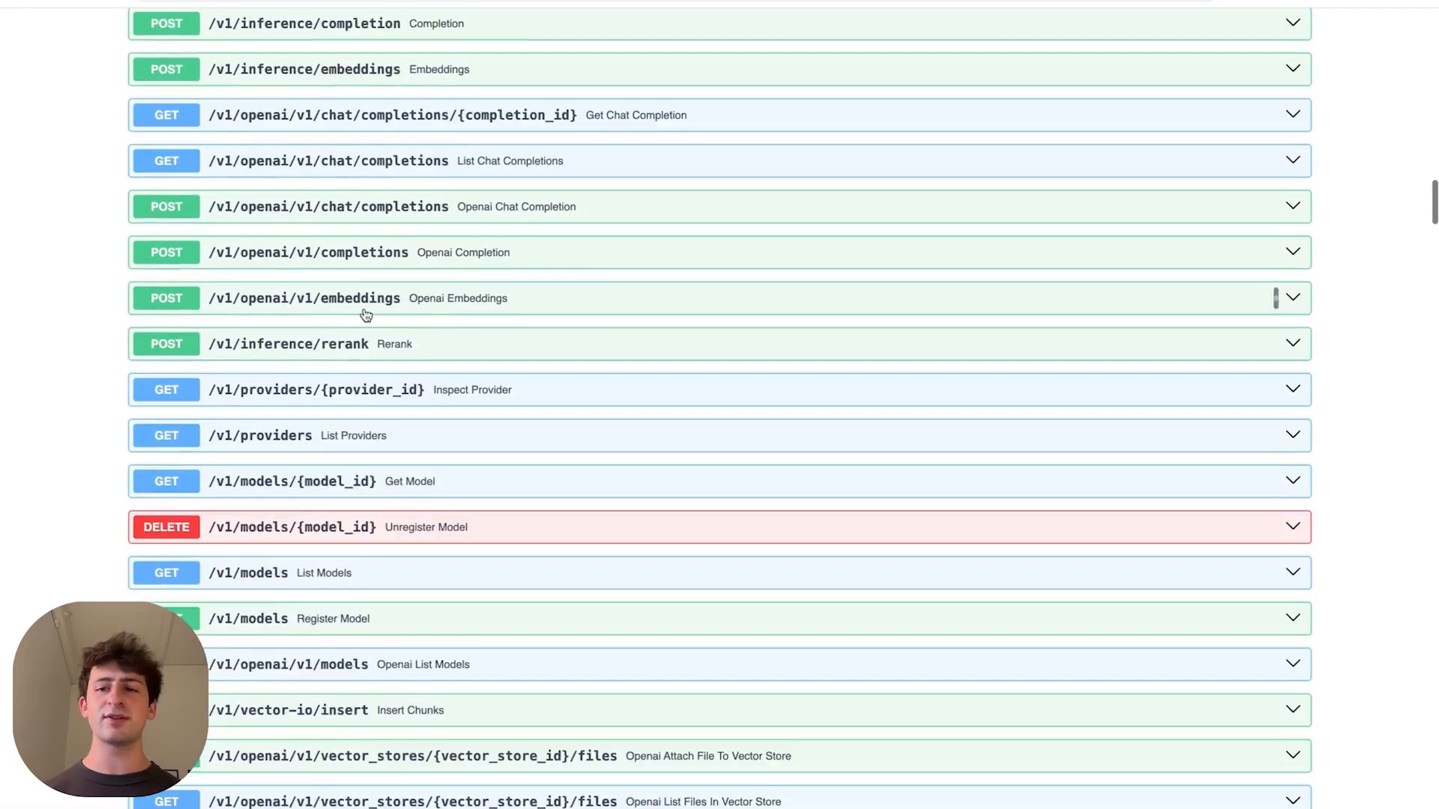
scroll(down, 3)
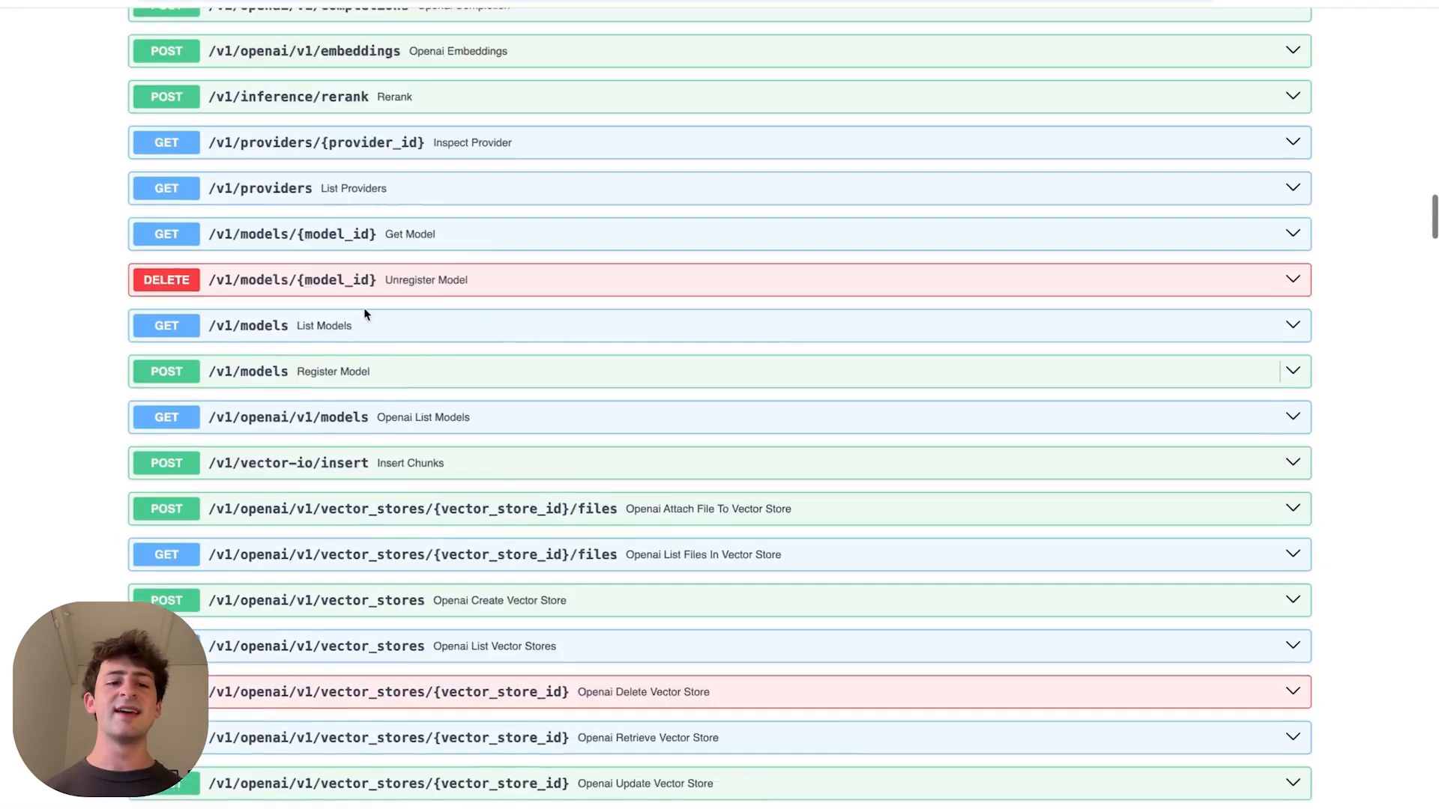
text(agents)
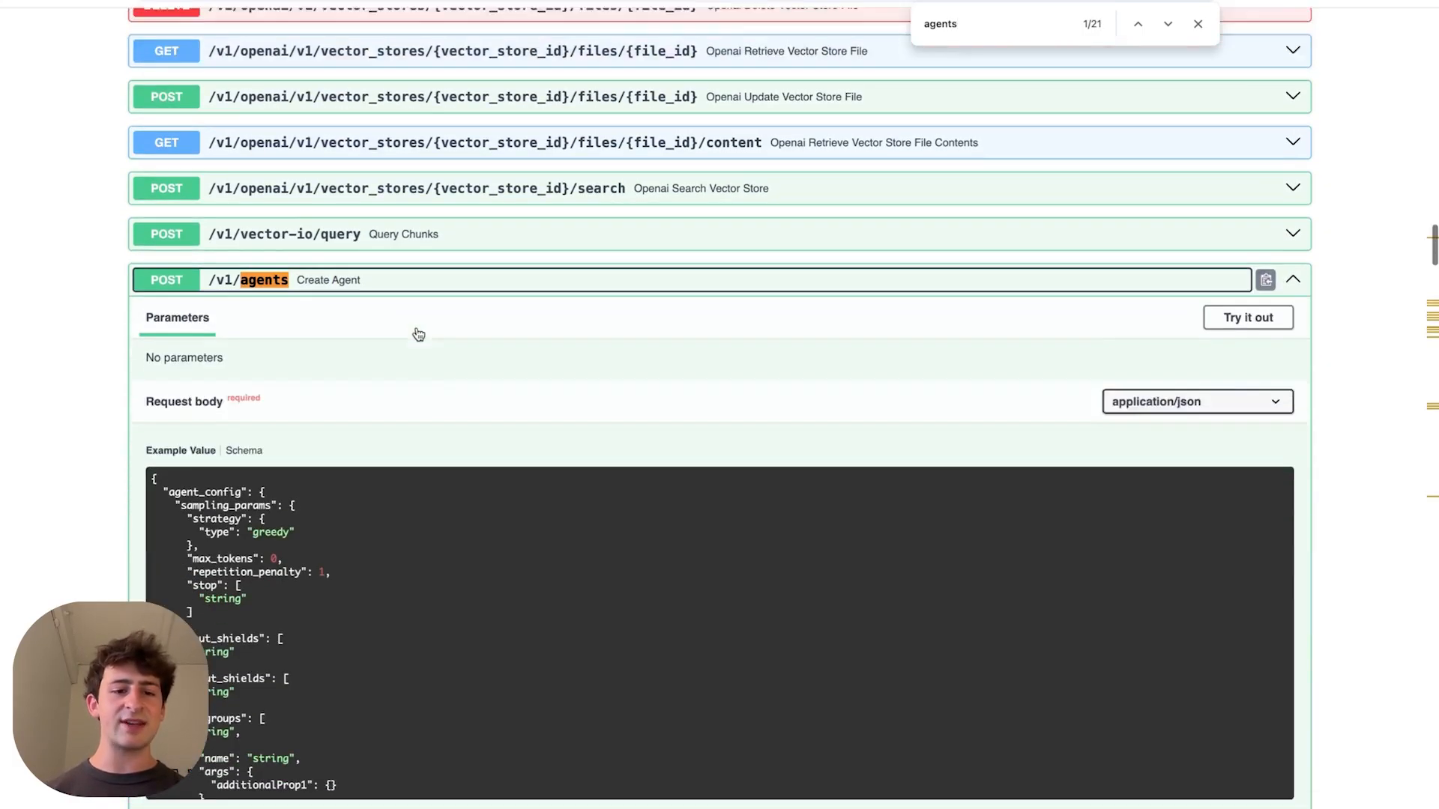
scroll(down, 3)
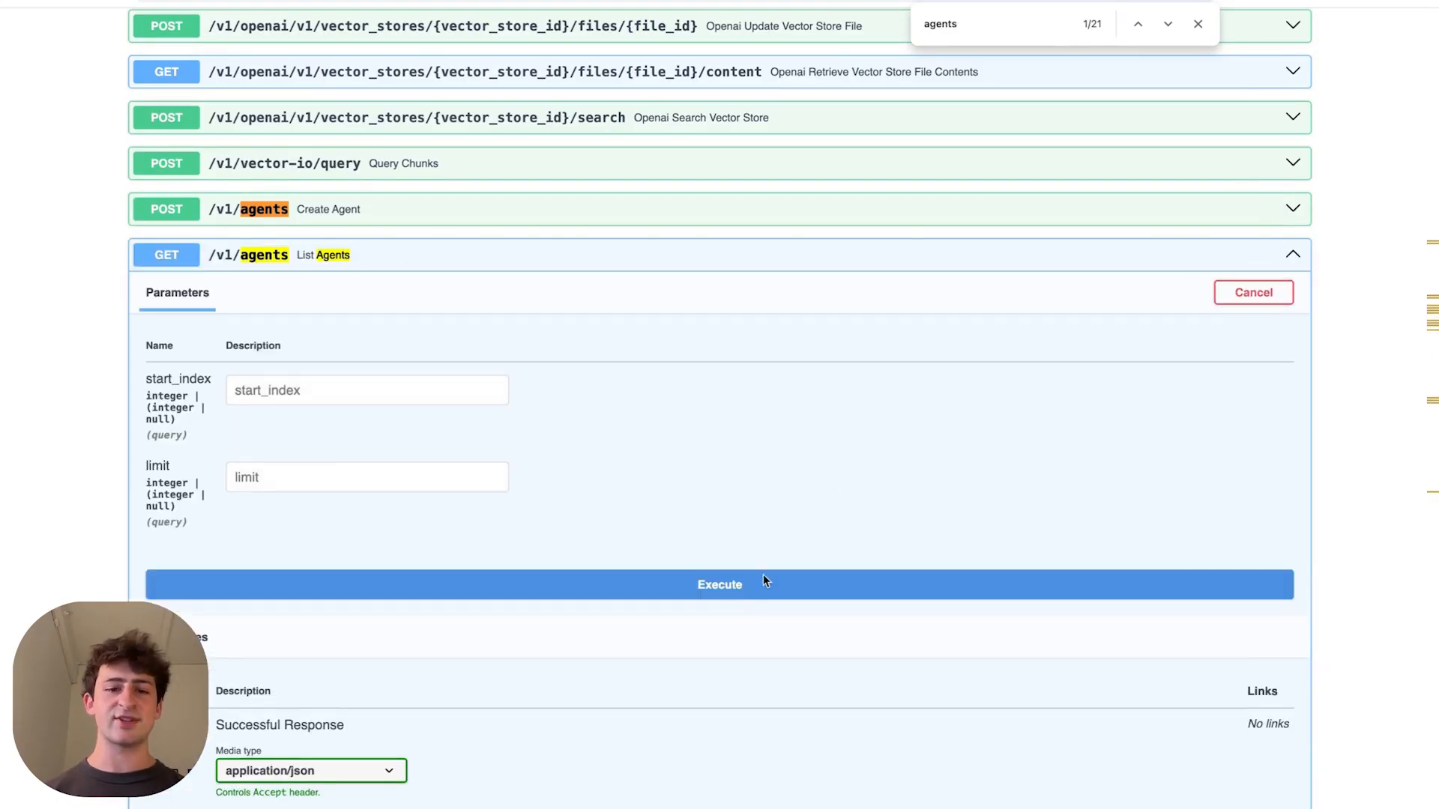
Execute GET /v1/agents and read the returned agent configurations.
click(720, 585)
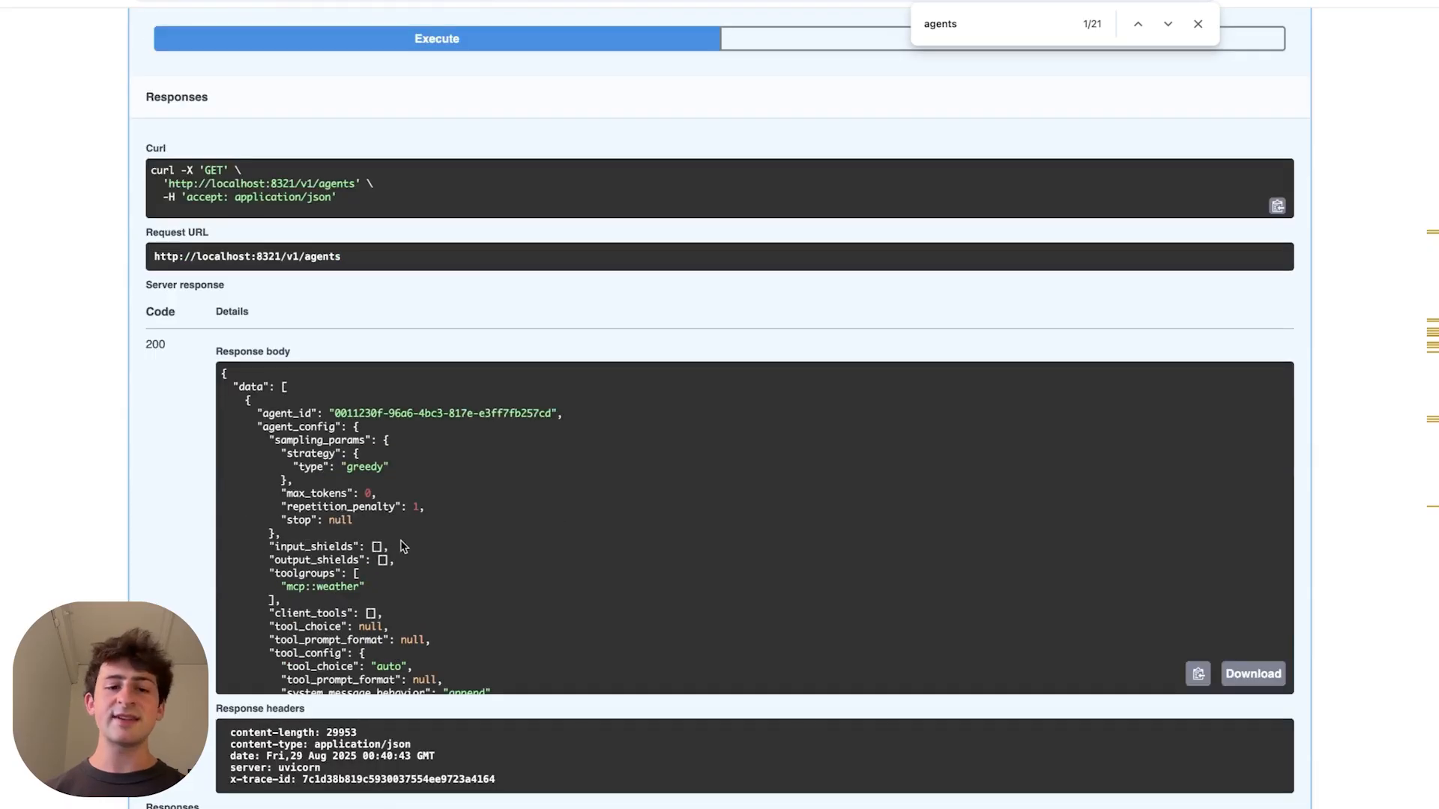
scroll(down, 3)
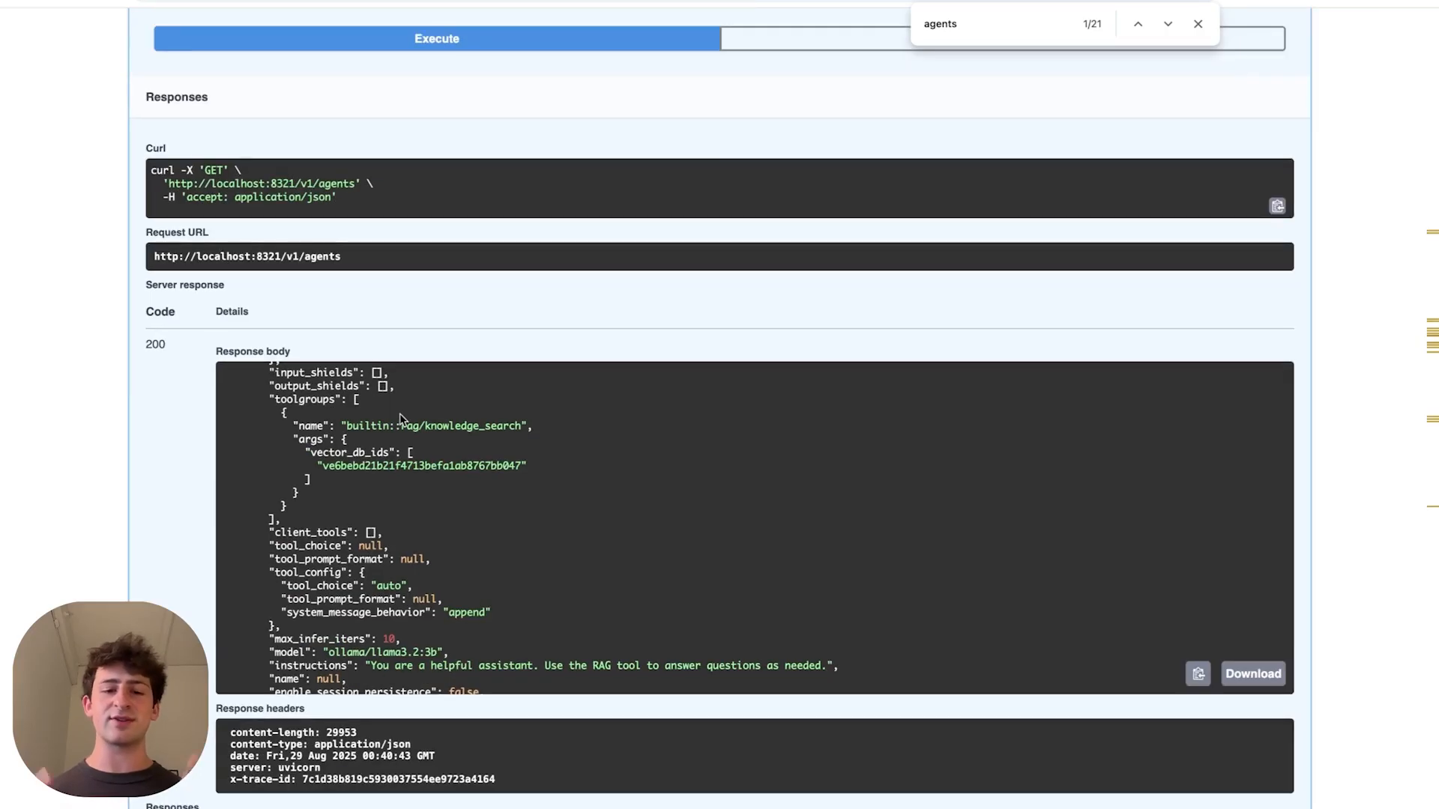
scroll(down, 3)
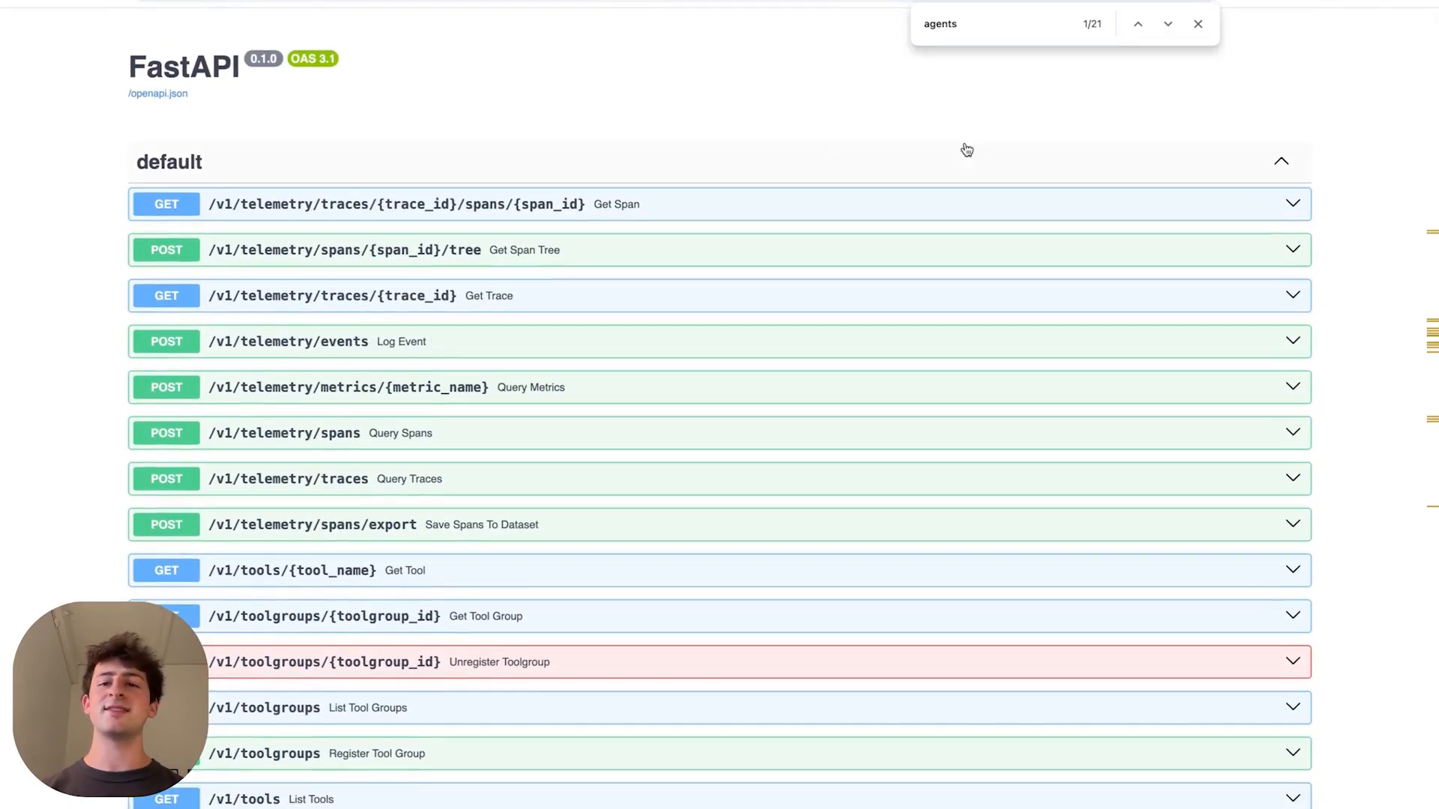
click(1197, 24)
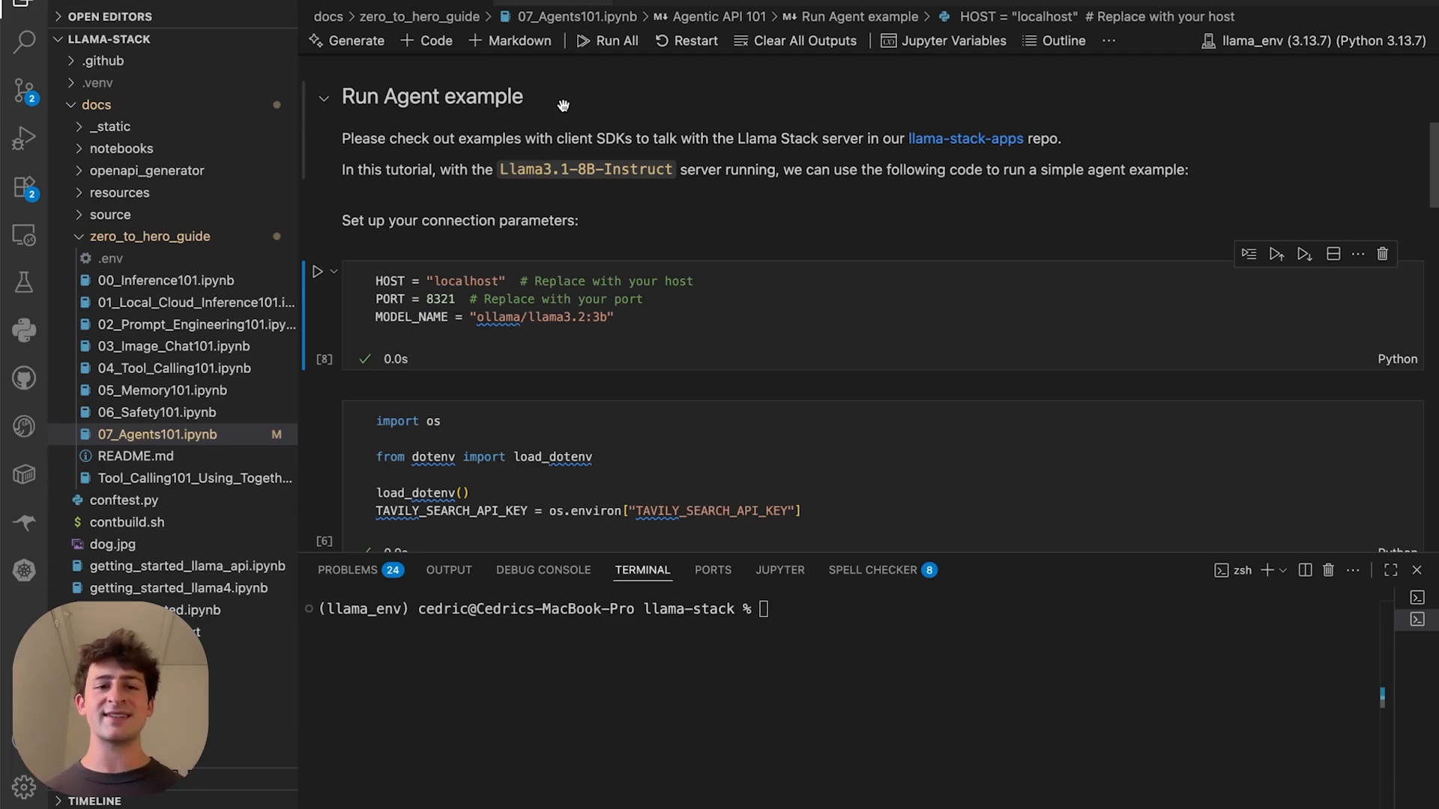
Run the HOST/PORT connection cell and check the search API keys in .env.
click(316, 272)
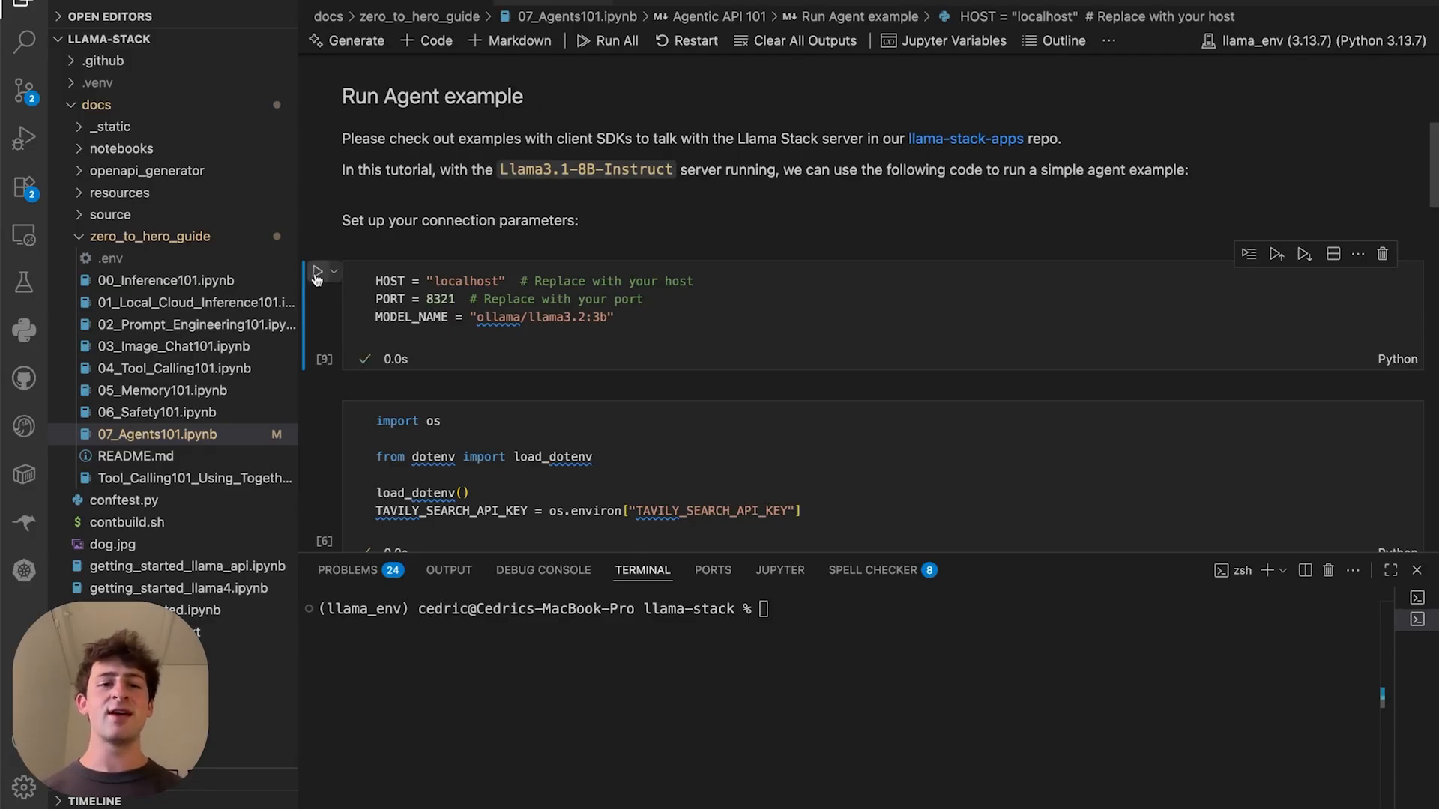
scroll(down, 3)
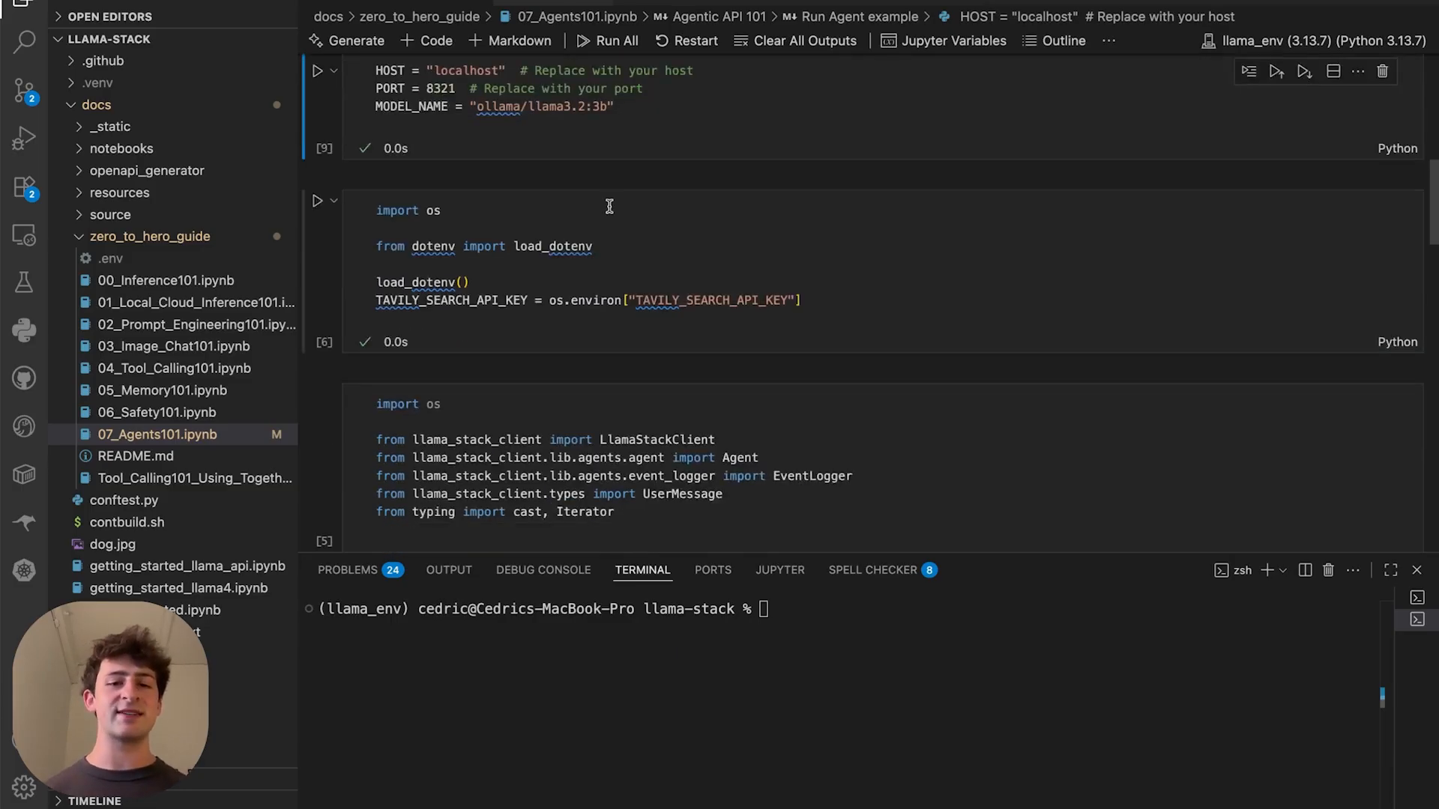
scroll(down, 3)
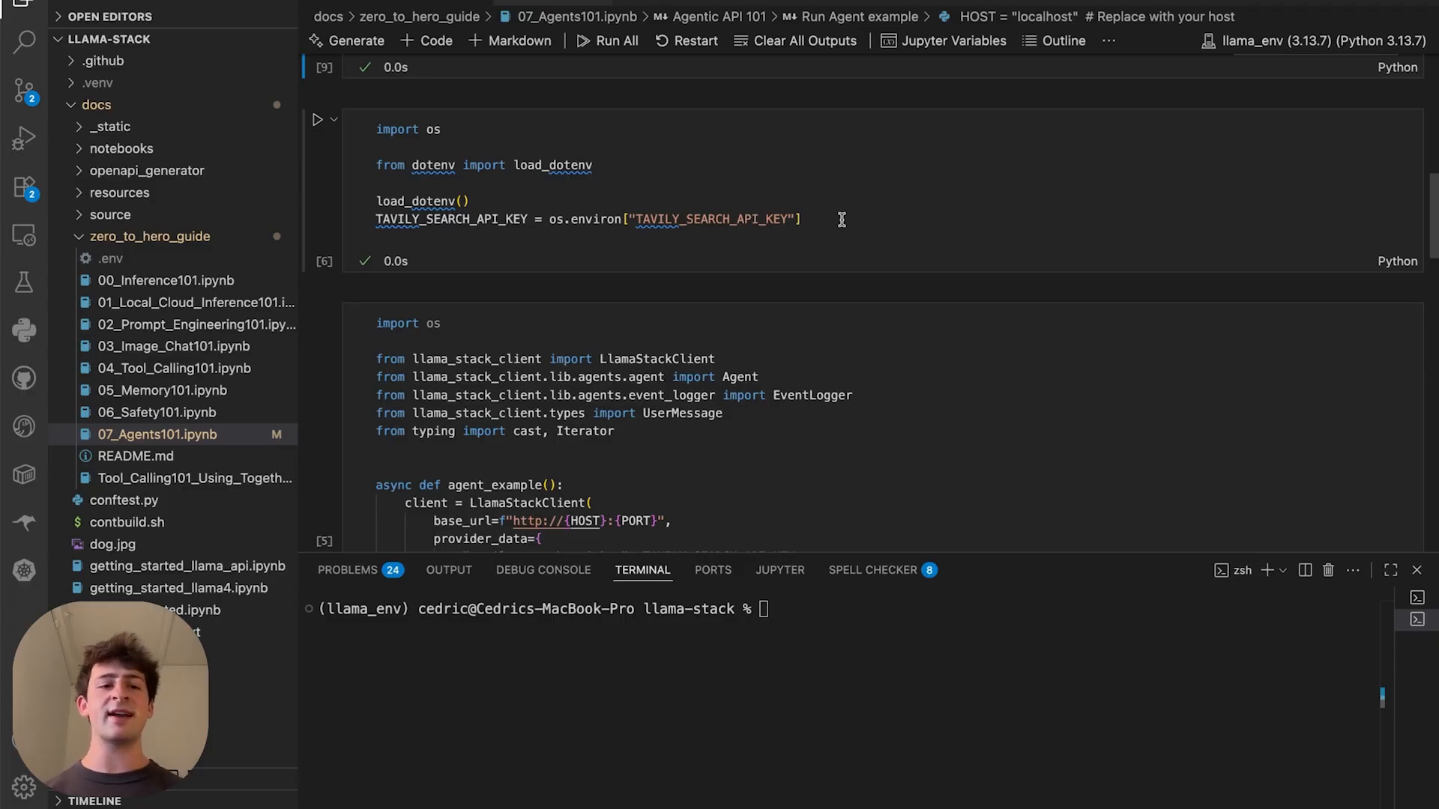
click(109, 258)
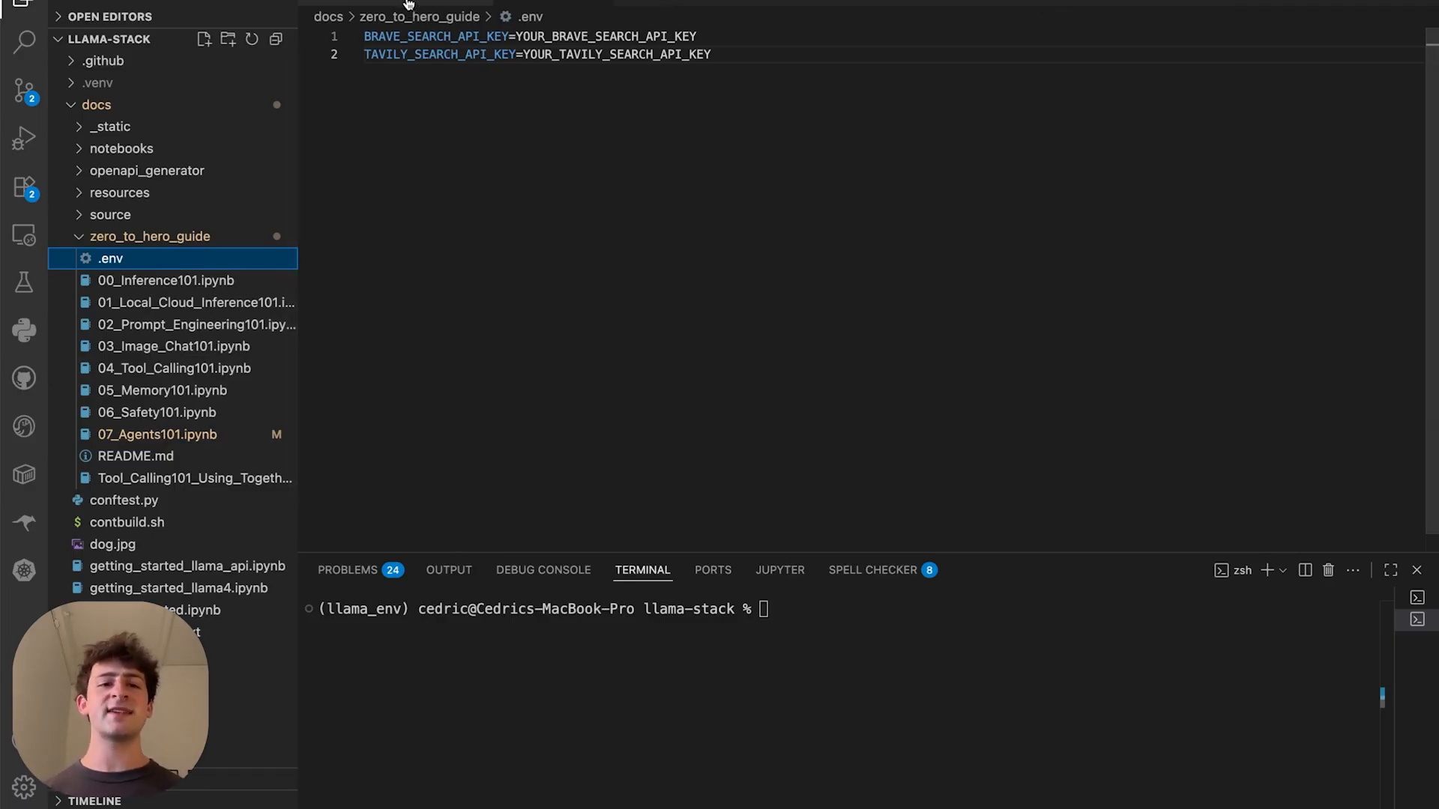
click(157, 434)
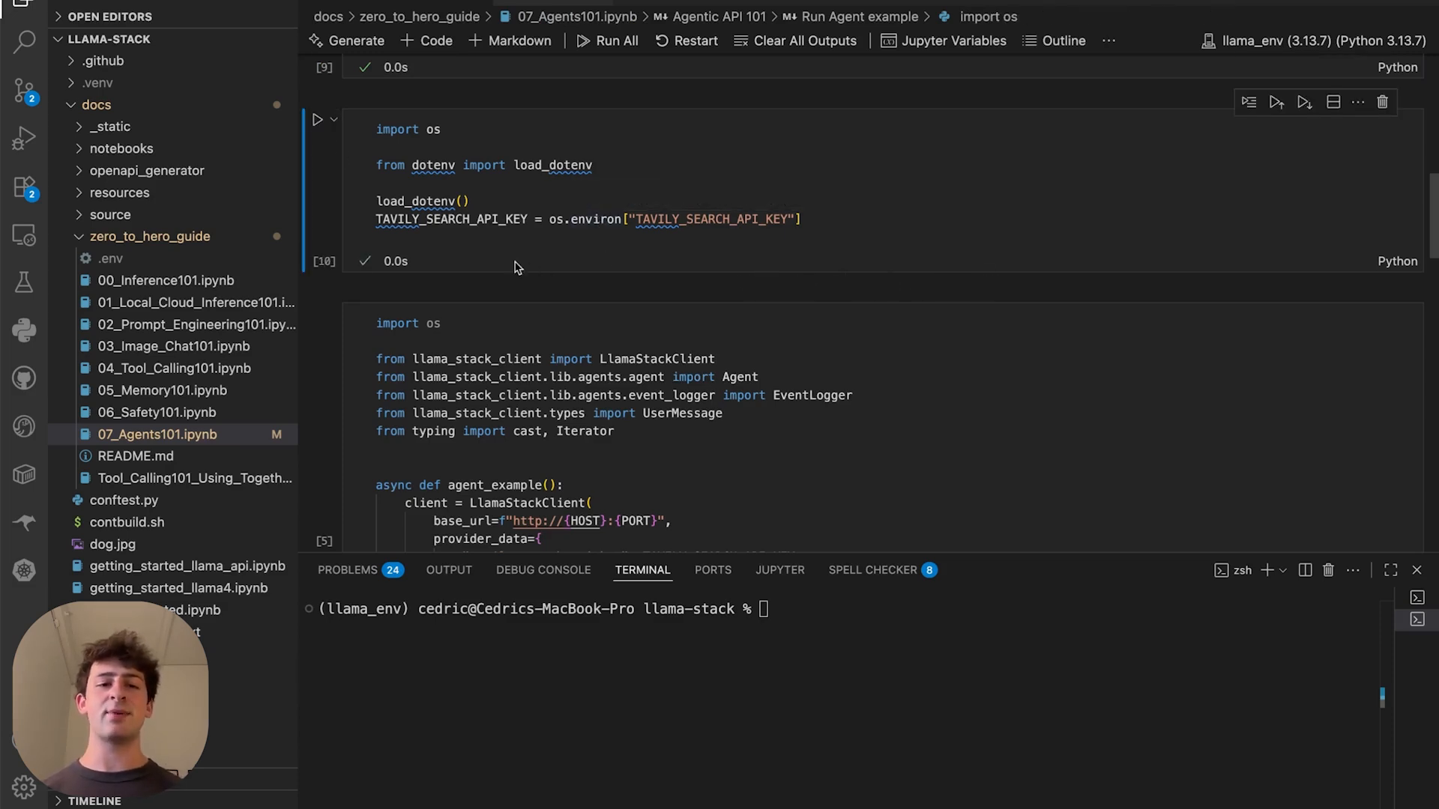
Review the agent_example cell: LlamaStackClient and EventLogger imports, client, agent instructions and streamed turns.
scroll(down, 3)
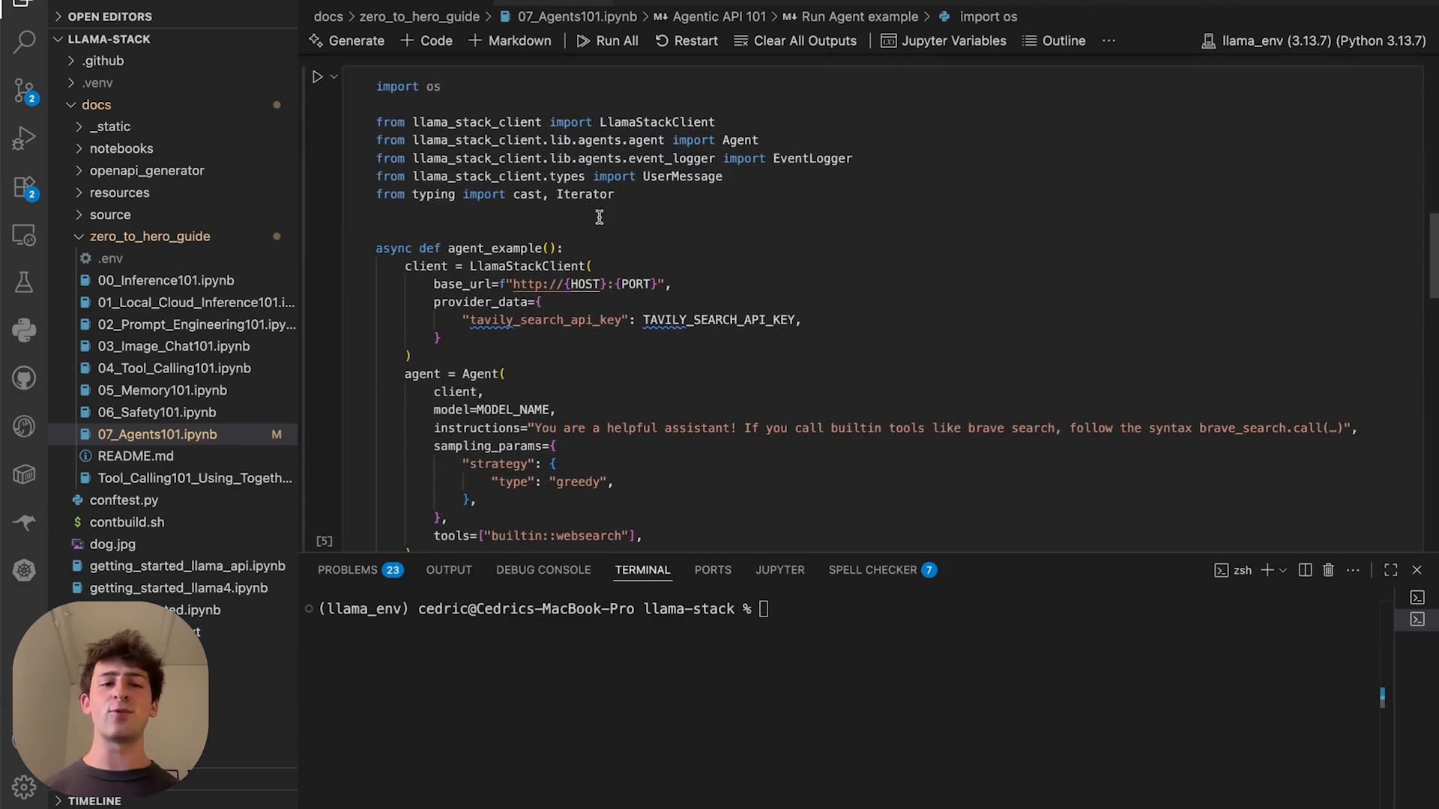
double_click(656, 122)
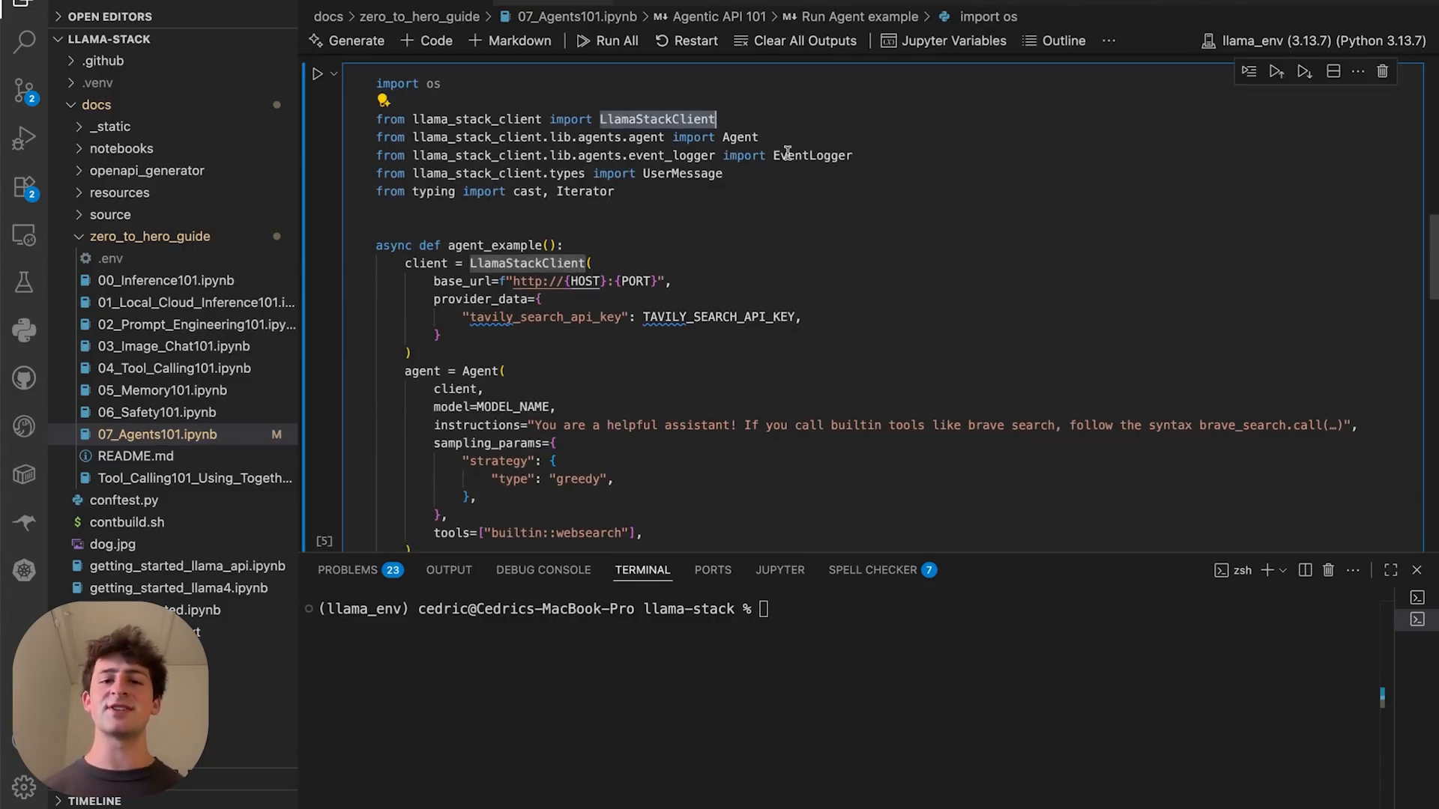
double_click(739, 136)
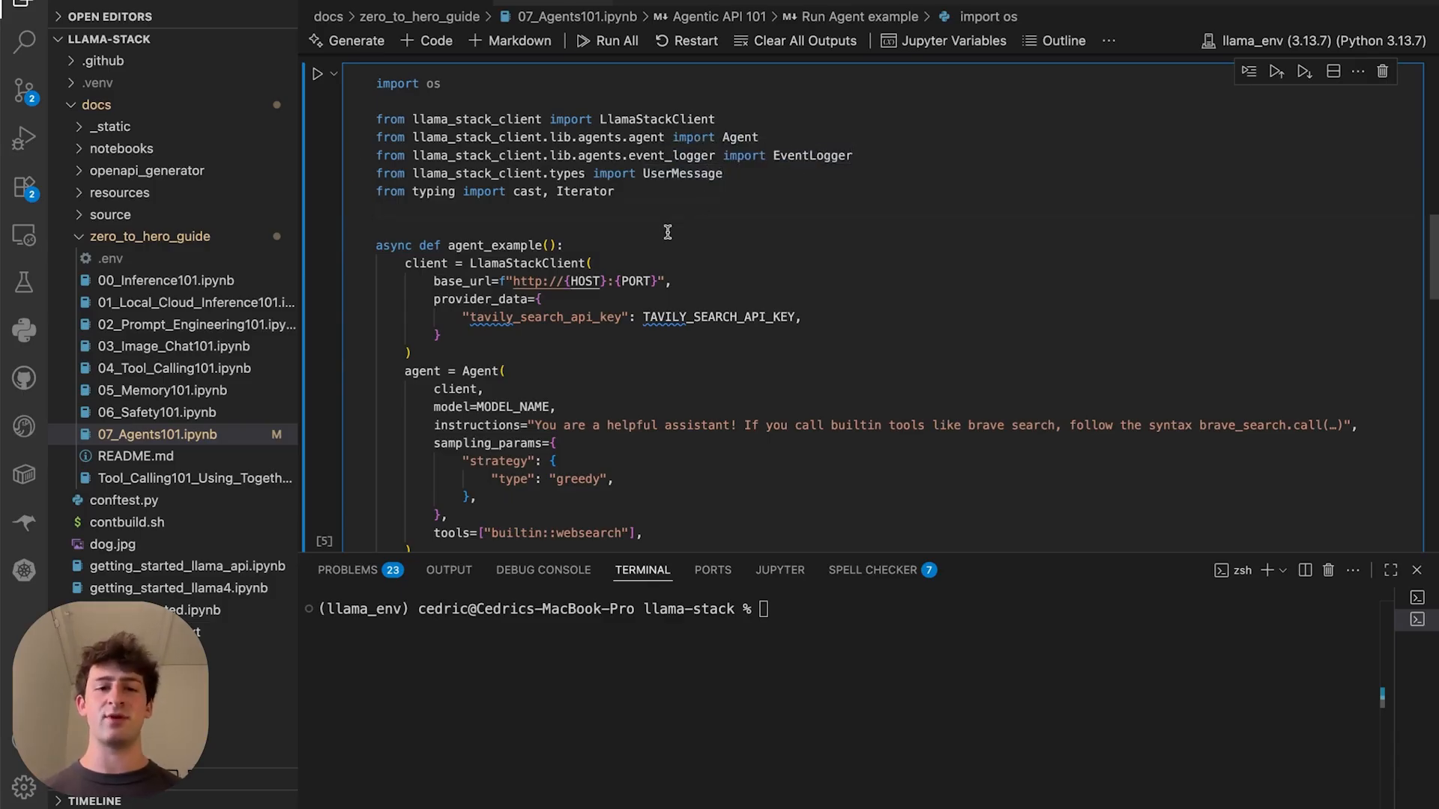
scroll(down, 3)
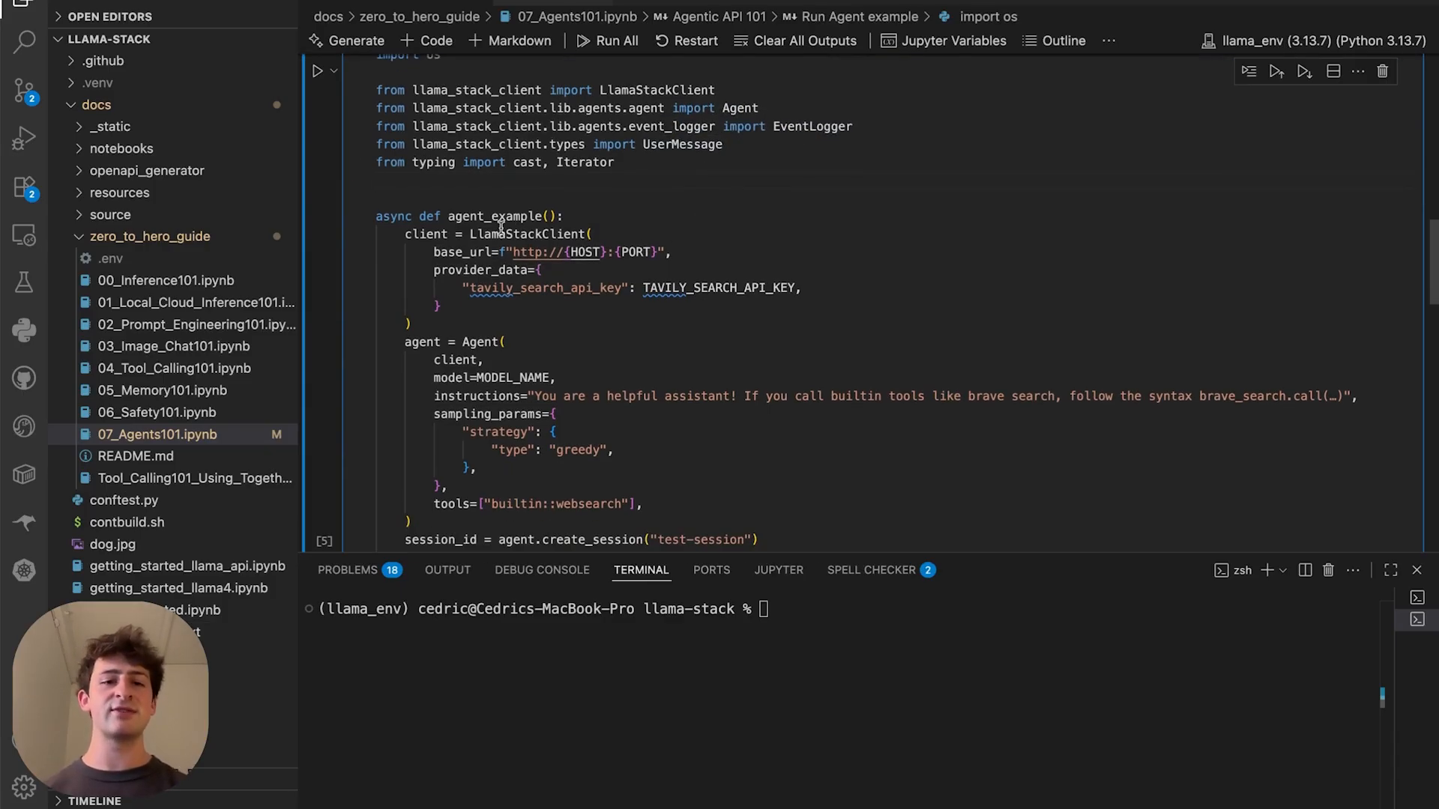
double_click(424, 234)
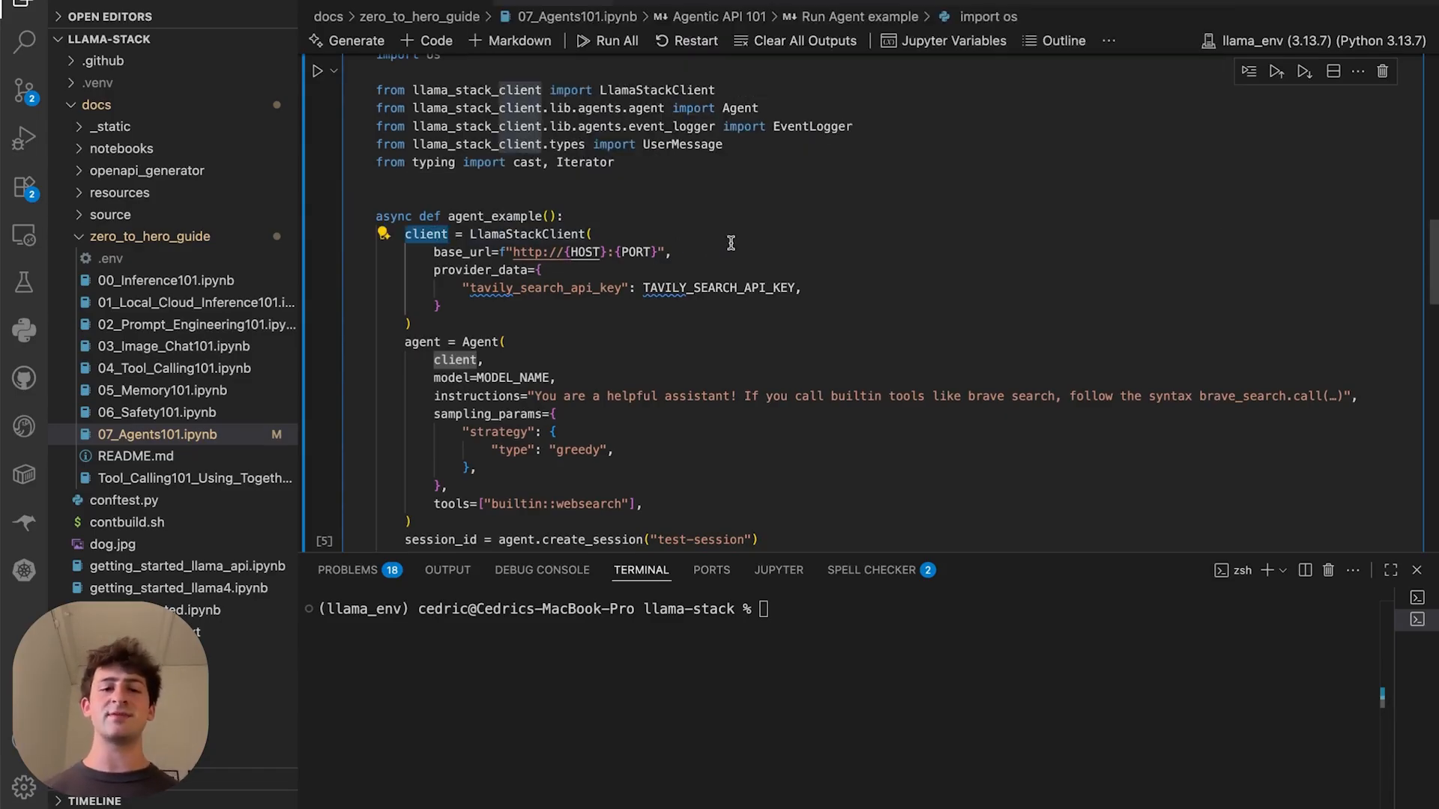
mouse_move(686, 283)
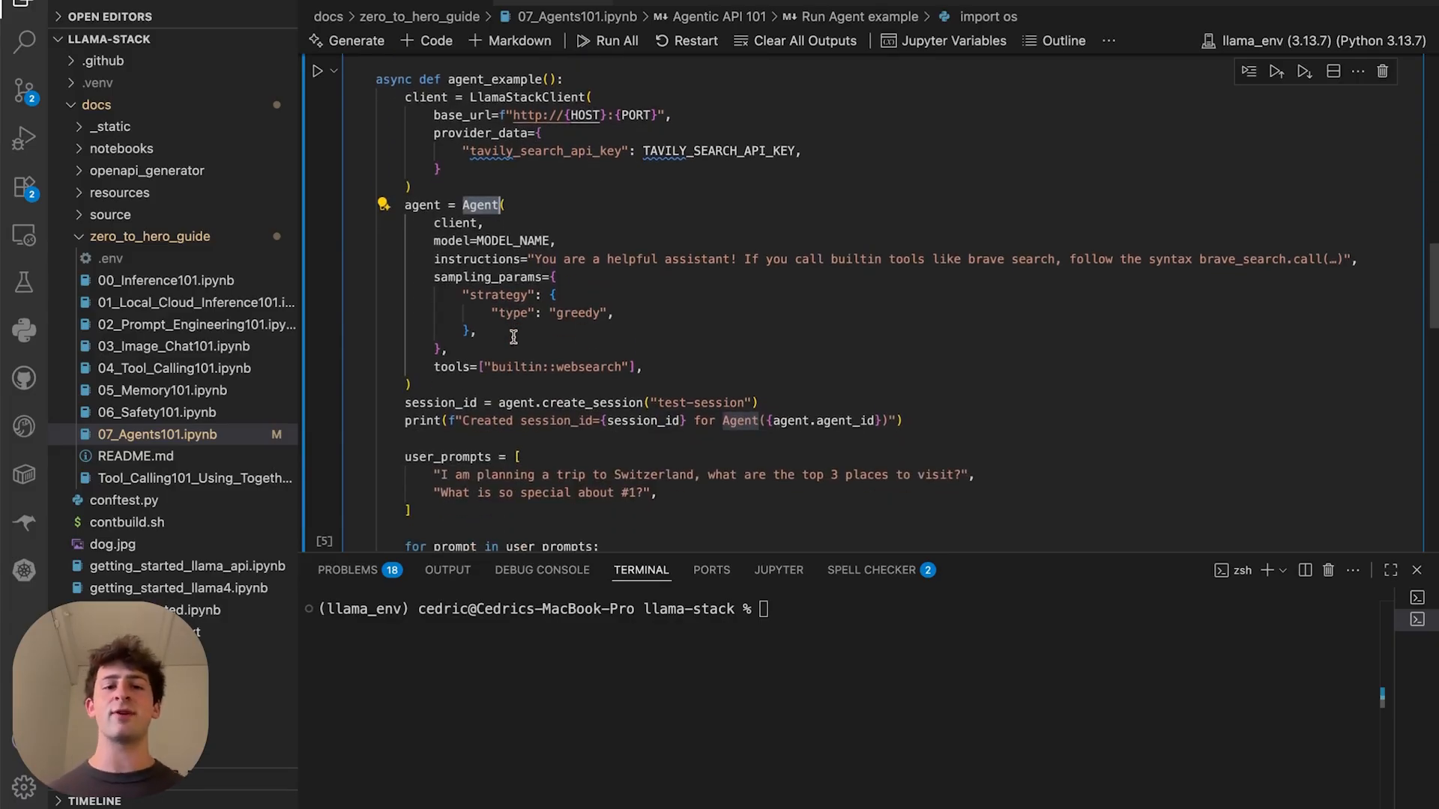
double_click(456, 224)
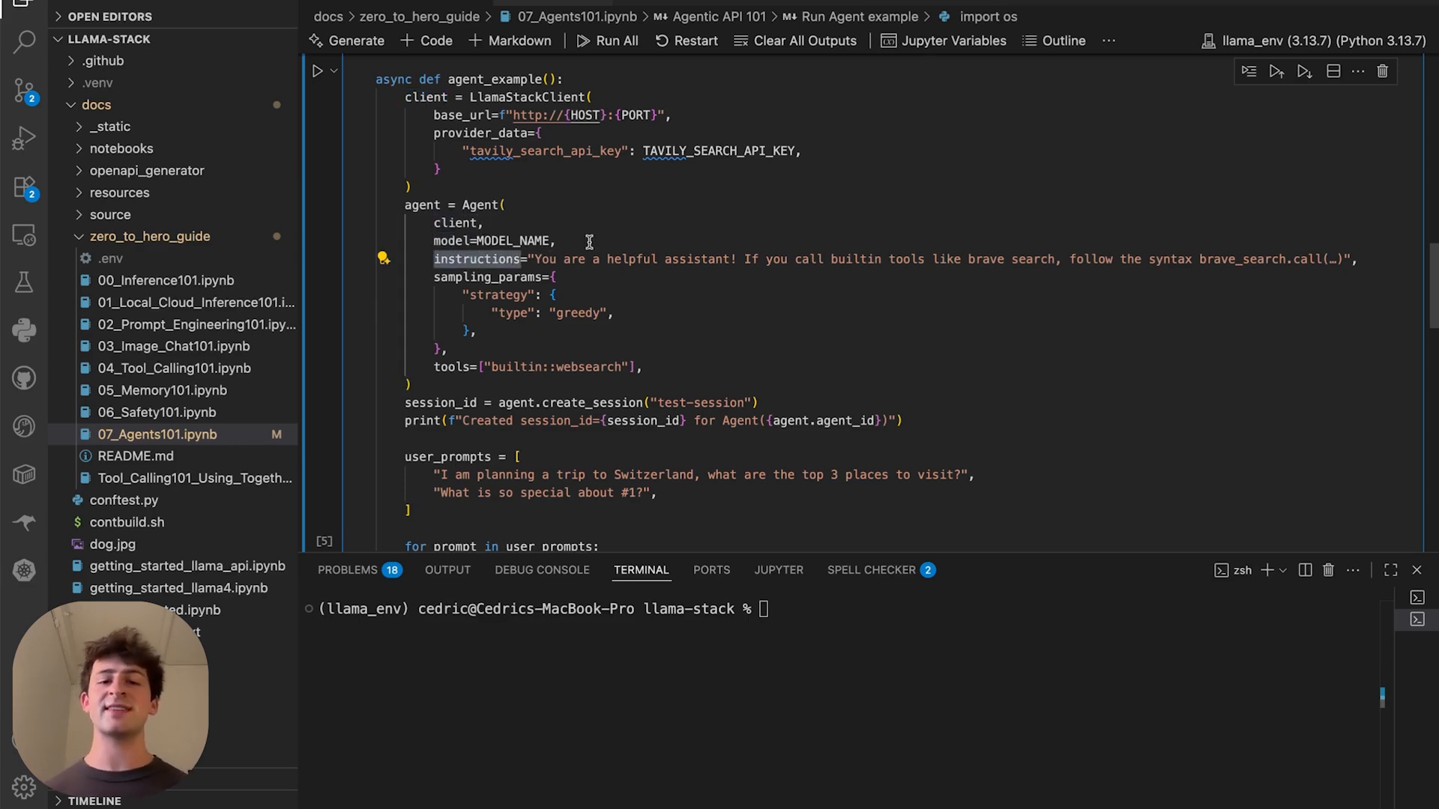
mouse_move(466, 276)
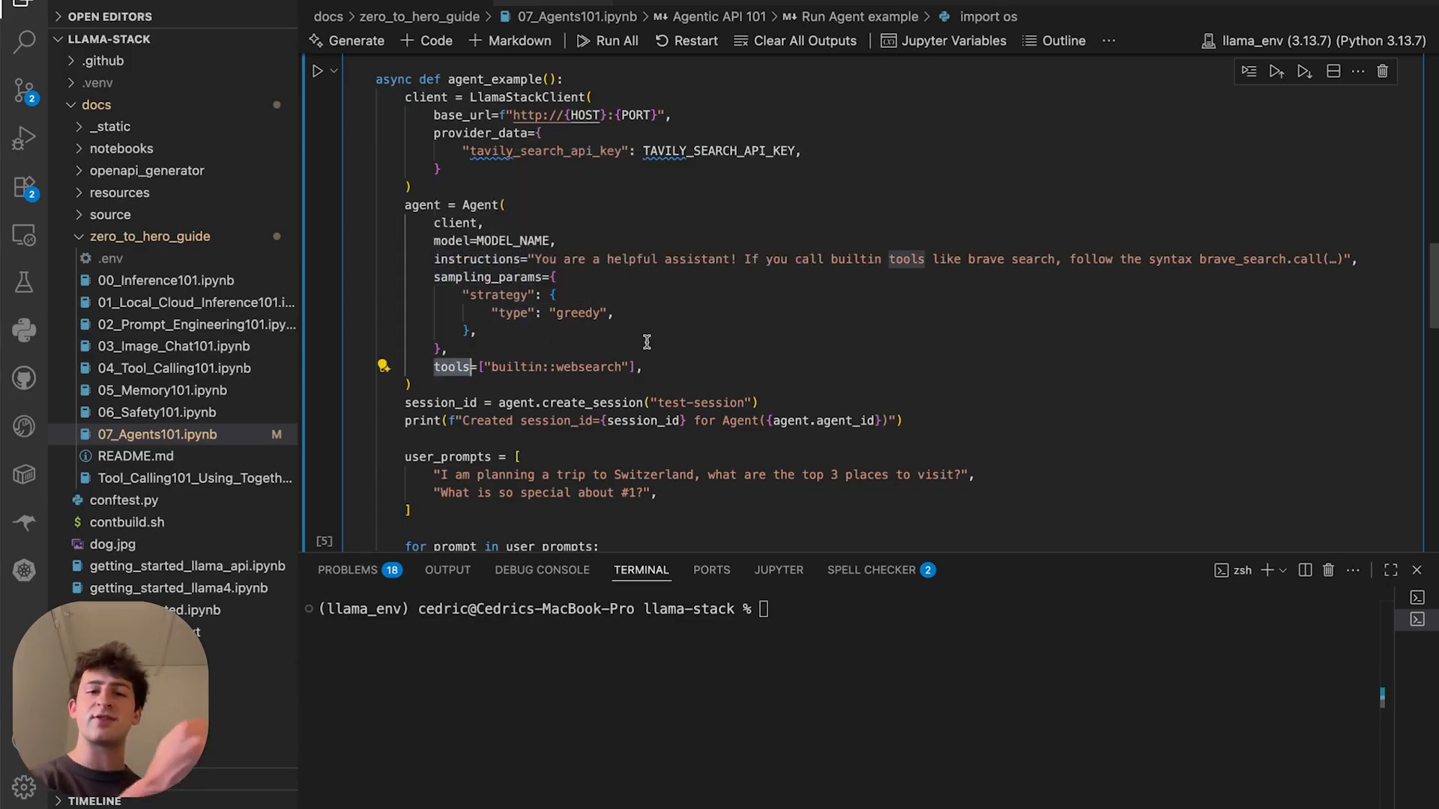
scroll(down, 3)
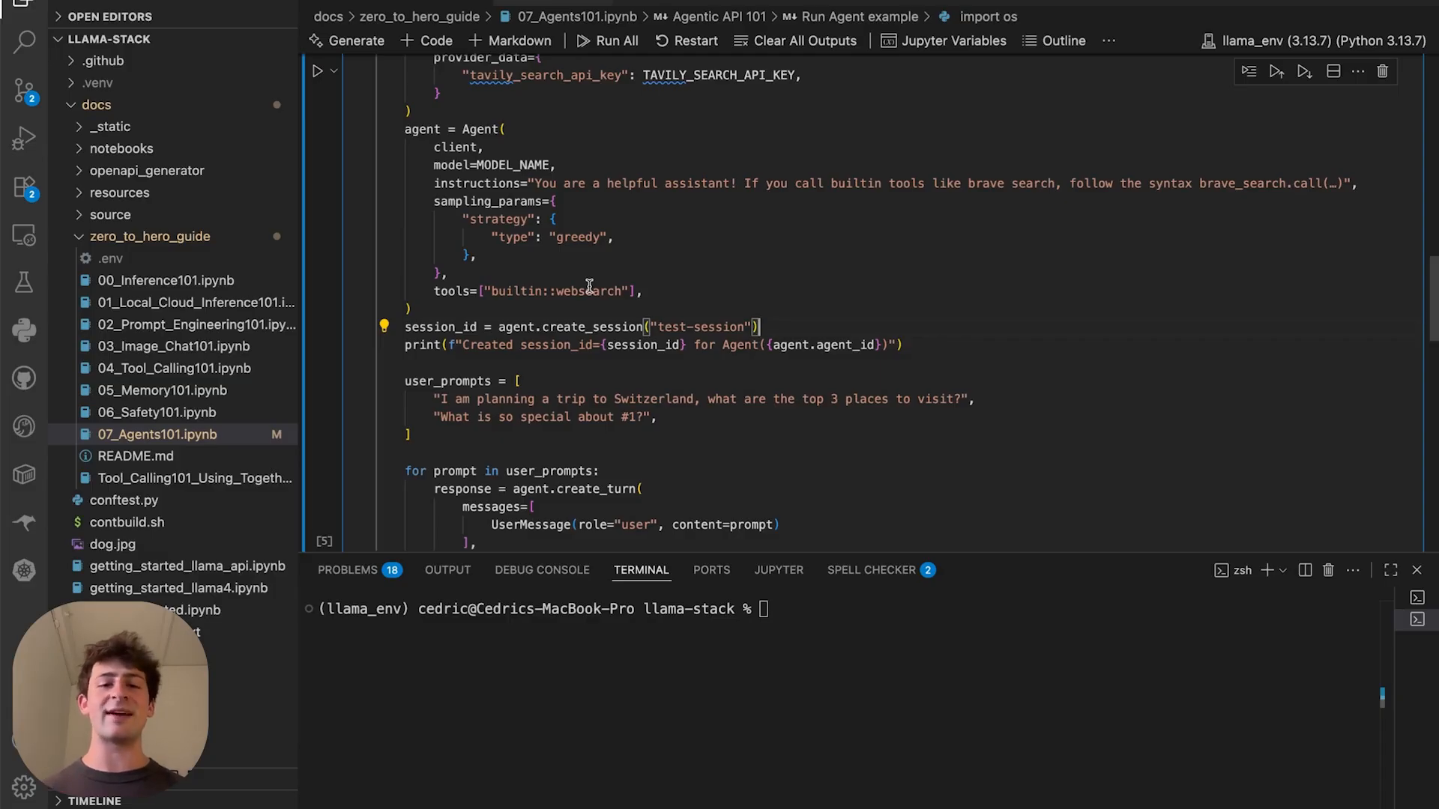
scroll(down, 3)
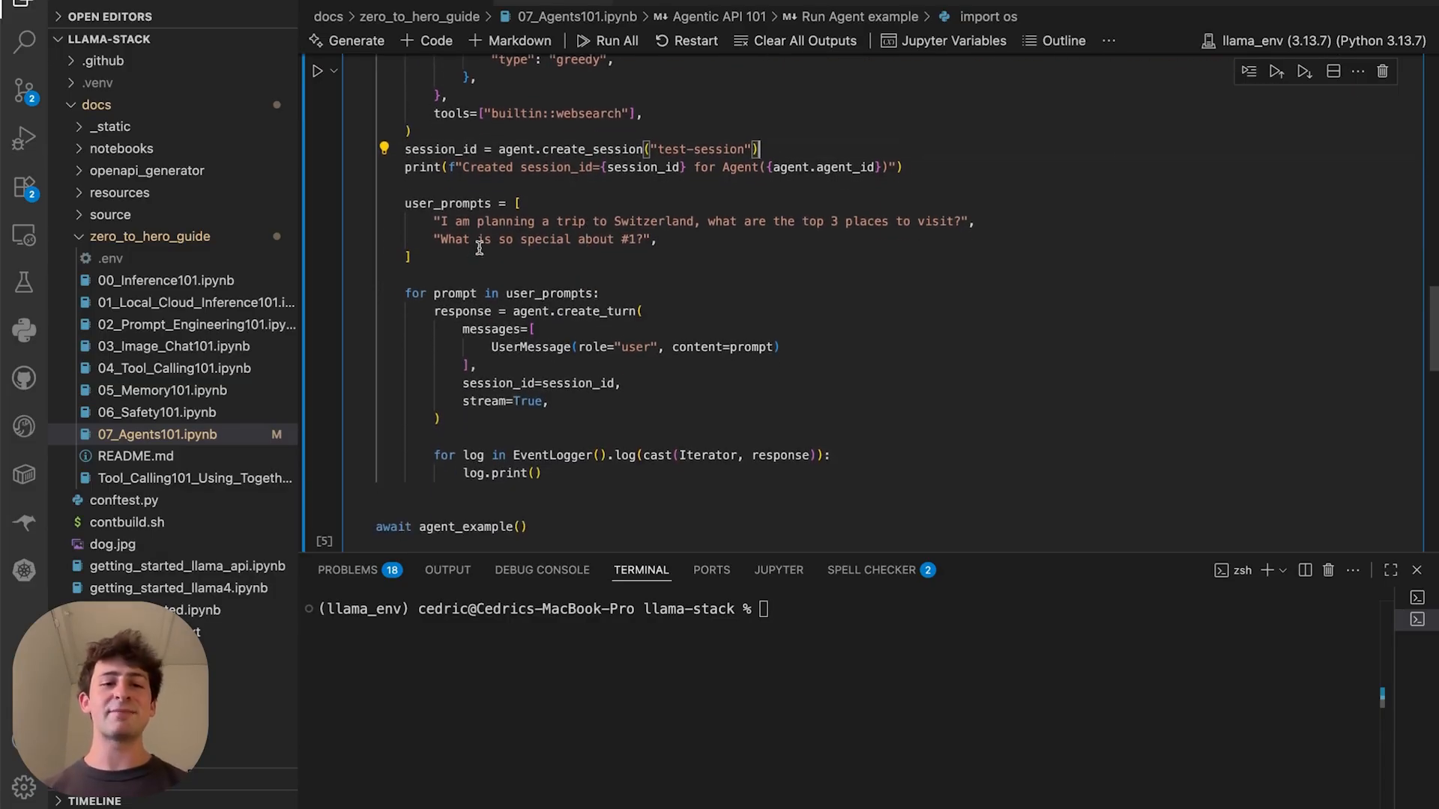
mouse_move(649, 238)
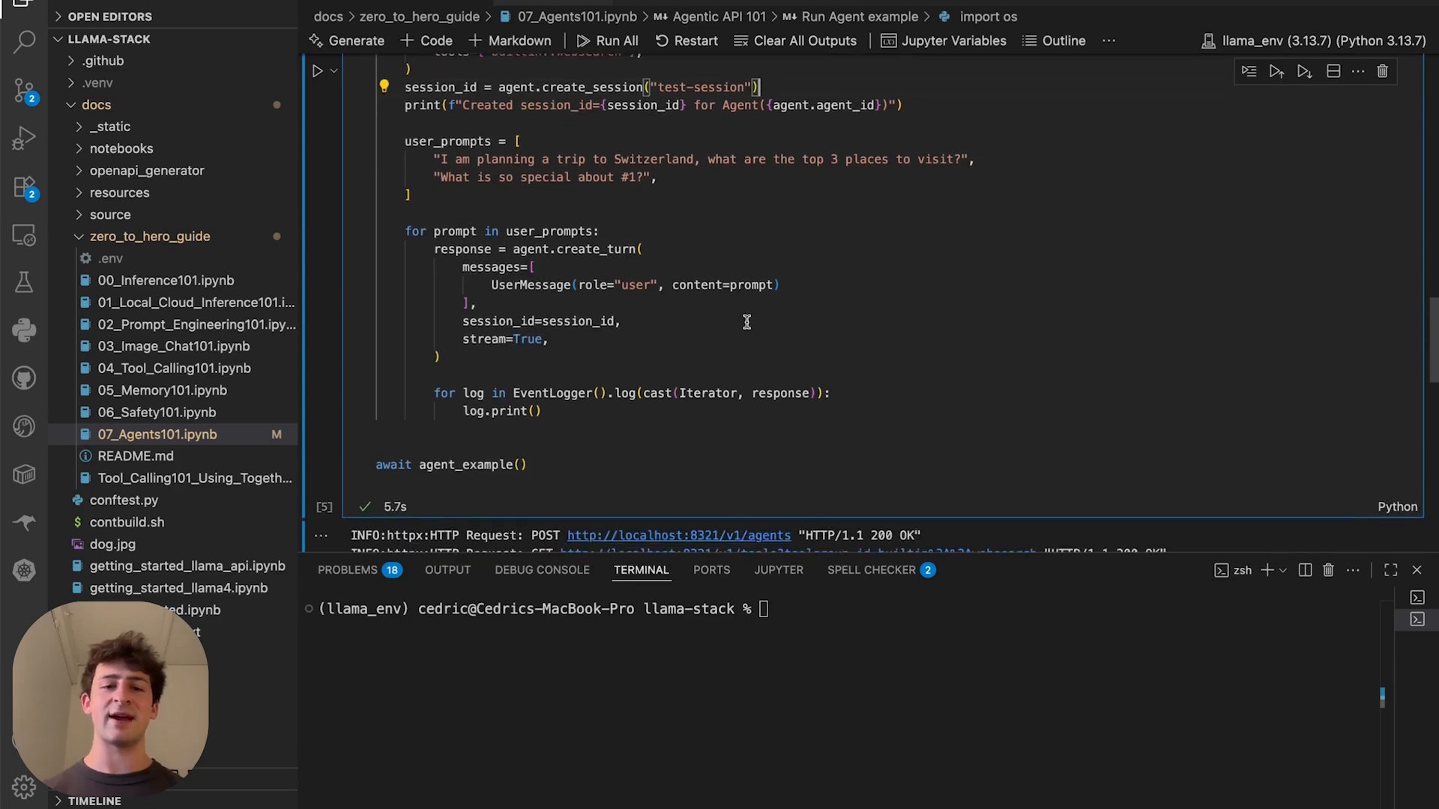
mouse_move(643, 284)
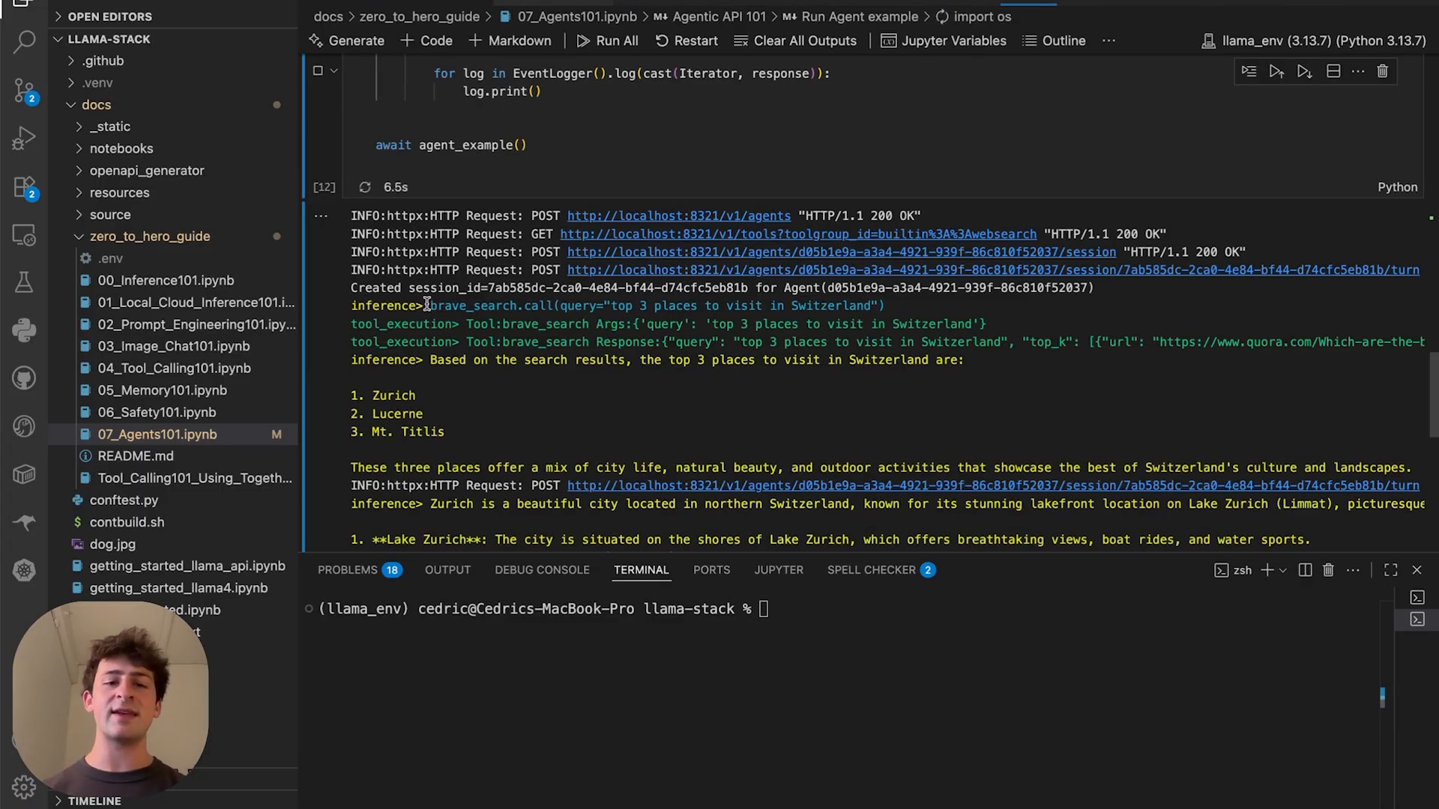
double_click(576, 305)
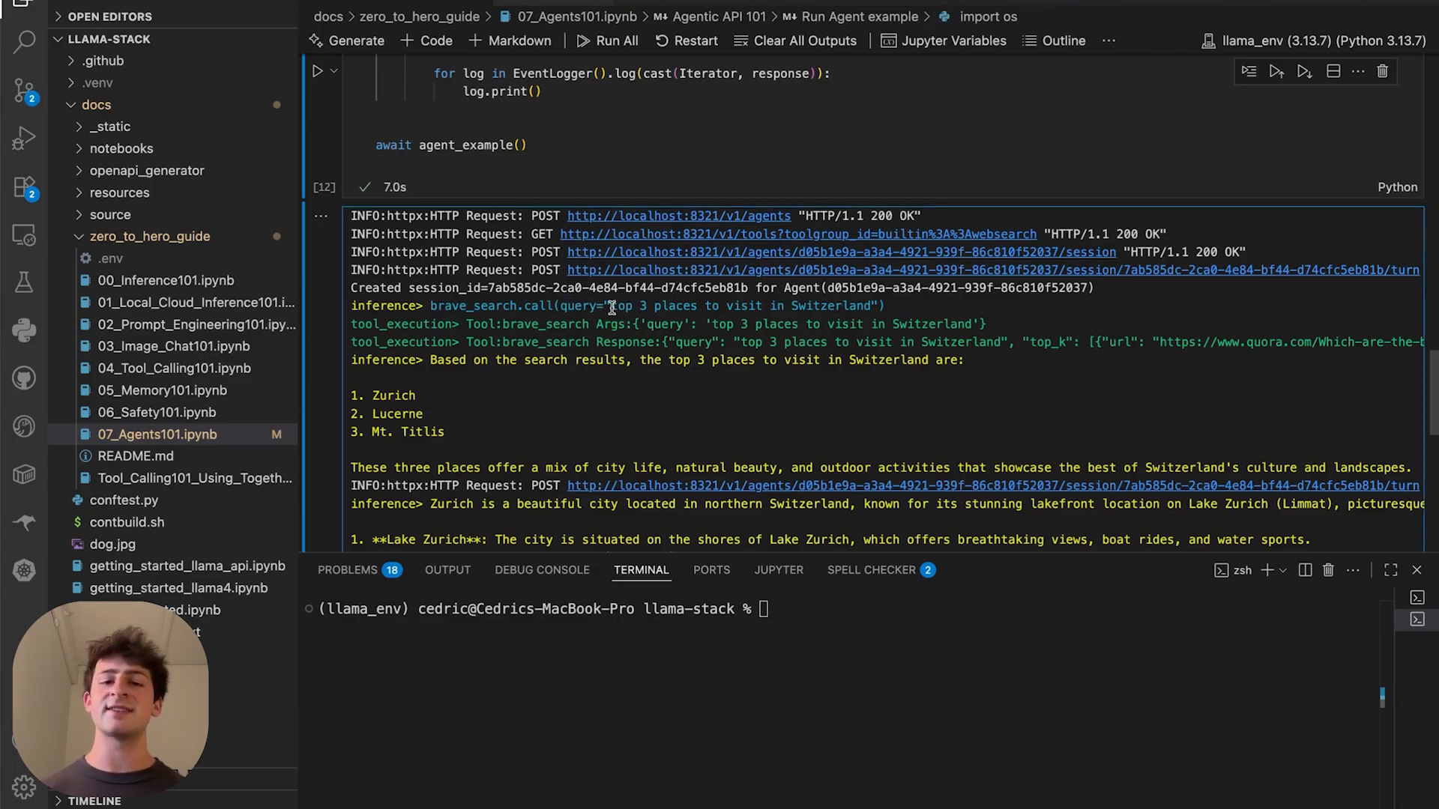
scroll(down, 3)
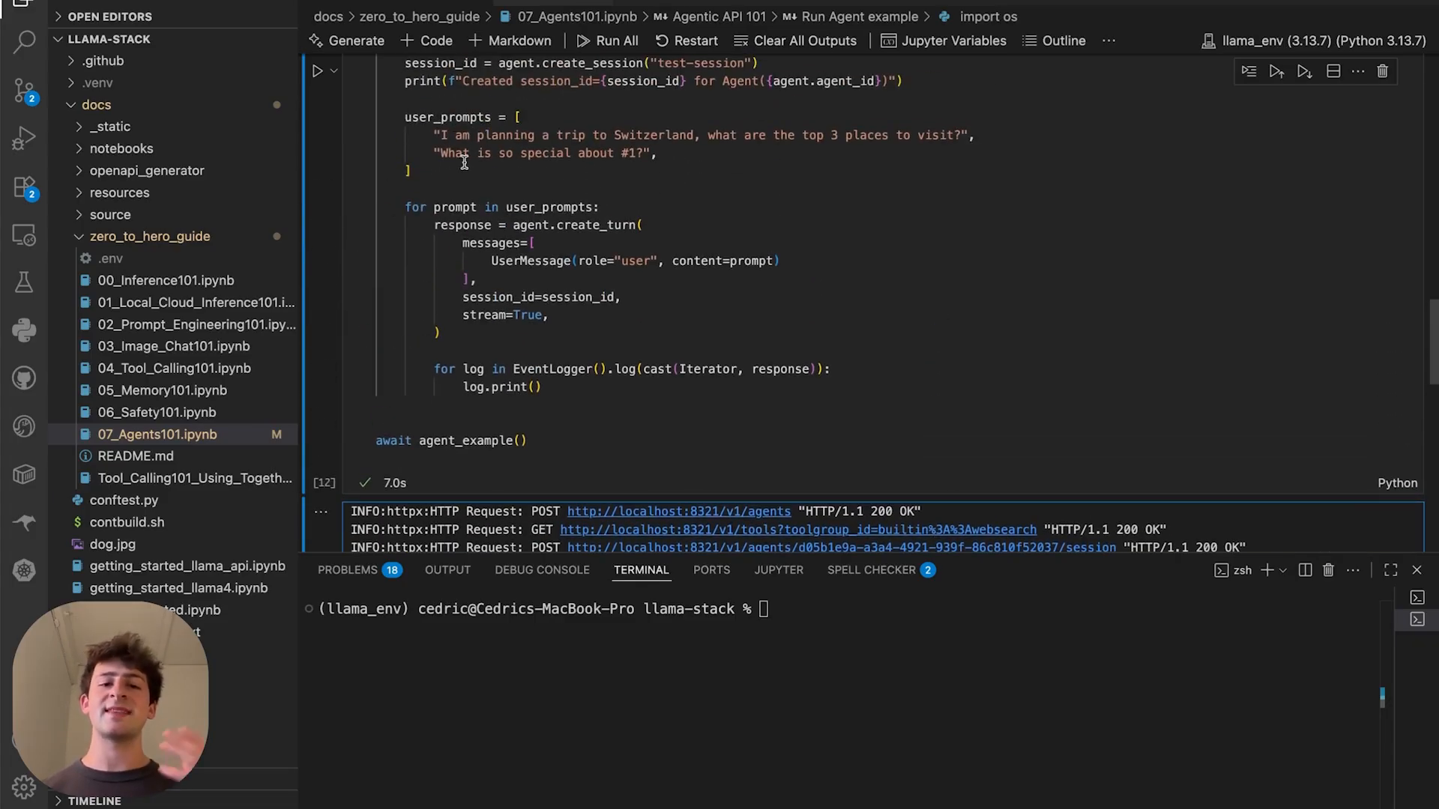
drag(442, 135, 768, 135)
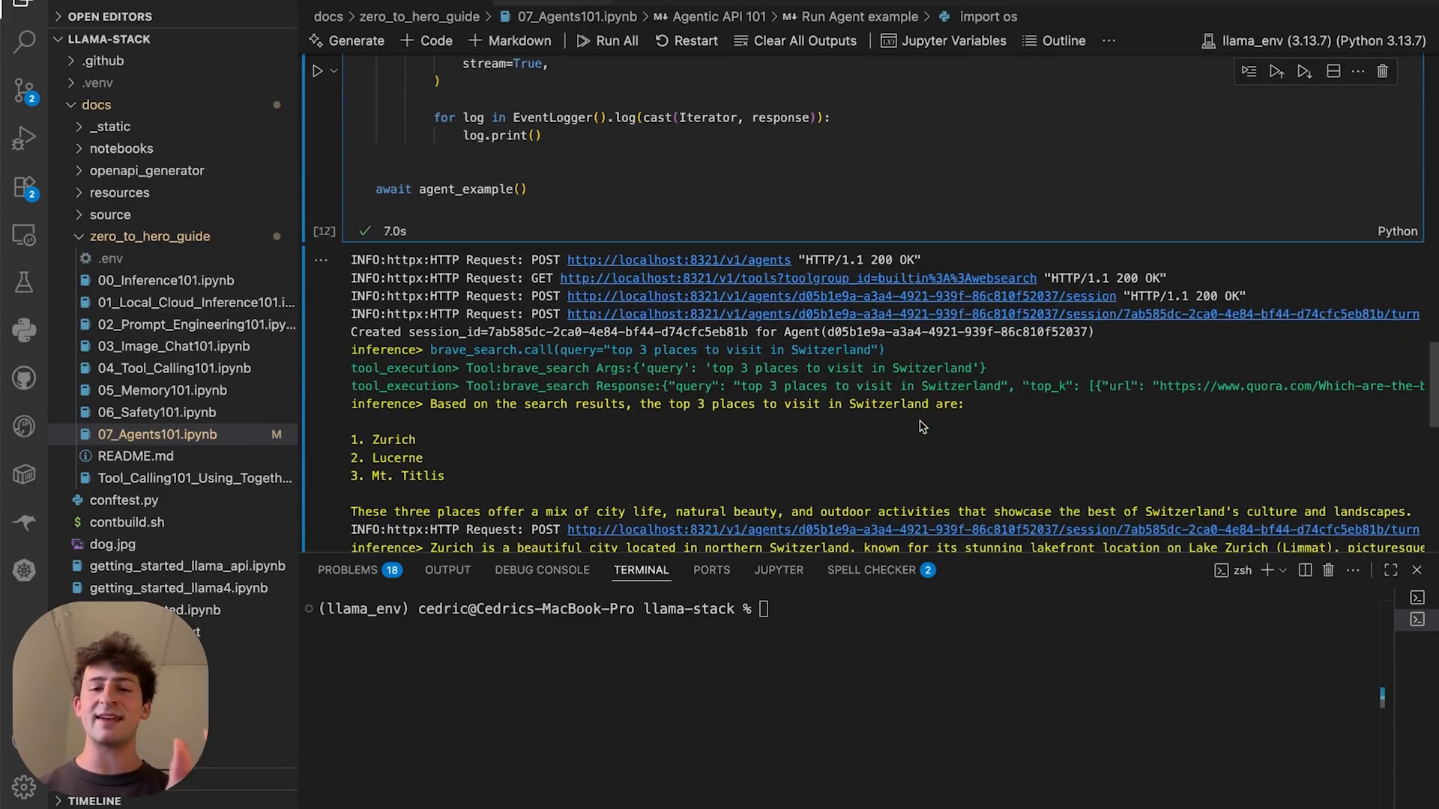
drag(631, 349, 868, 350)
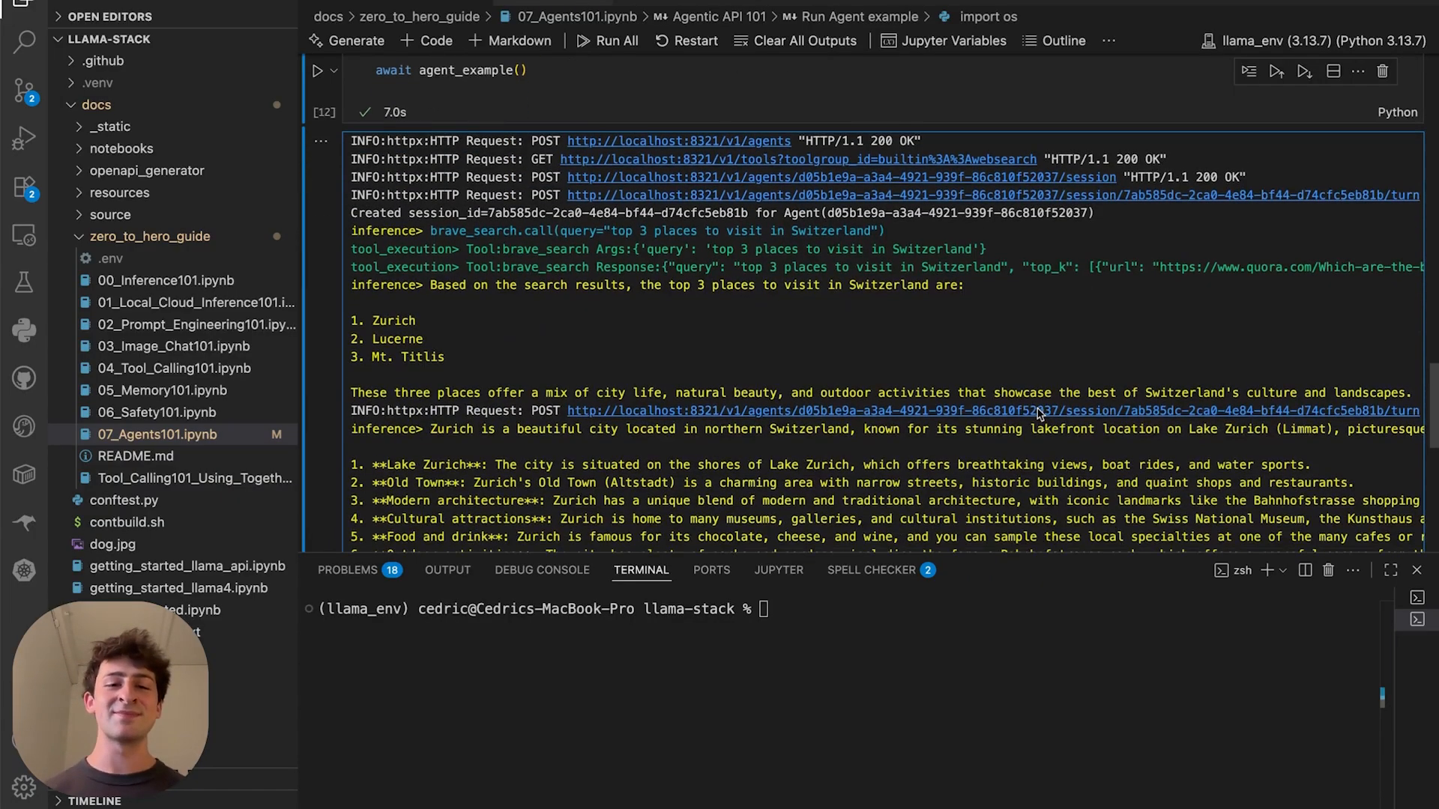
scroll(down, 3)
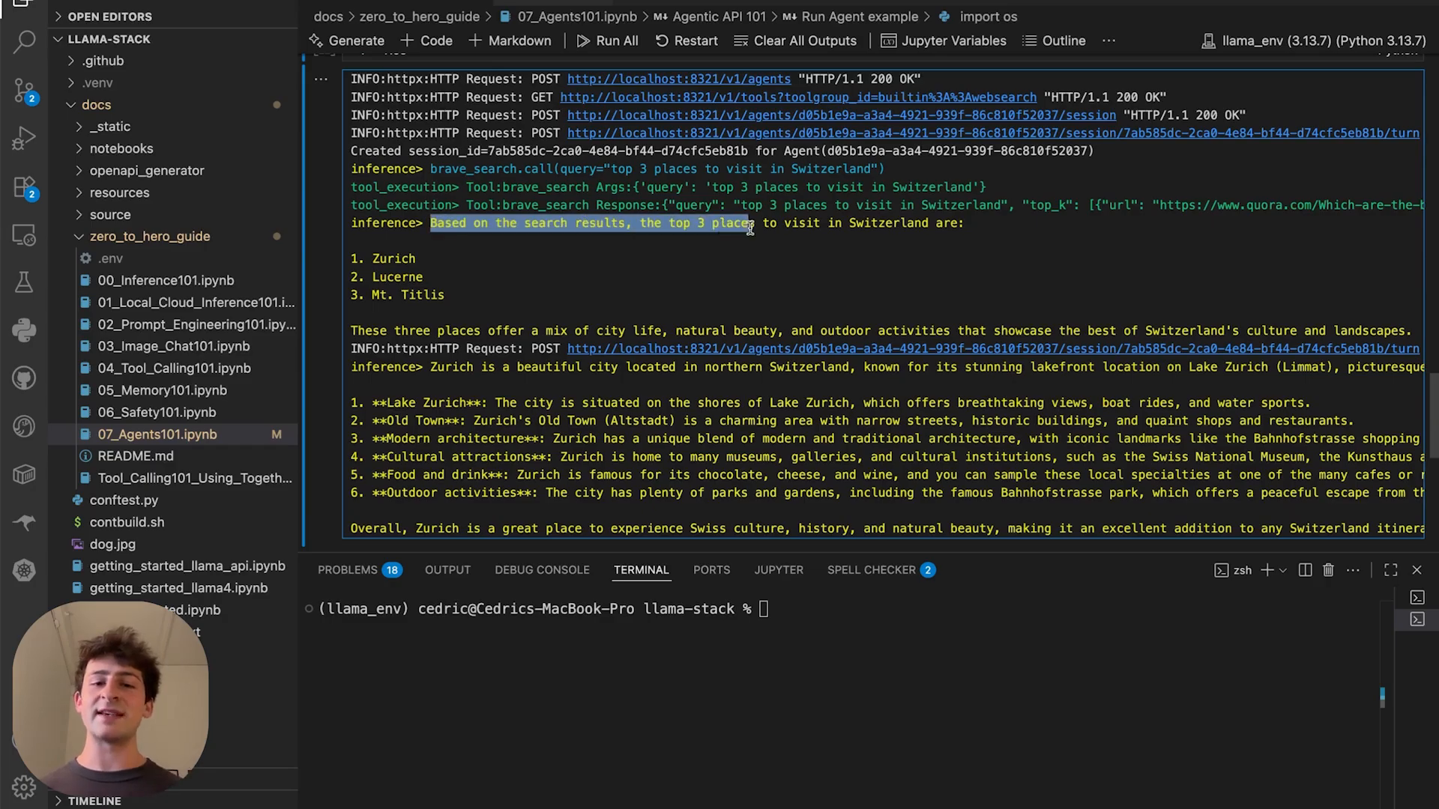
scroll(down, 3)
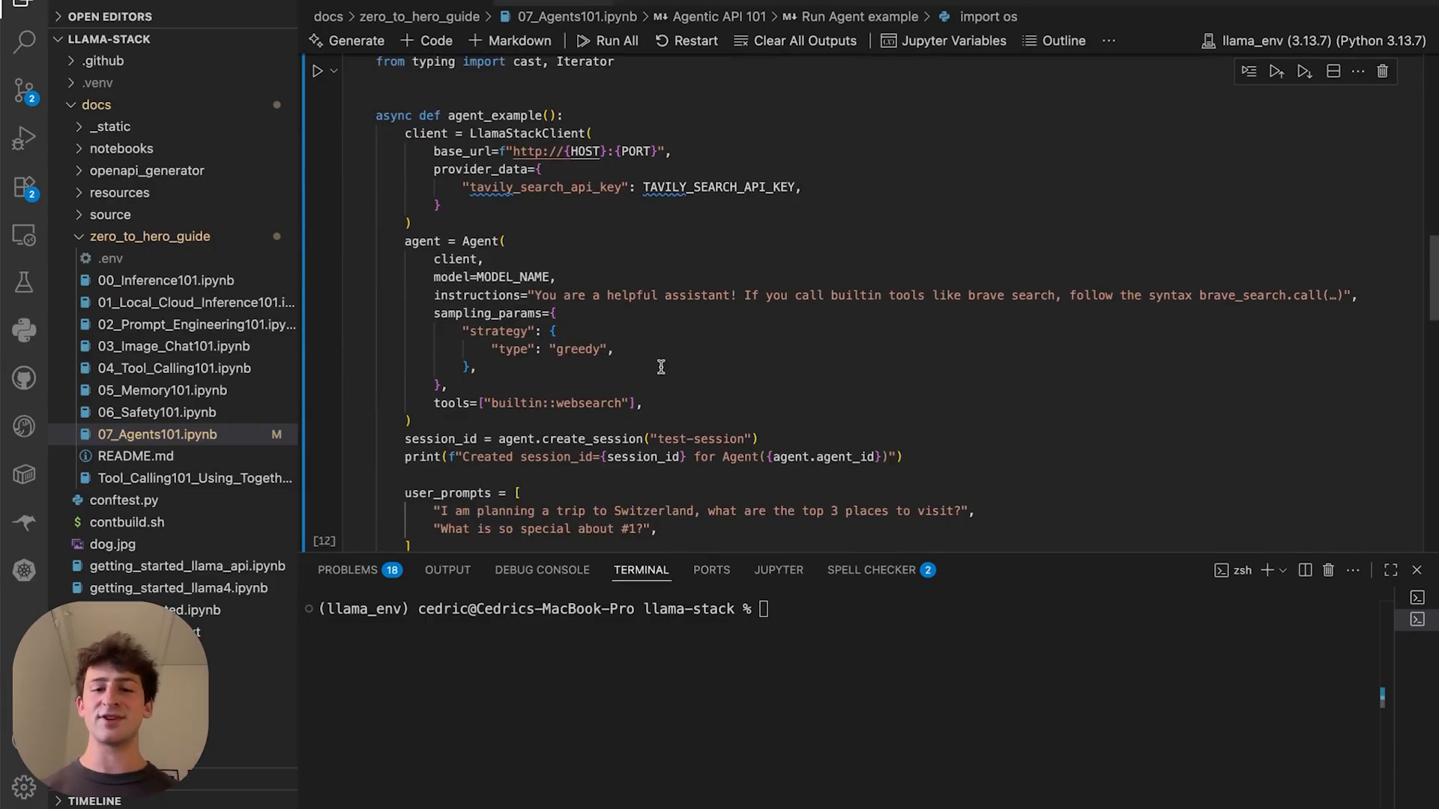
Scroll the Agents101 notebook before closing it.
scroll(down, 3)
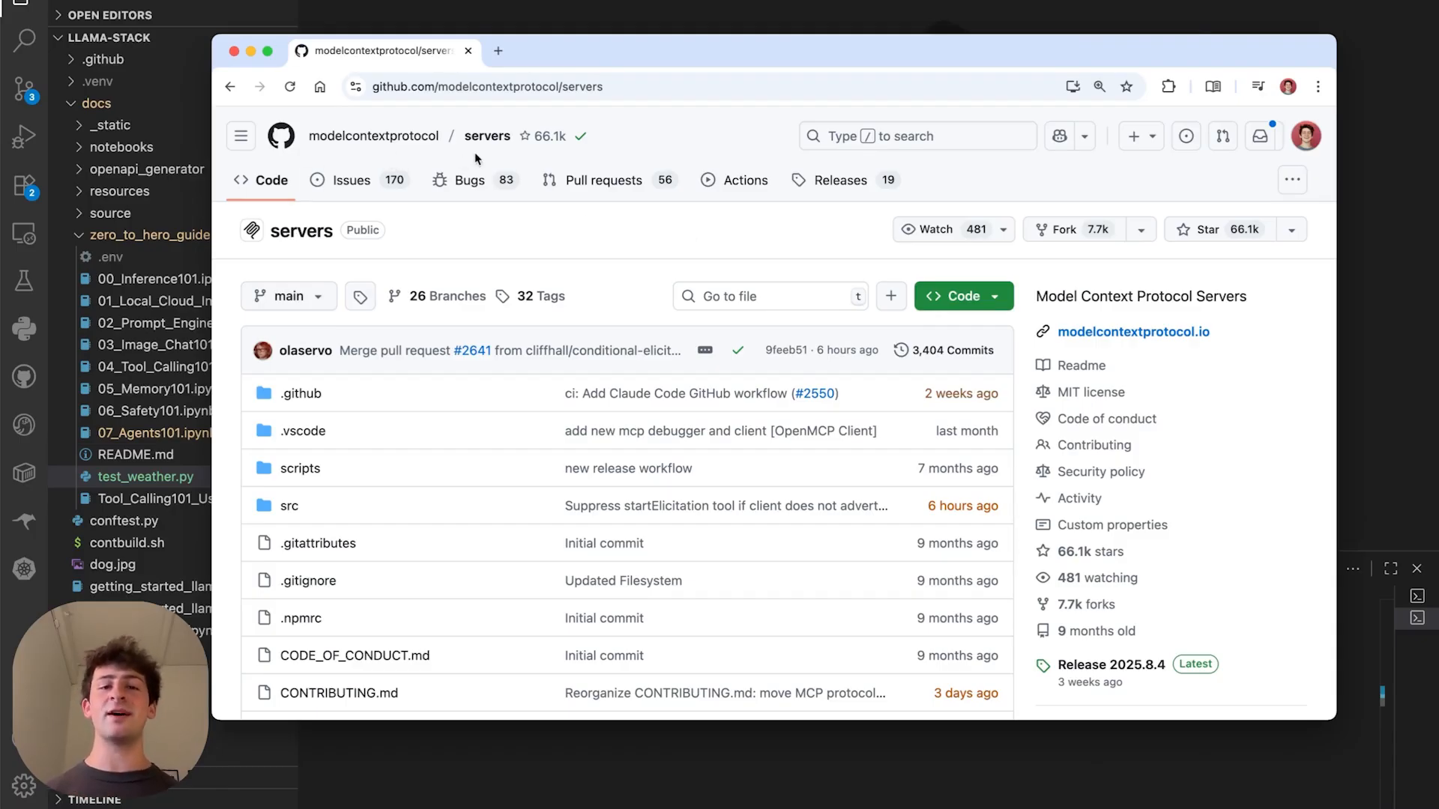
Scroll through the Third-Party Servers list in the modelcontextprotocol servers README.
scroll(down, 3)
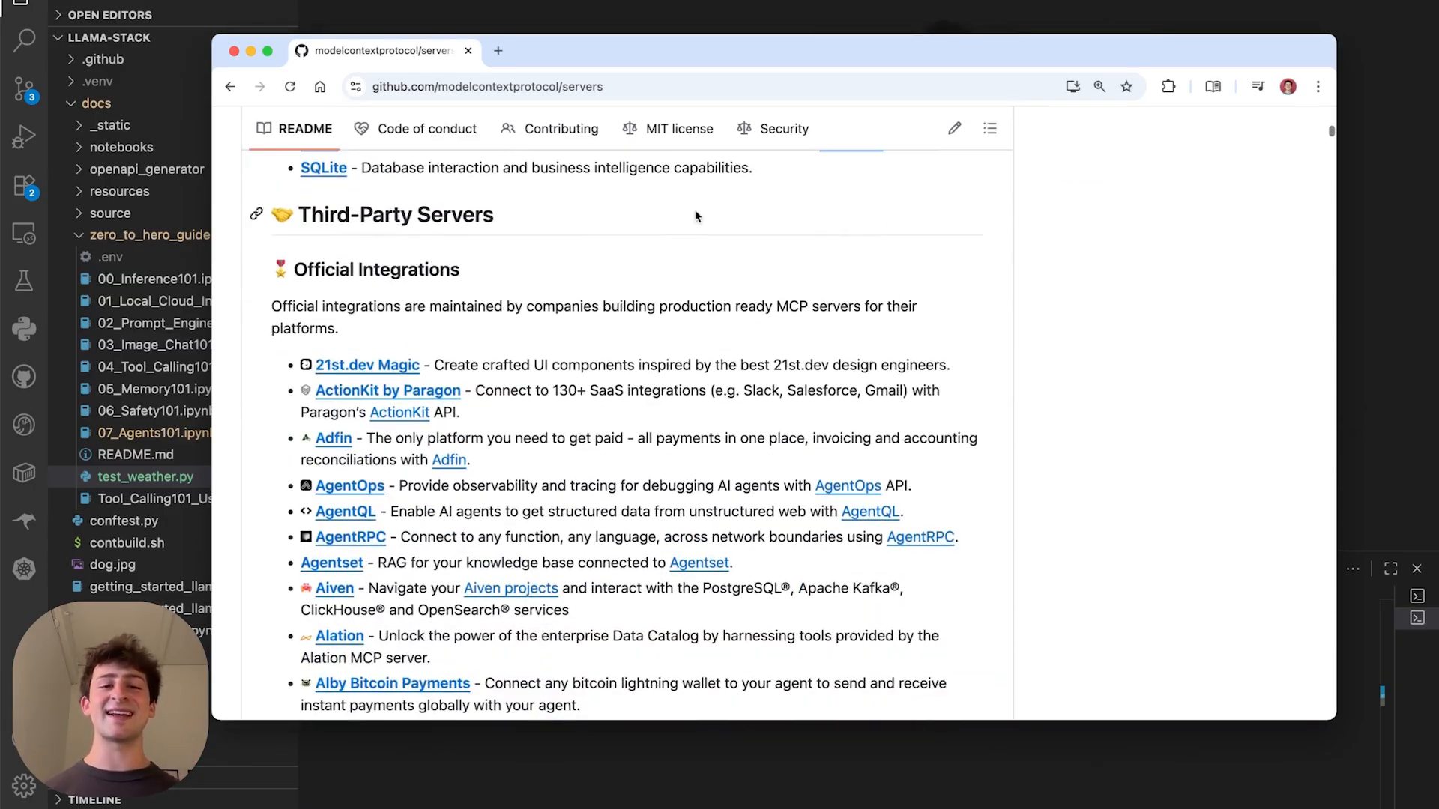
scroll(down, 3)
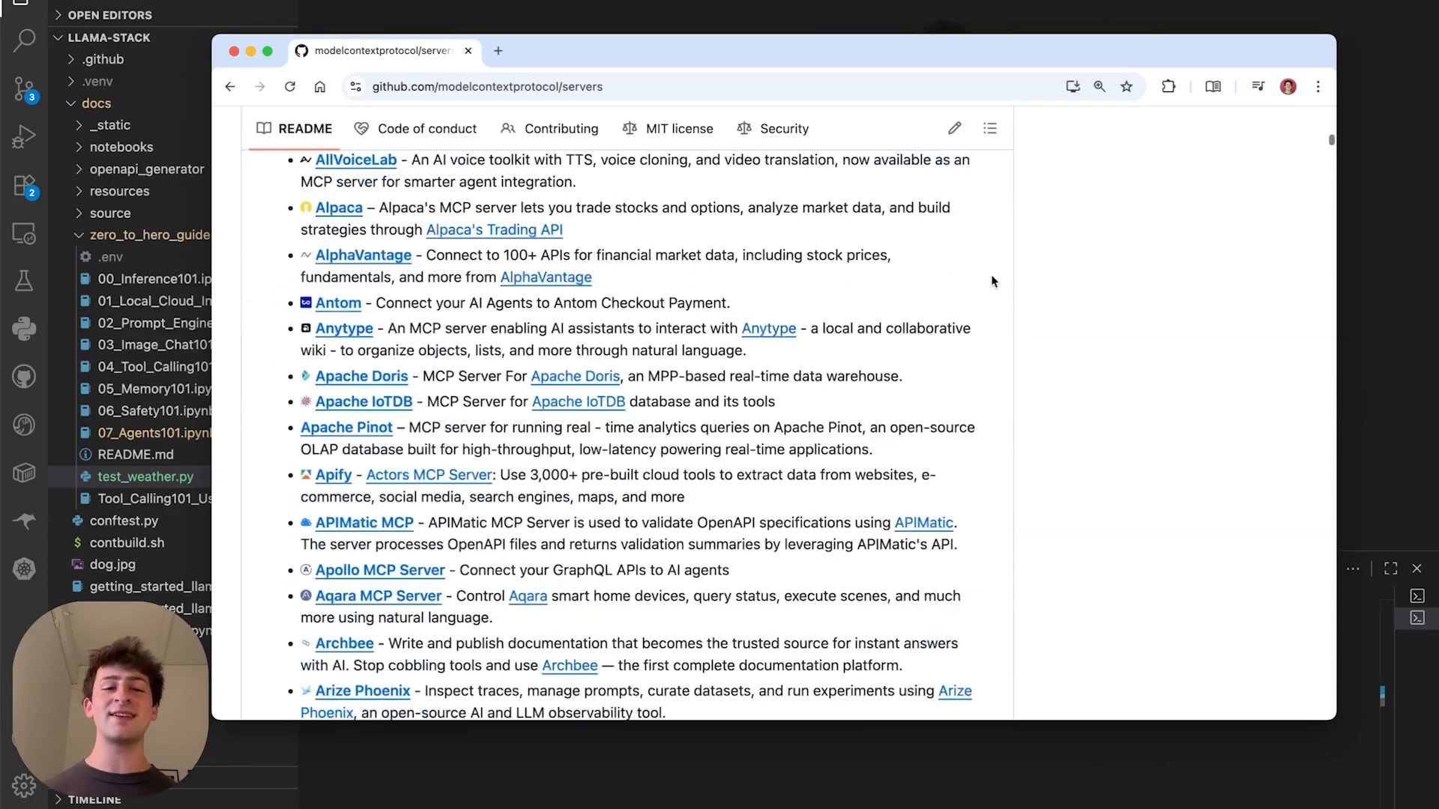
scroll(down, 3)
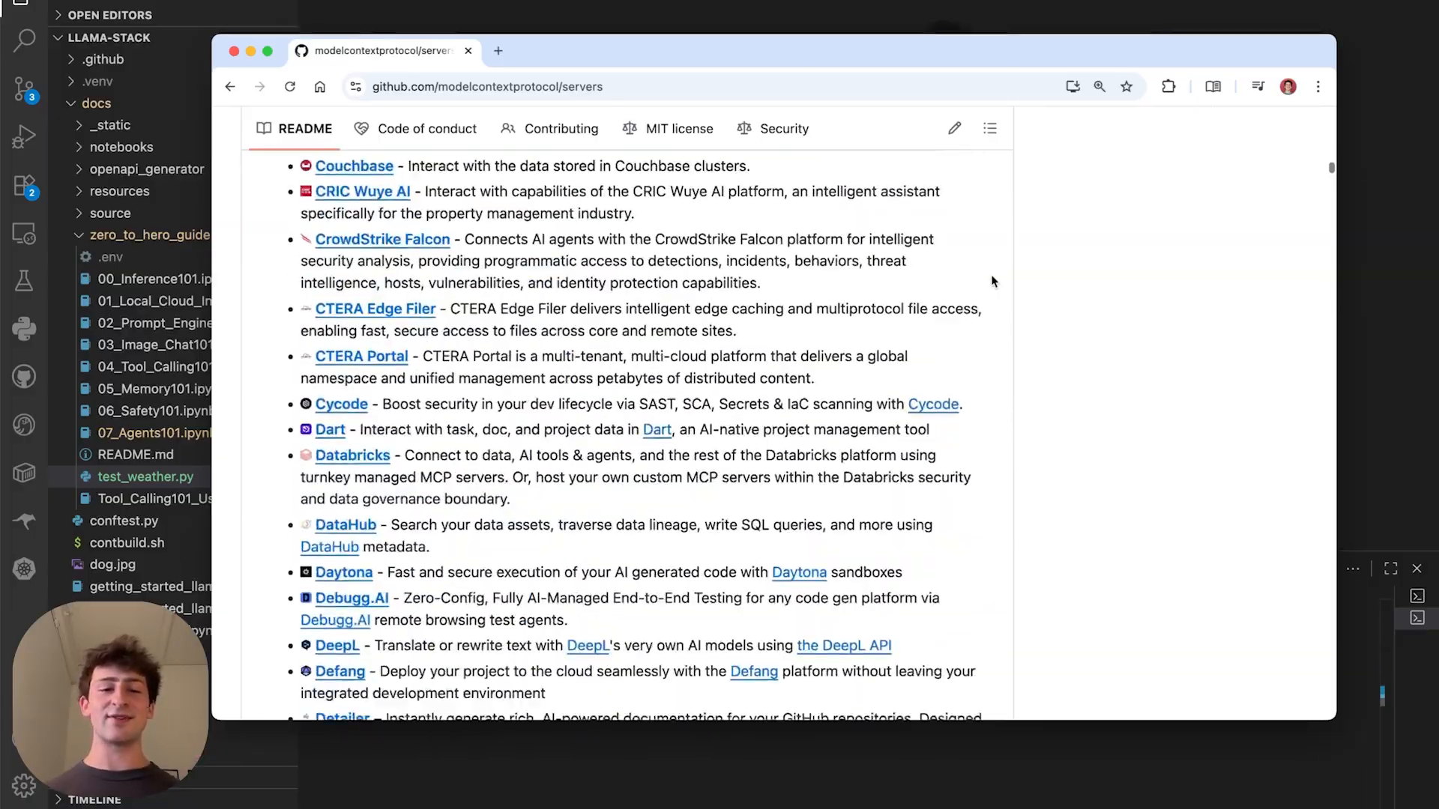
scroll(down, 3)
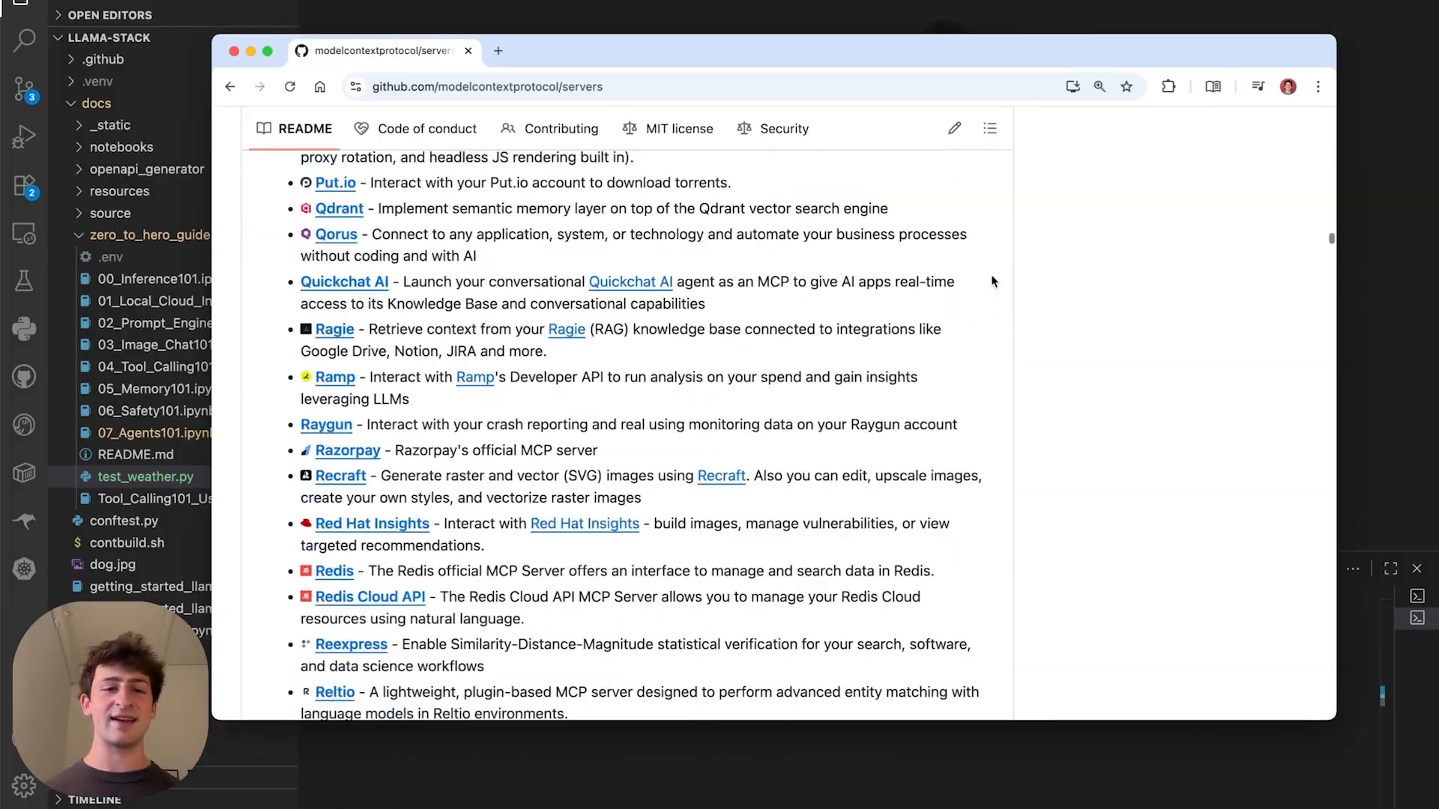
mouse_move(638, 403)
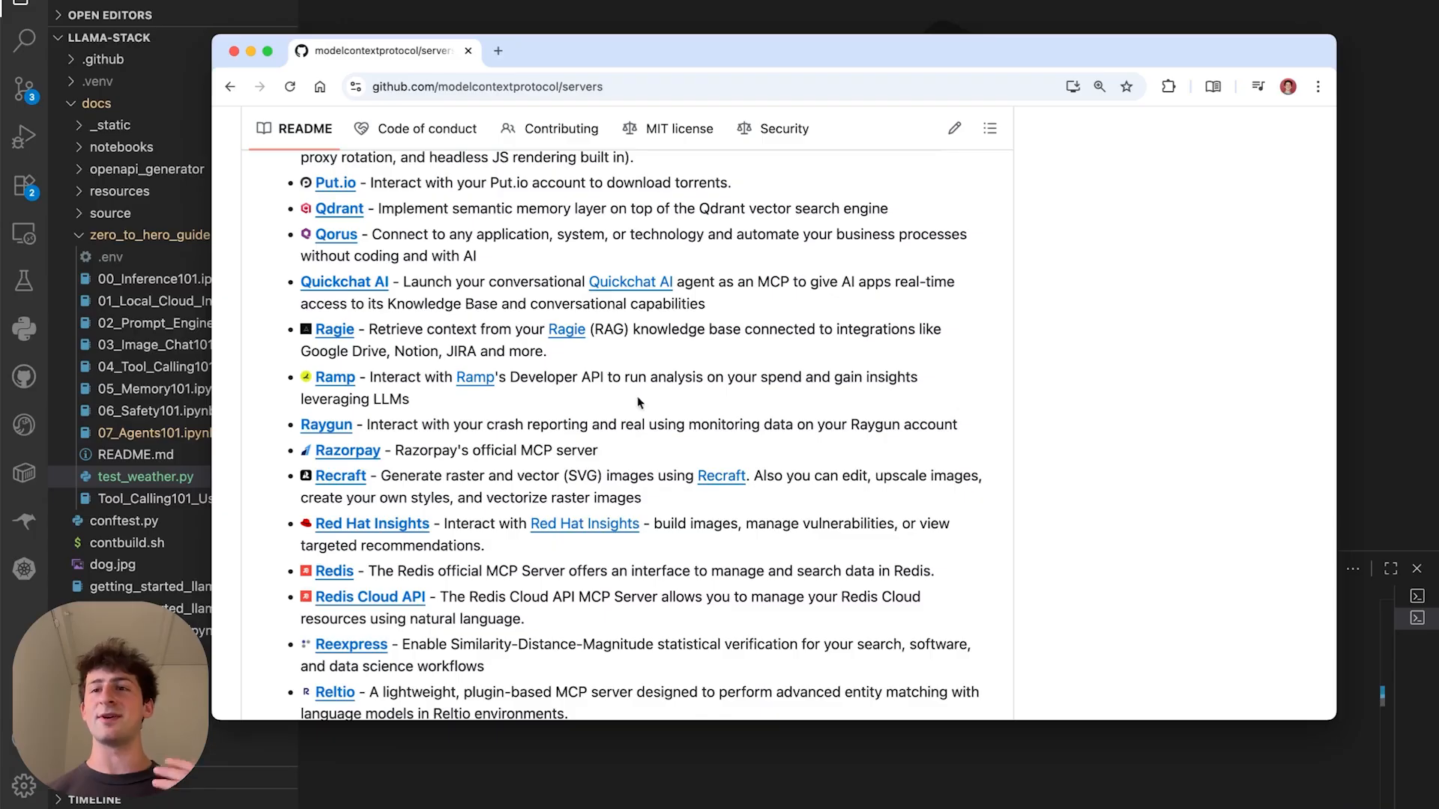
scroll(down, 3)
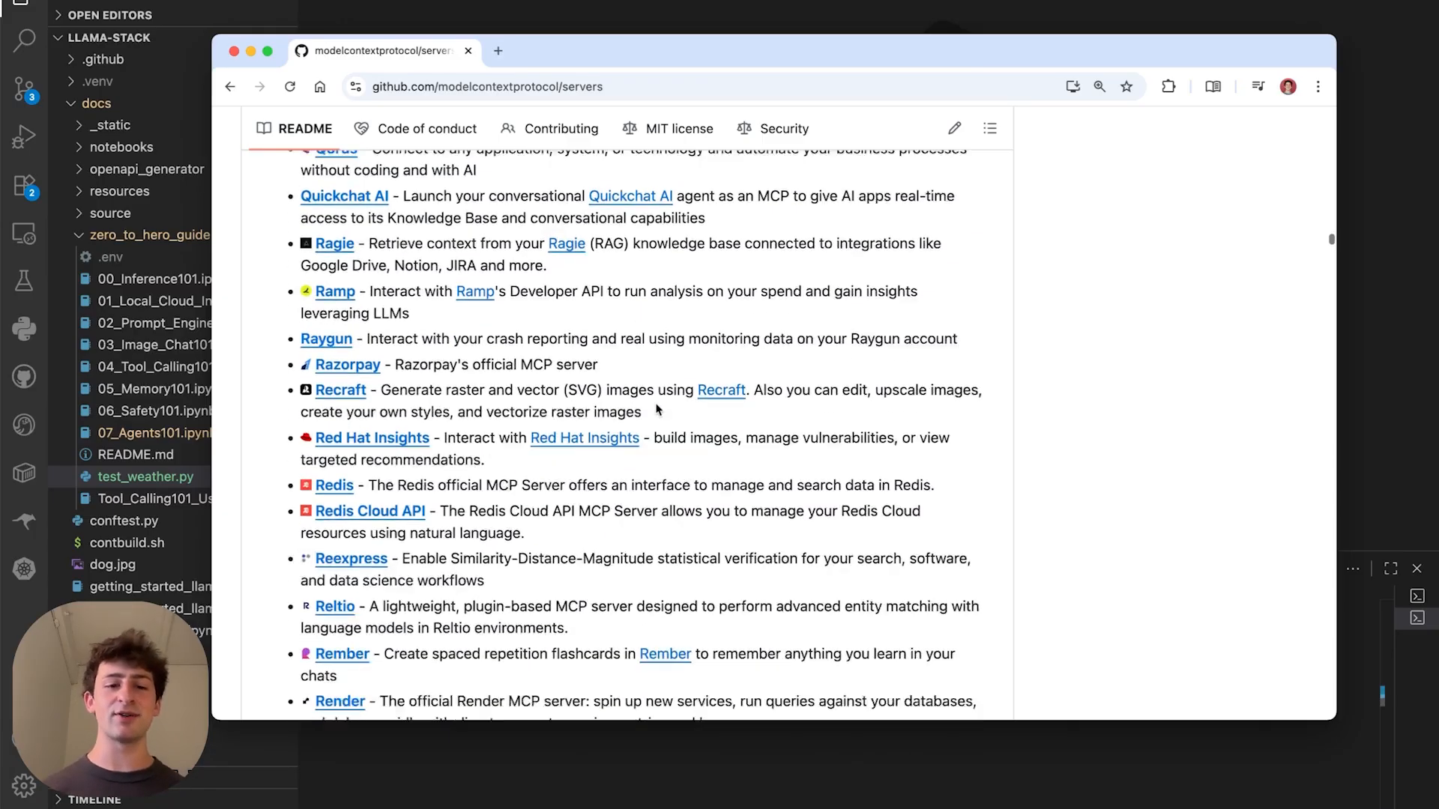
scroll(down, 3)
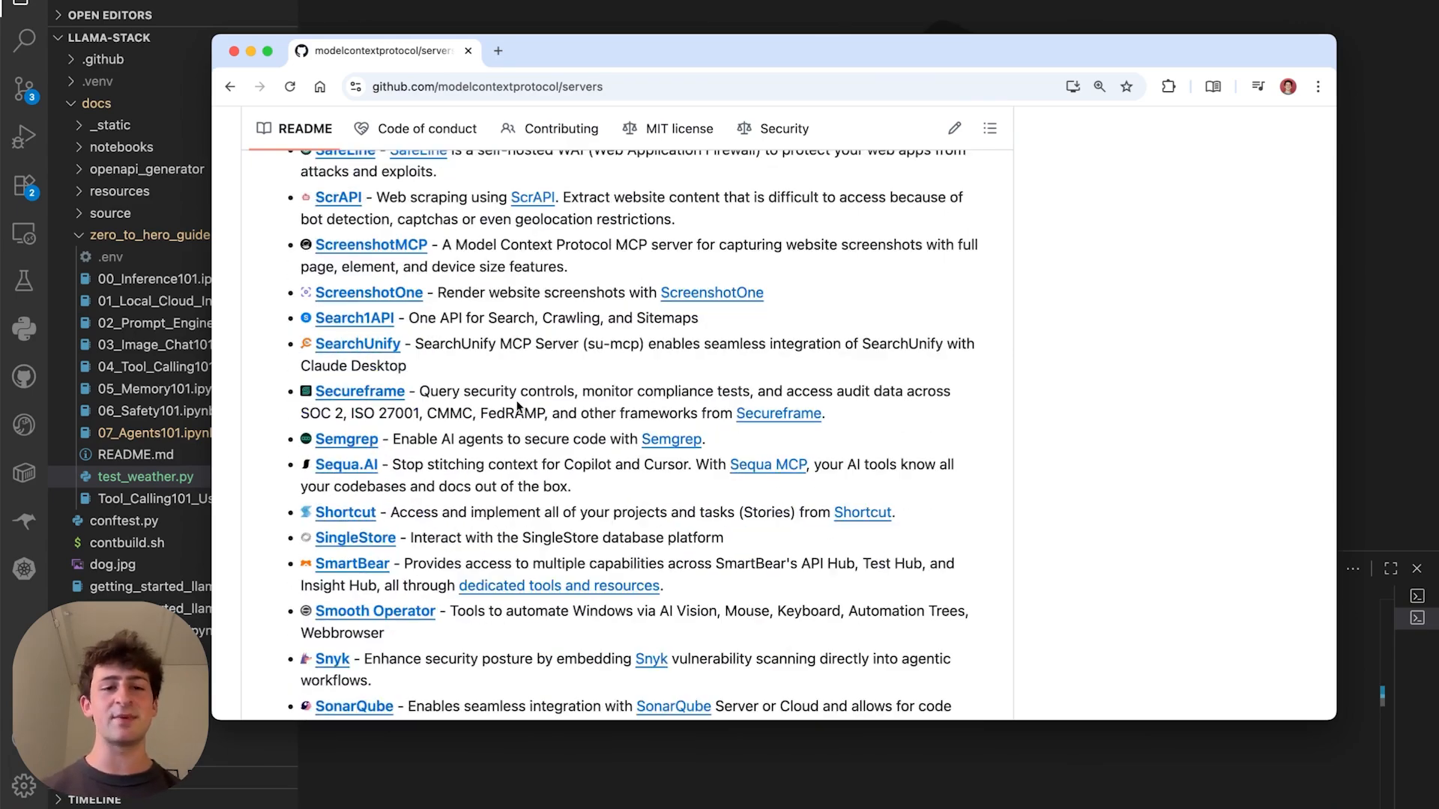
scroll(down, 3)
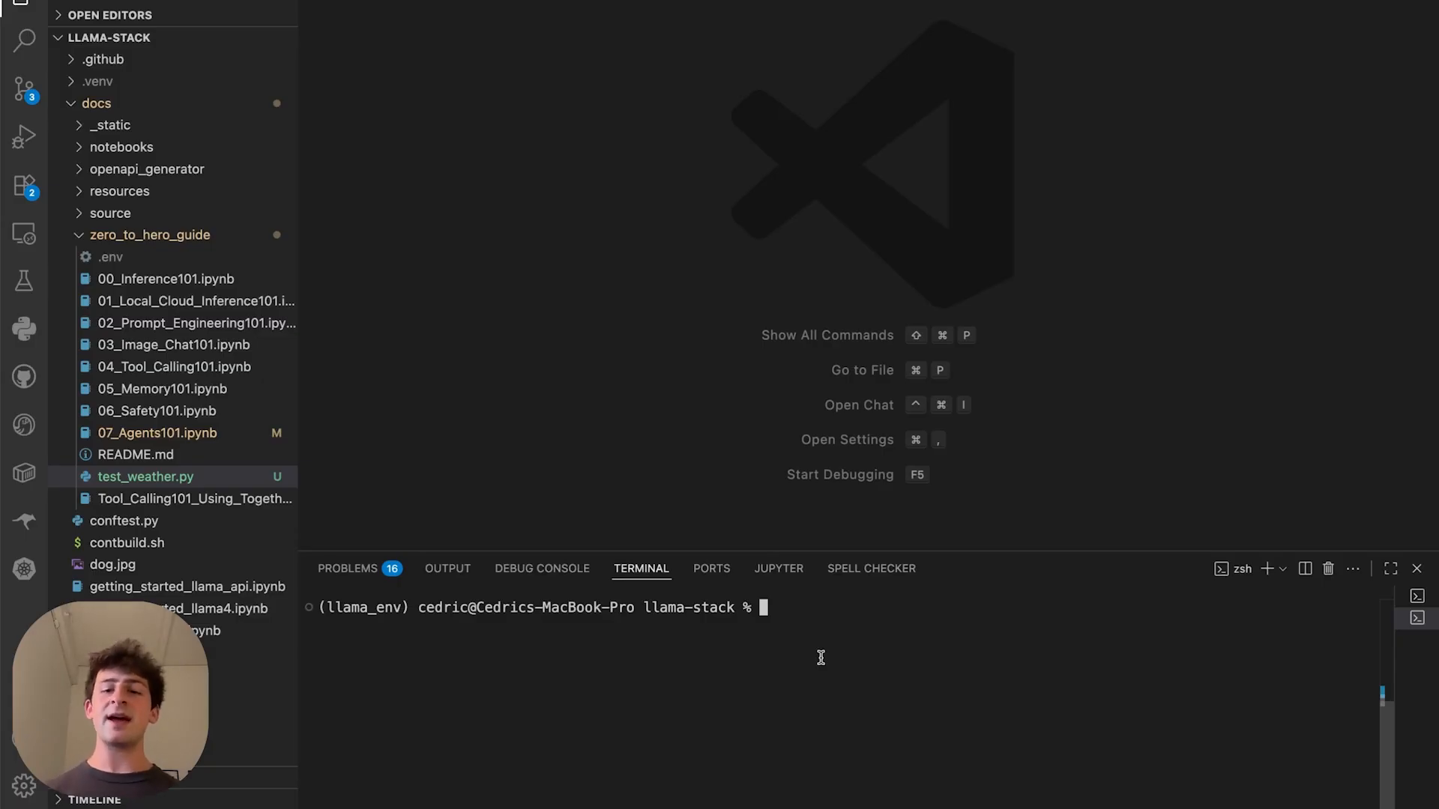
Start the mcp-weather:0.1.0 container with podman on port 3001.
text(podman run --rm -it -p 3001:3001 quay.io/rh-aiservices-bu/mcp-weather:0.1.0)
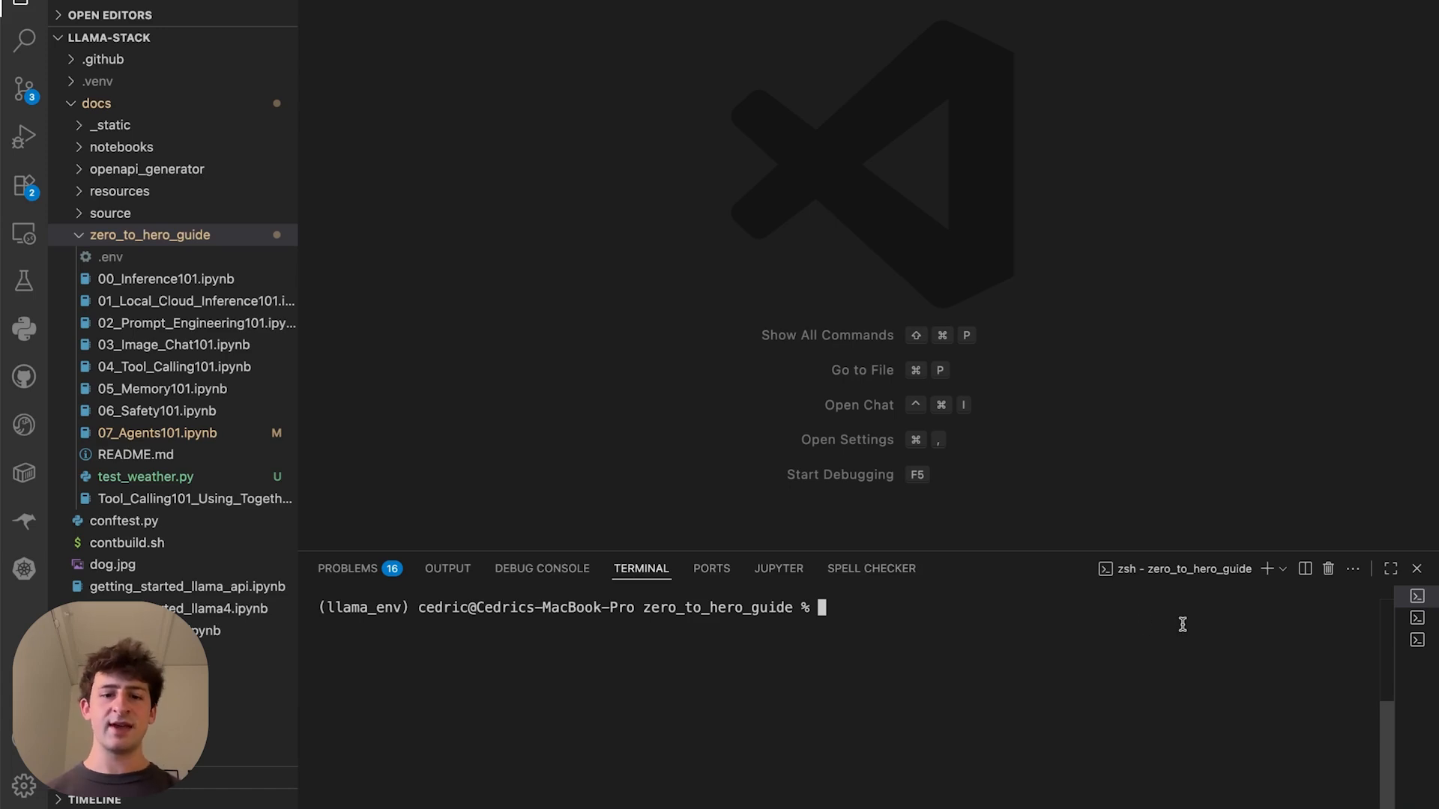
text(llama-stack-client toolgroups register --provider-id model-context-protocol --mcp-endpoint "http://host.containers.internal:3001/sse" mcp::weather)
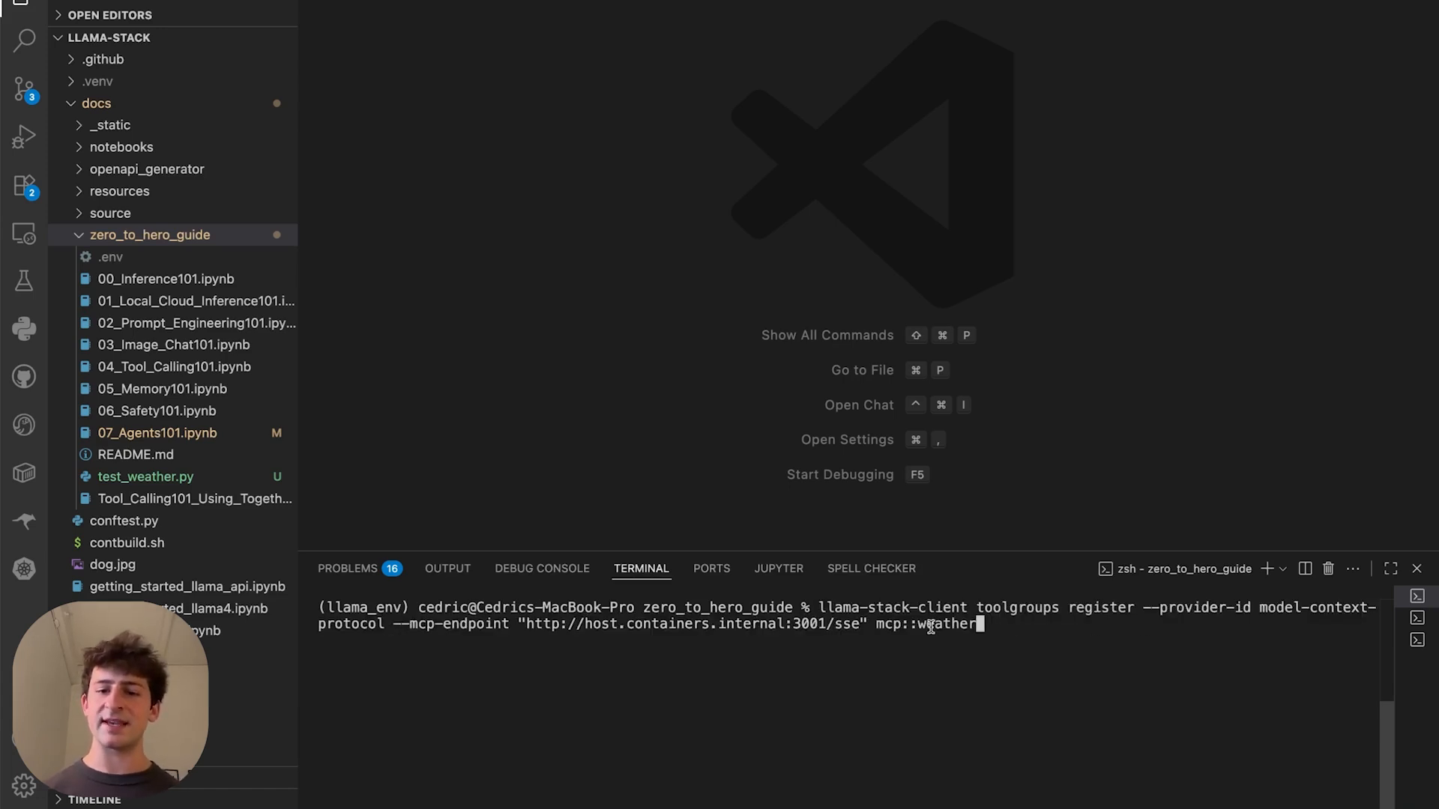
double_click(891, 607)
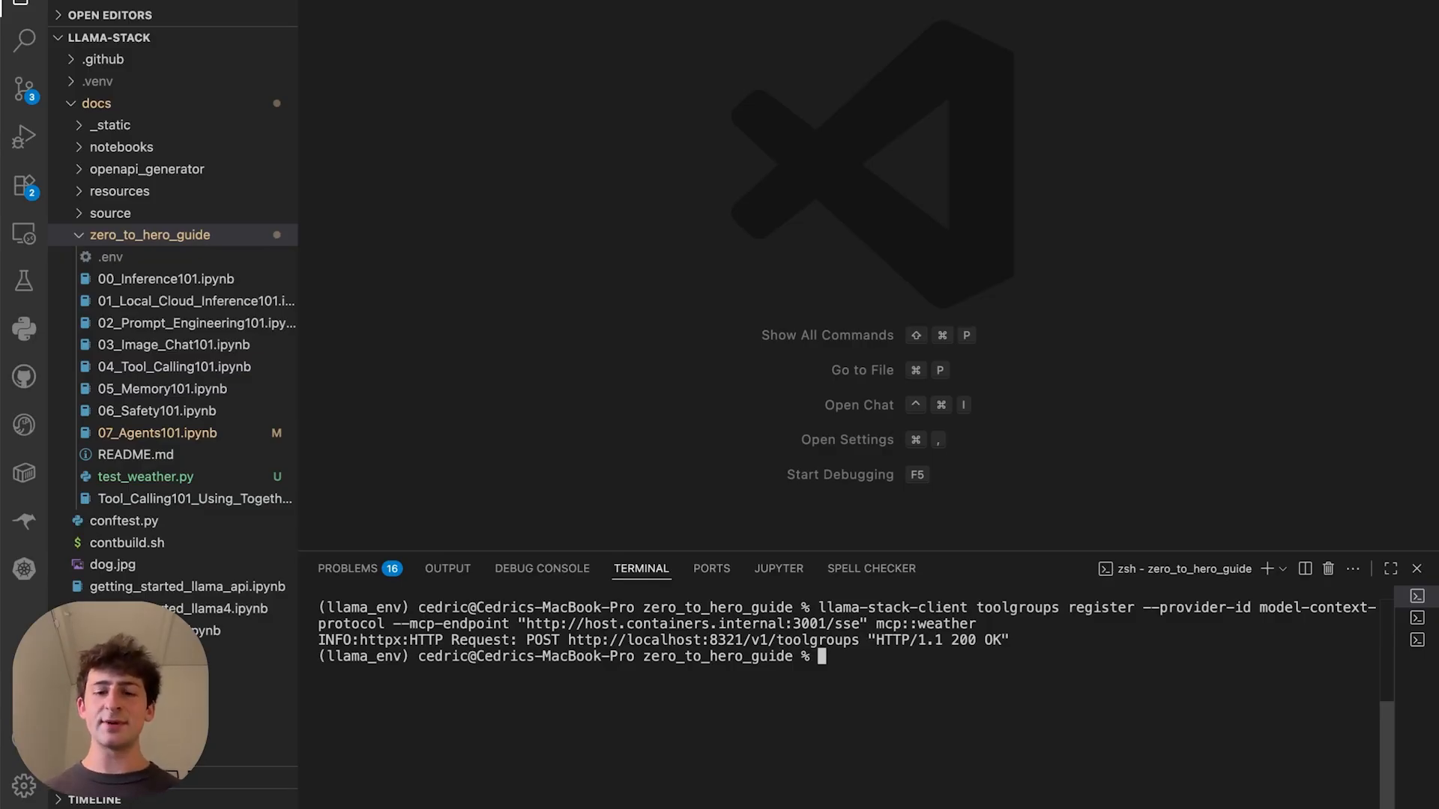
text(llama-stack)
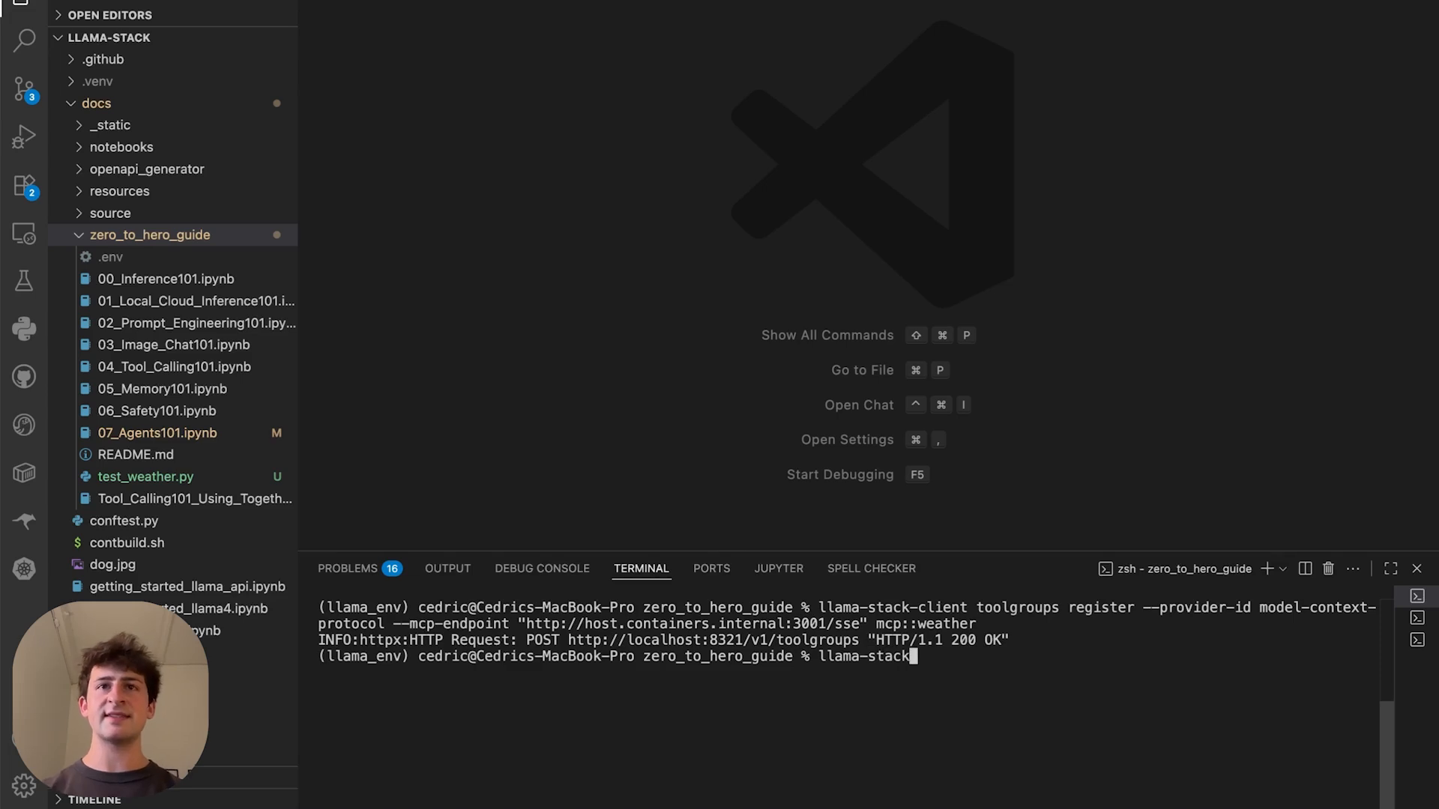
text(-client toolgroups list)
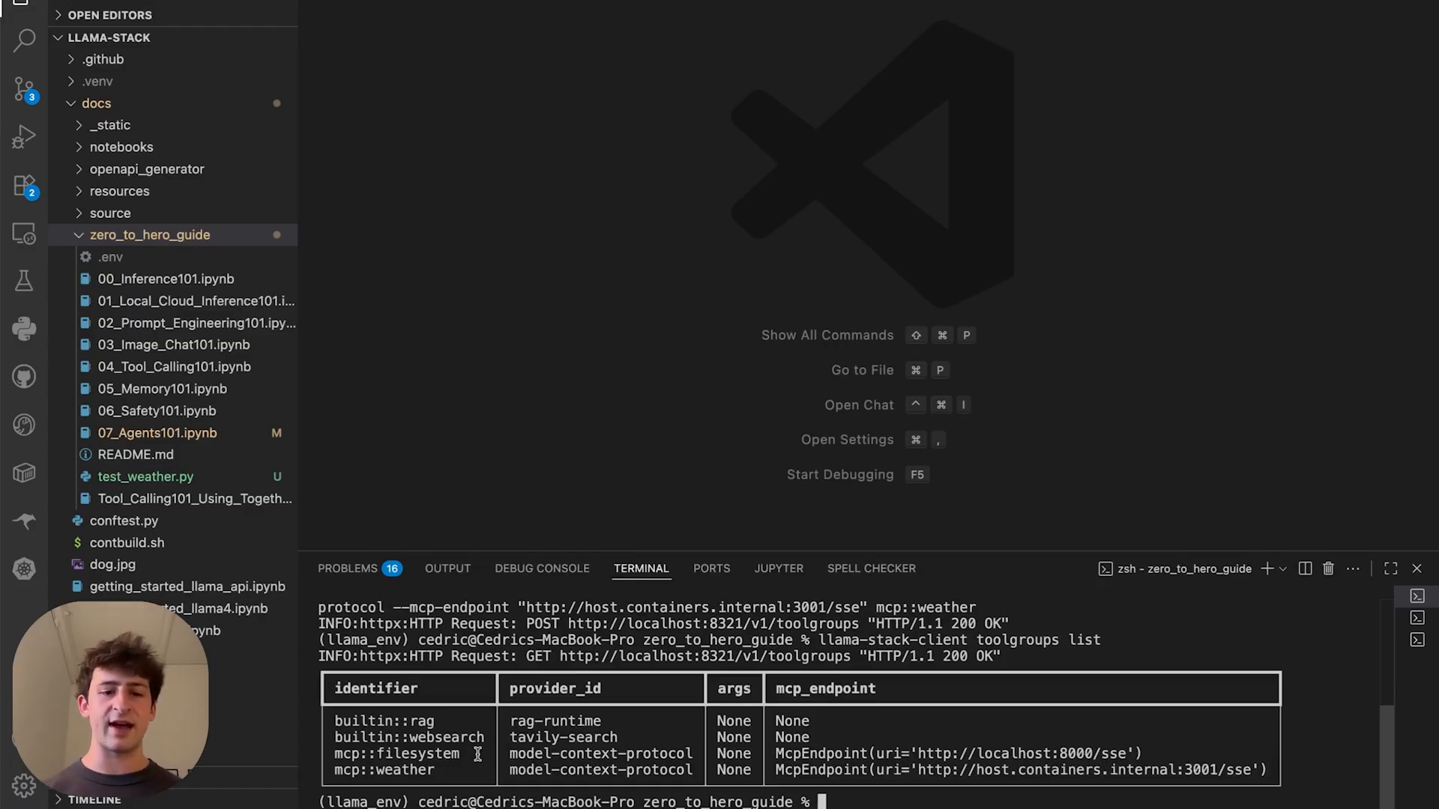
List the registered toolgroups, then open test_weather.py.
double_click(409, 737)
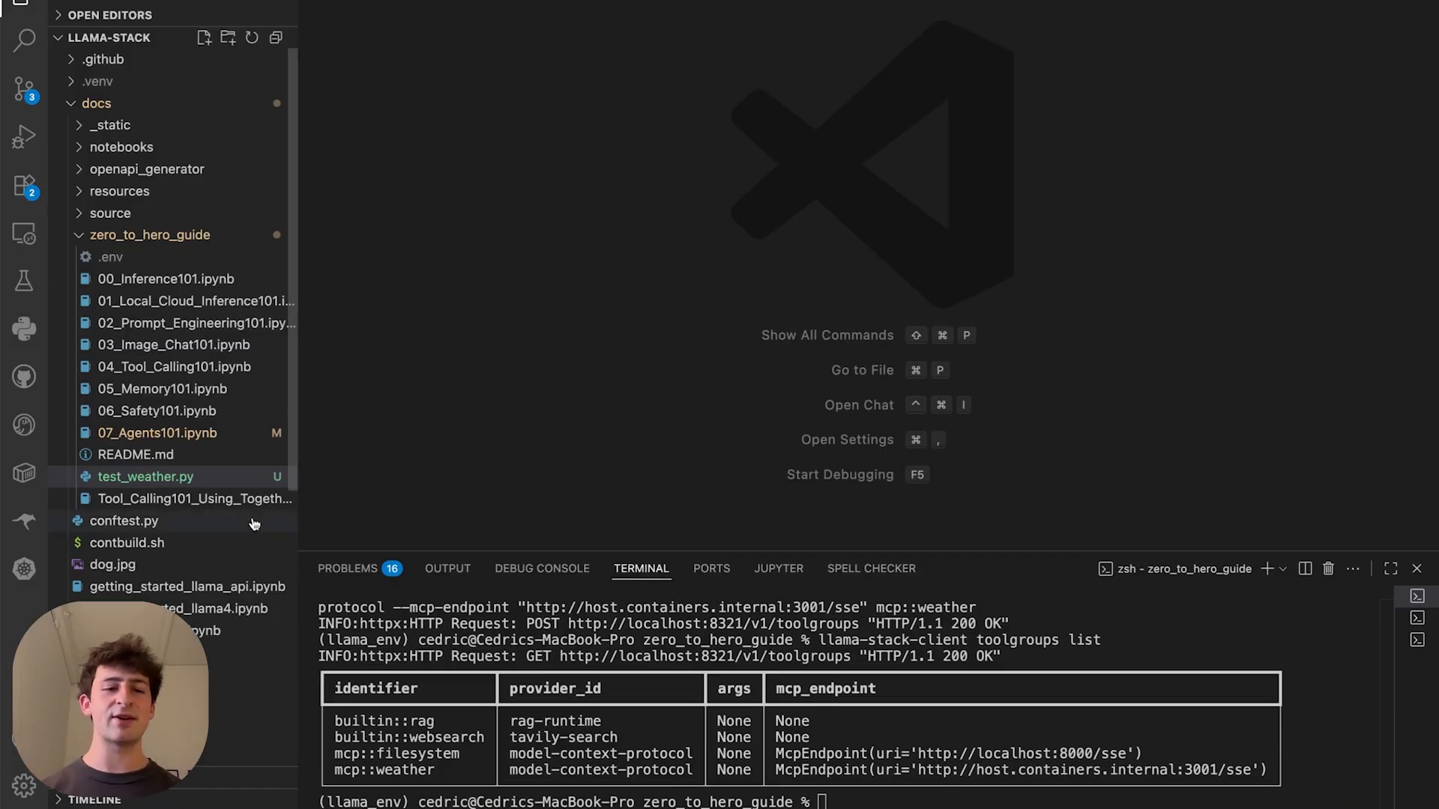
click(145, 476)
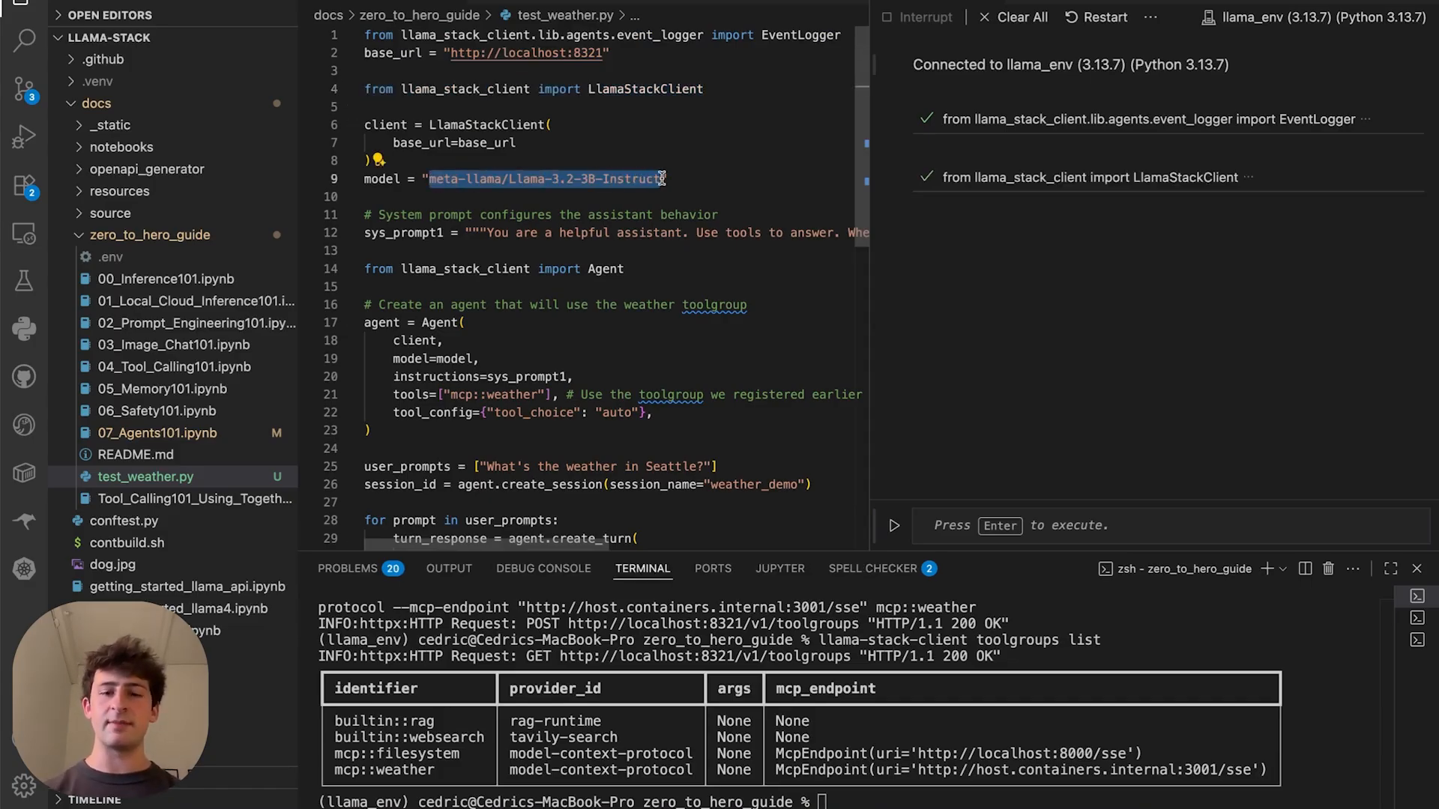
Set the model to ollama/llama3.2:3b and run the client and weather-agent blocks interactively.
text(ollama/llama3.2:3b)
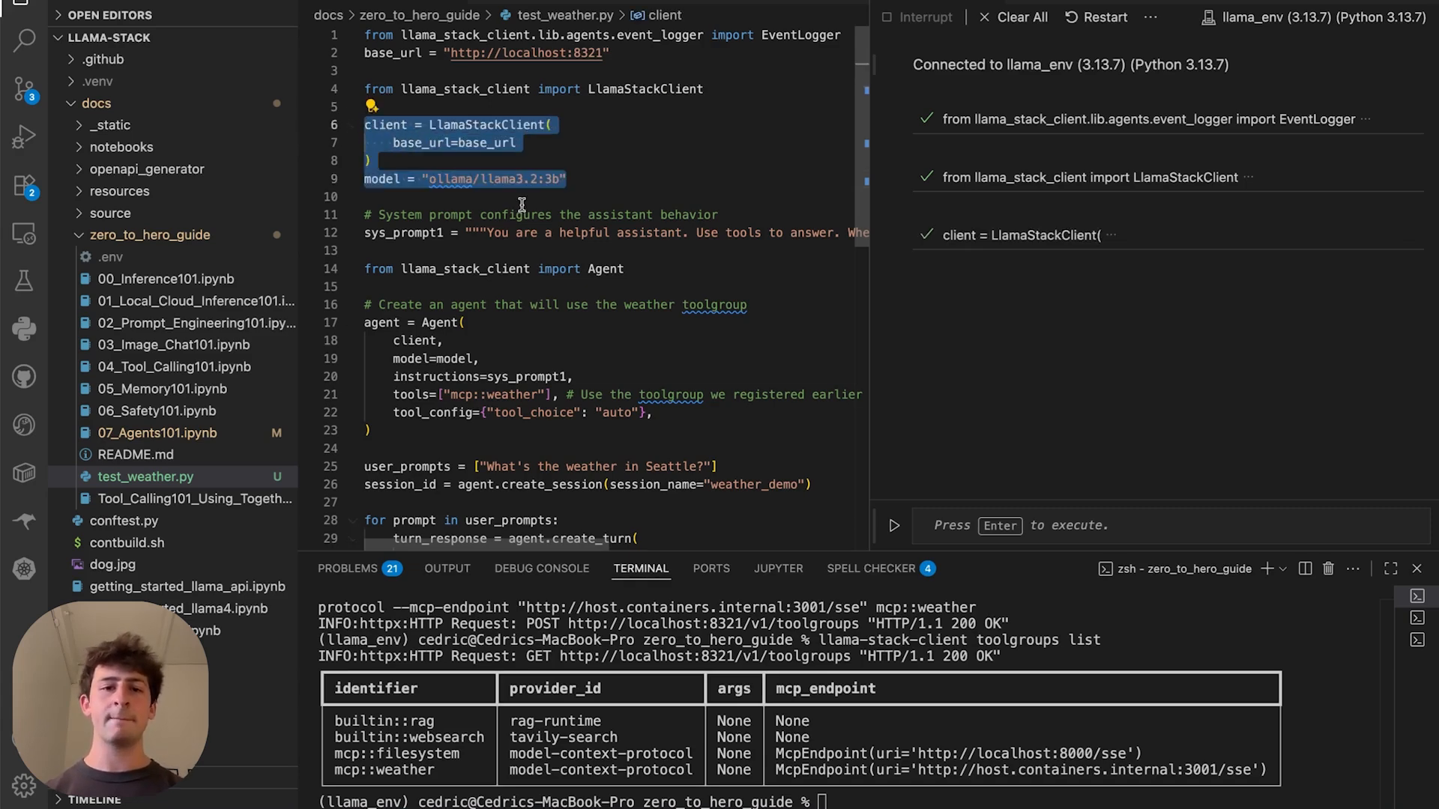
scroll(down, 3)
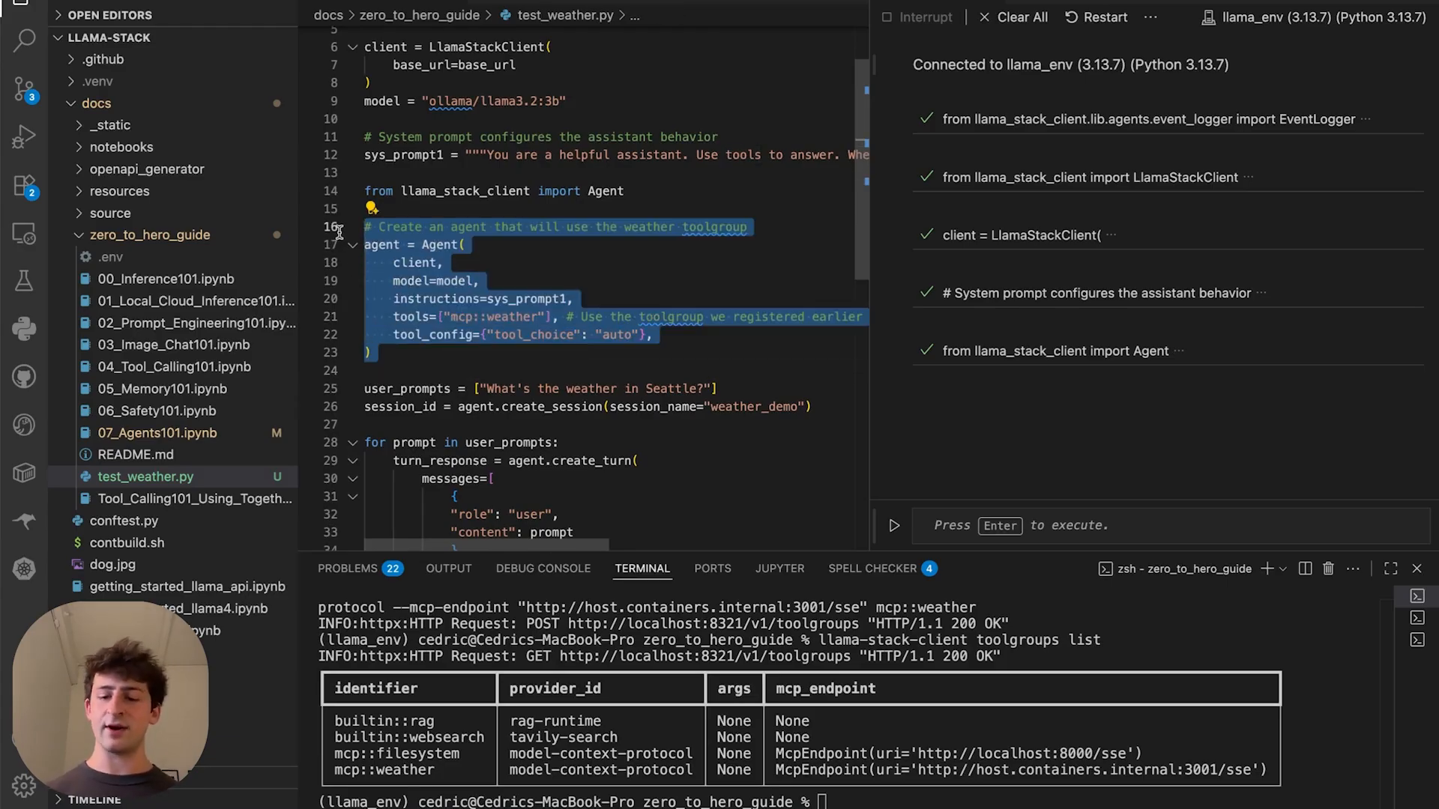
key(Enter)
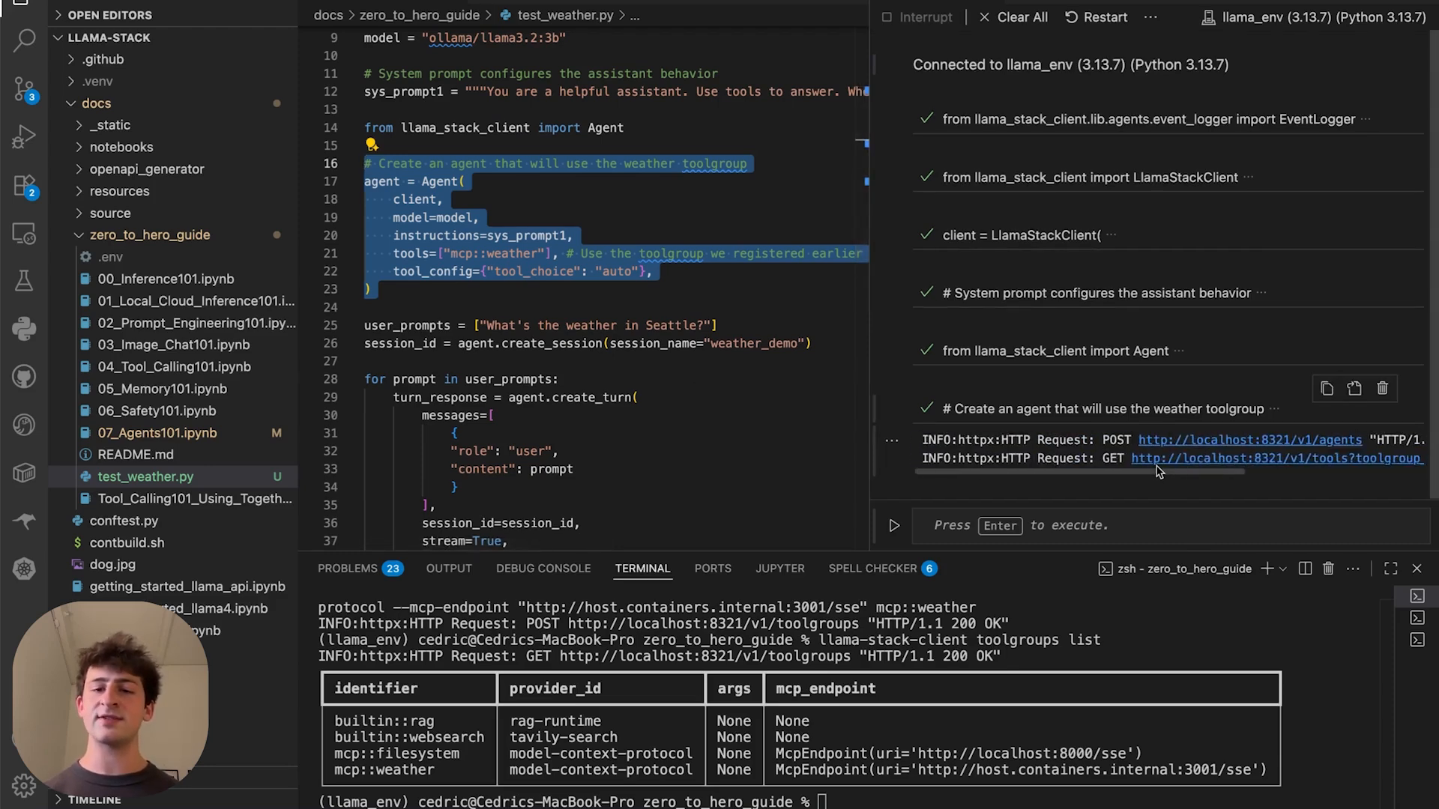
scroll(down, 3)
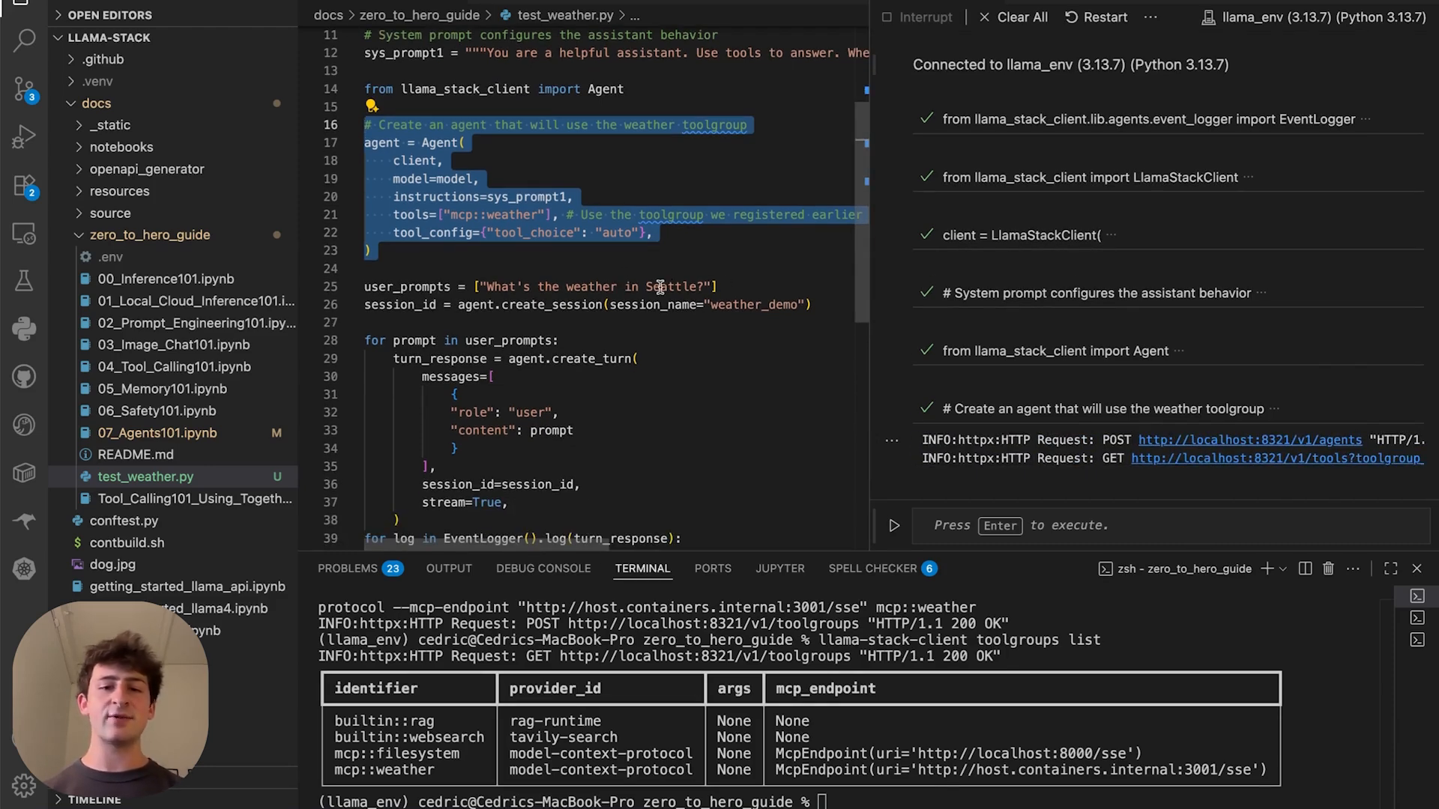